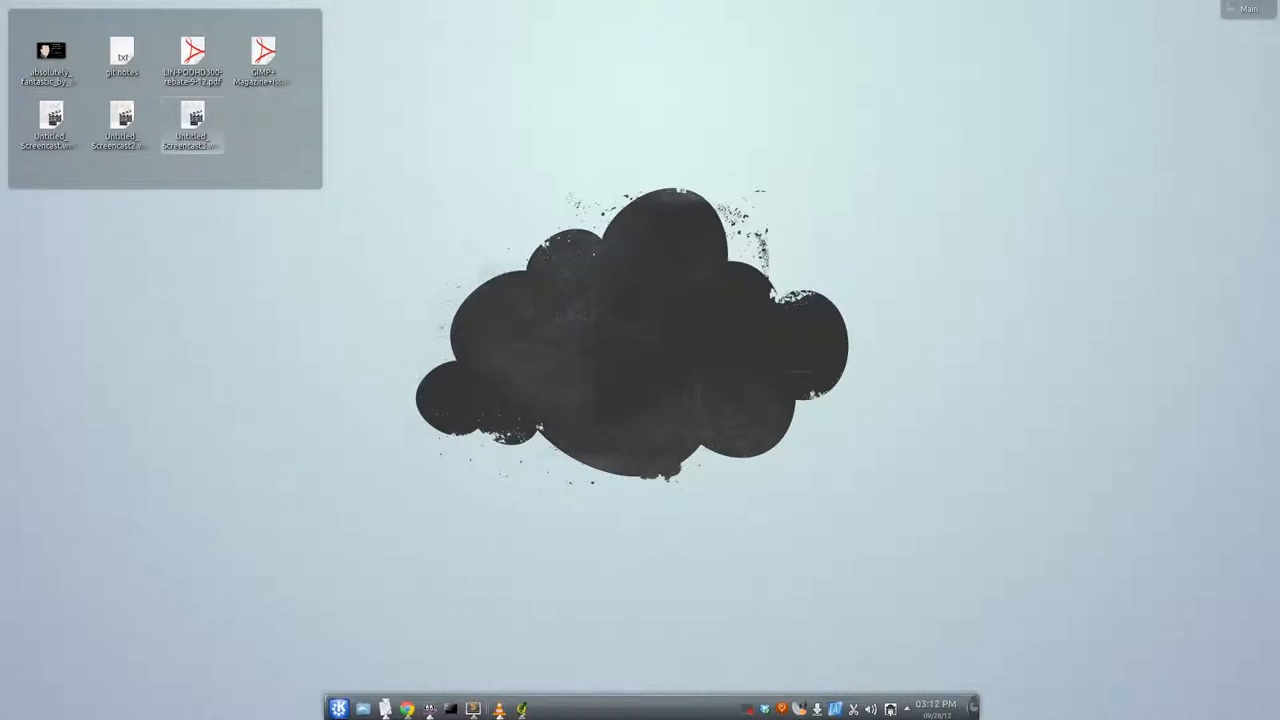
mouse_move(1113, 687)
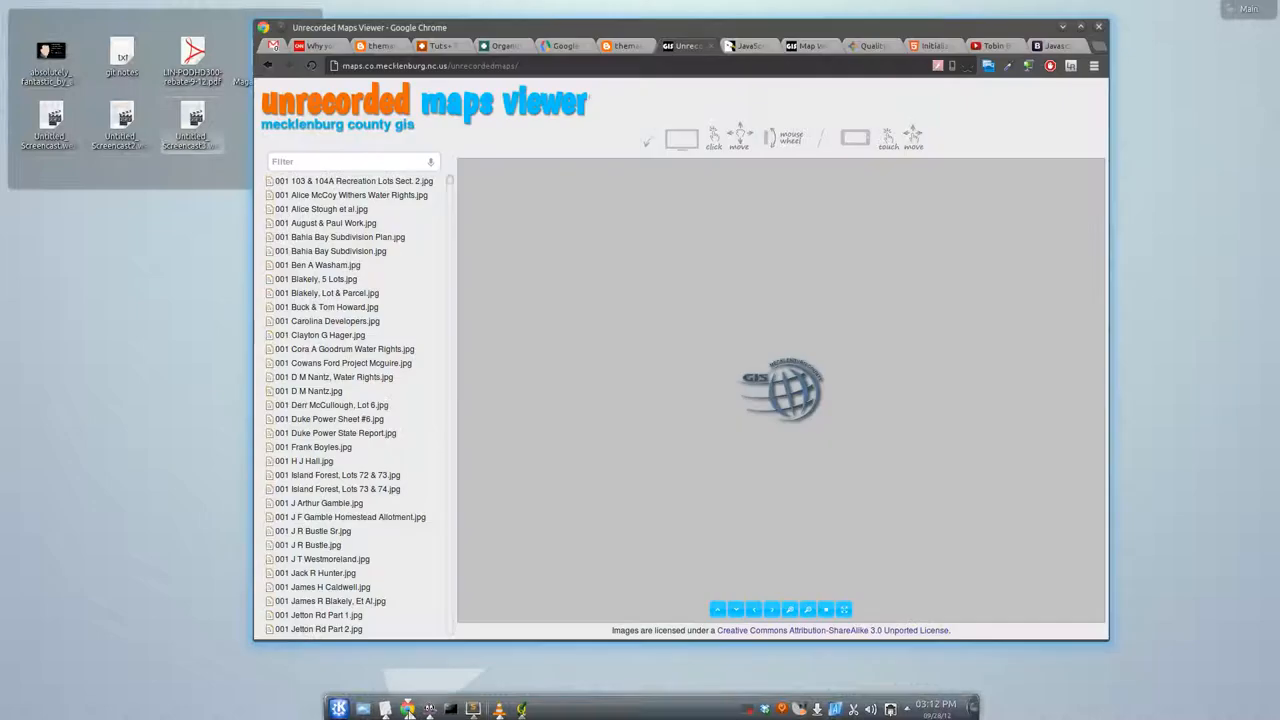
mouse_move(1243, 272)
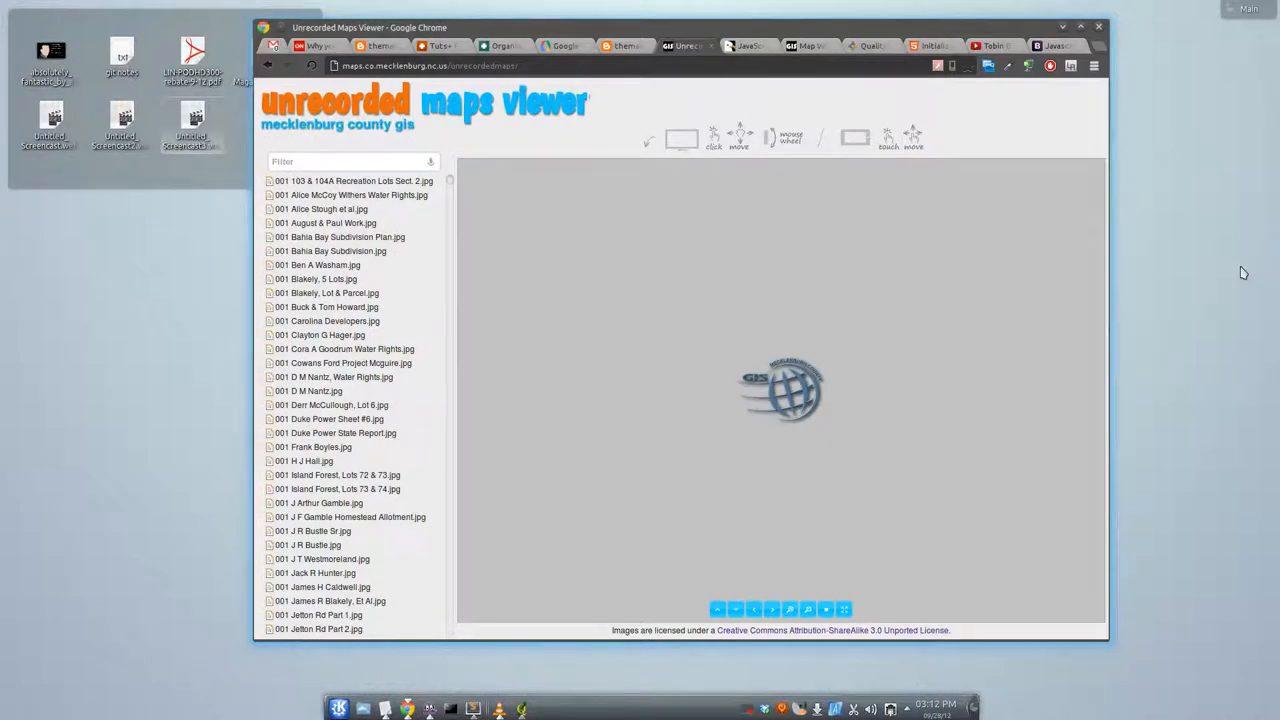
Step: Restore the Chrome window showing the Unrecorded Maps Viewer and its scanned map list
double_click(515, 103)
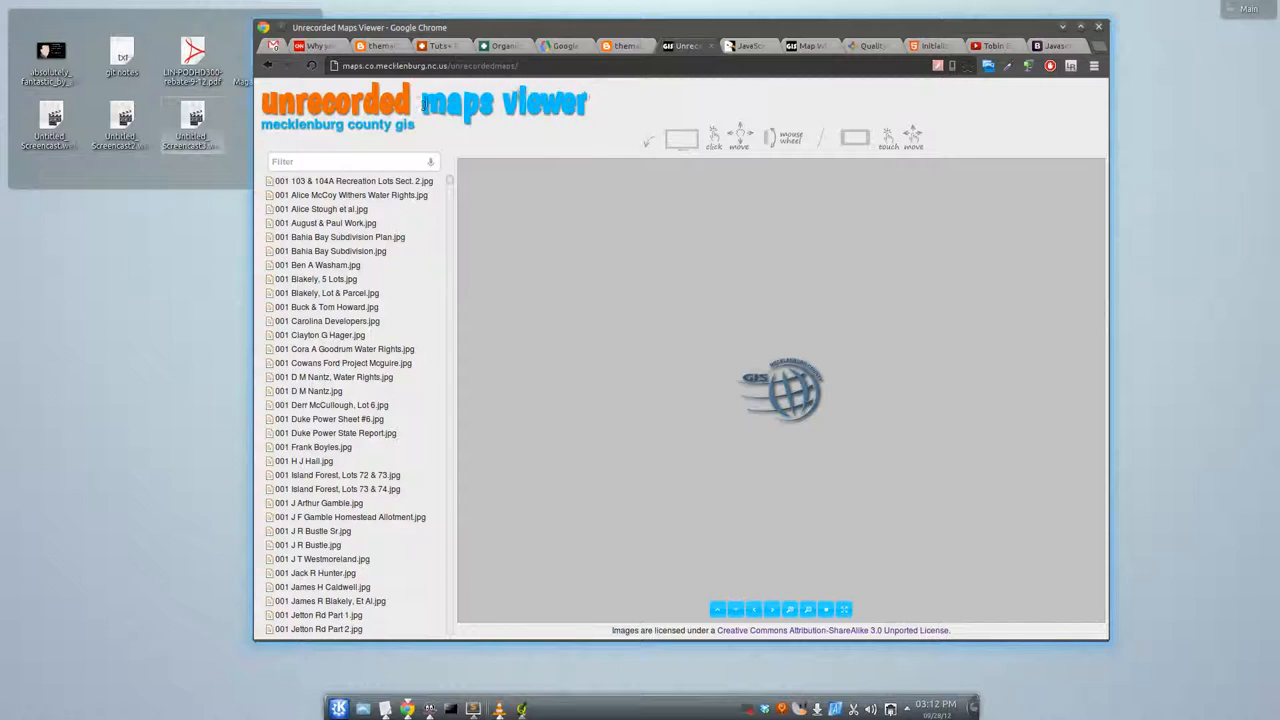
double_click(503, 101)
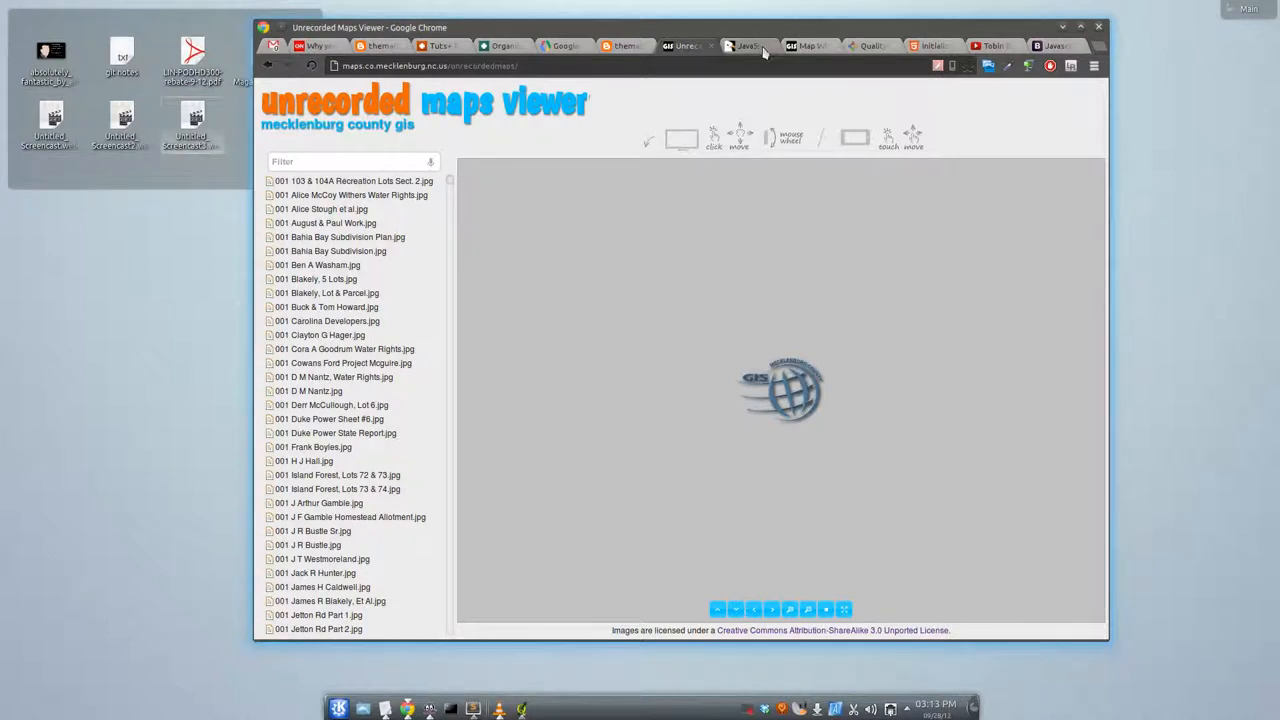
Step: Switch to the CodeCanyon tab for the jQuery Mega Image Viewer zoom-and-pan plugin
click(750, 45)
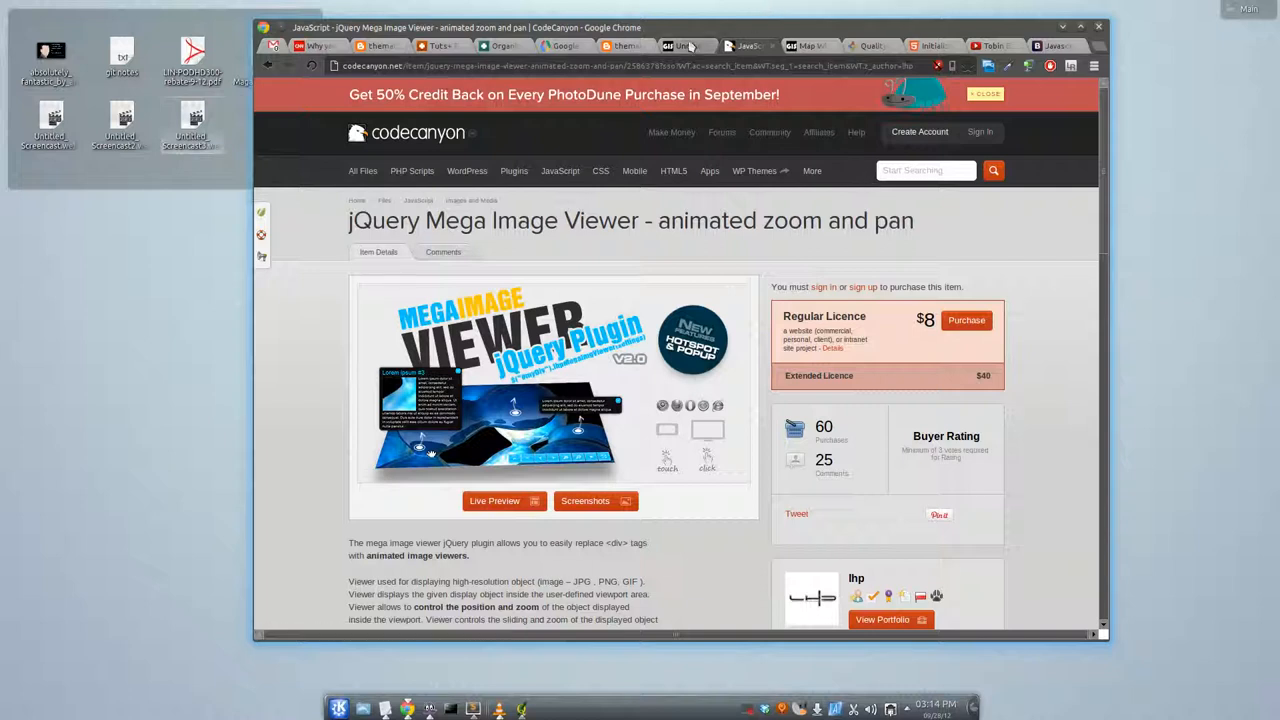
mouse_move(690, 42)
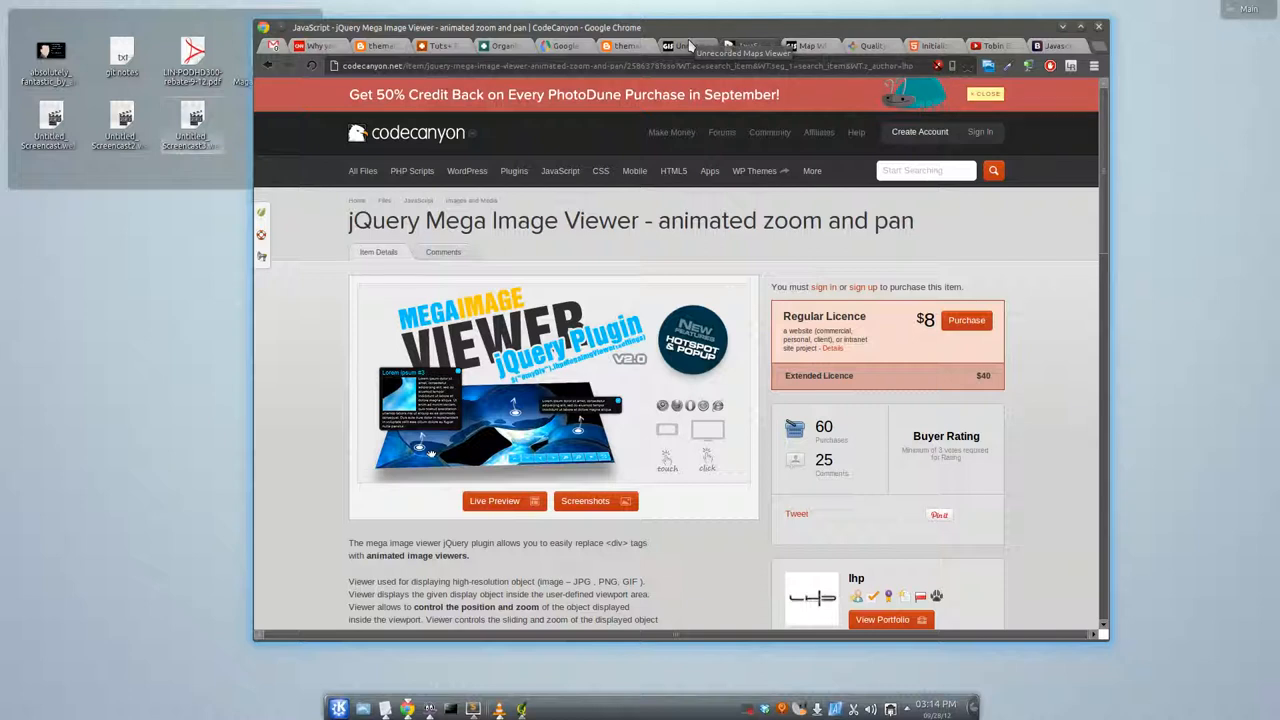
Step: View the August & Paul Work scan, then filter by 'duke' and open Duke Power Co. Railway
click(680, 46)
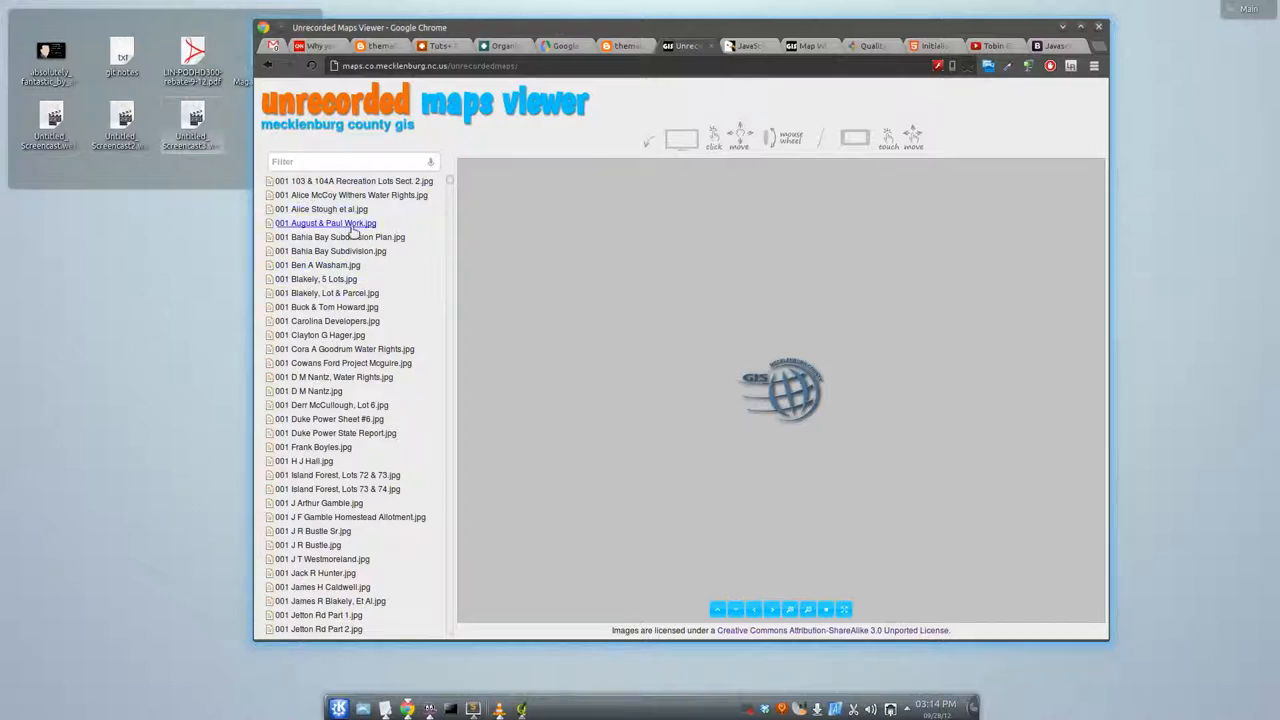
click(325, 222)
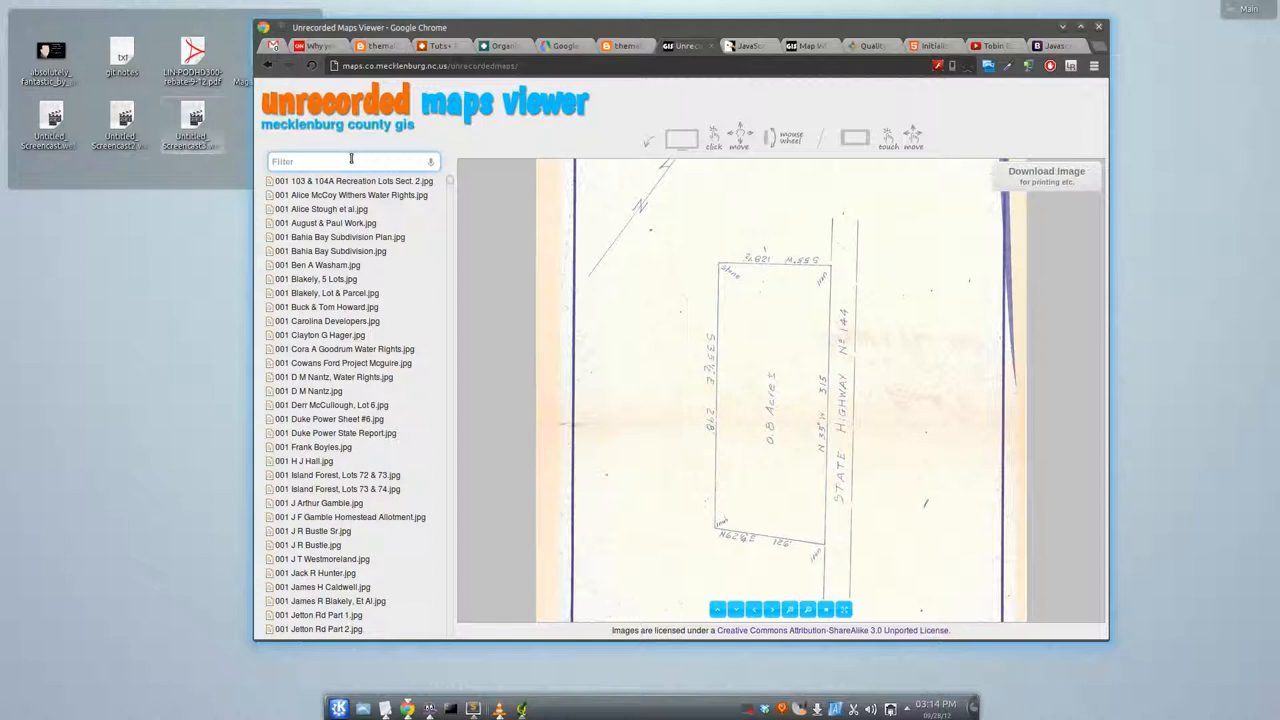
text(duke)
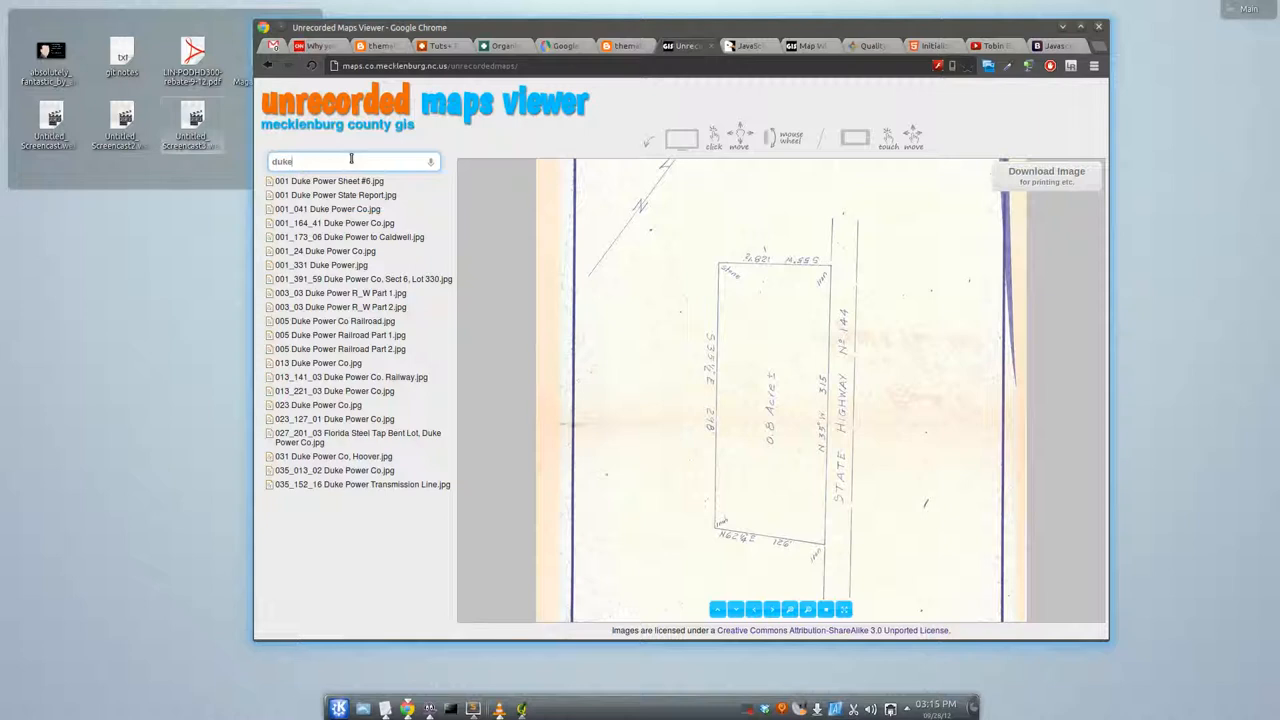
mouse_move(350, 377)
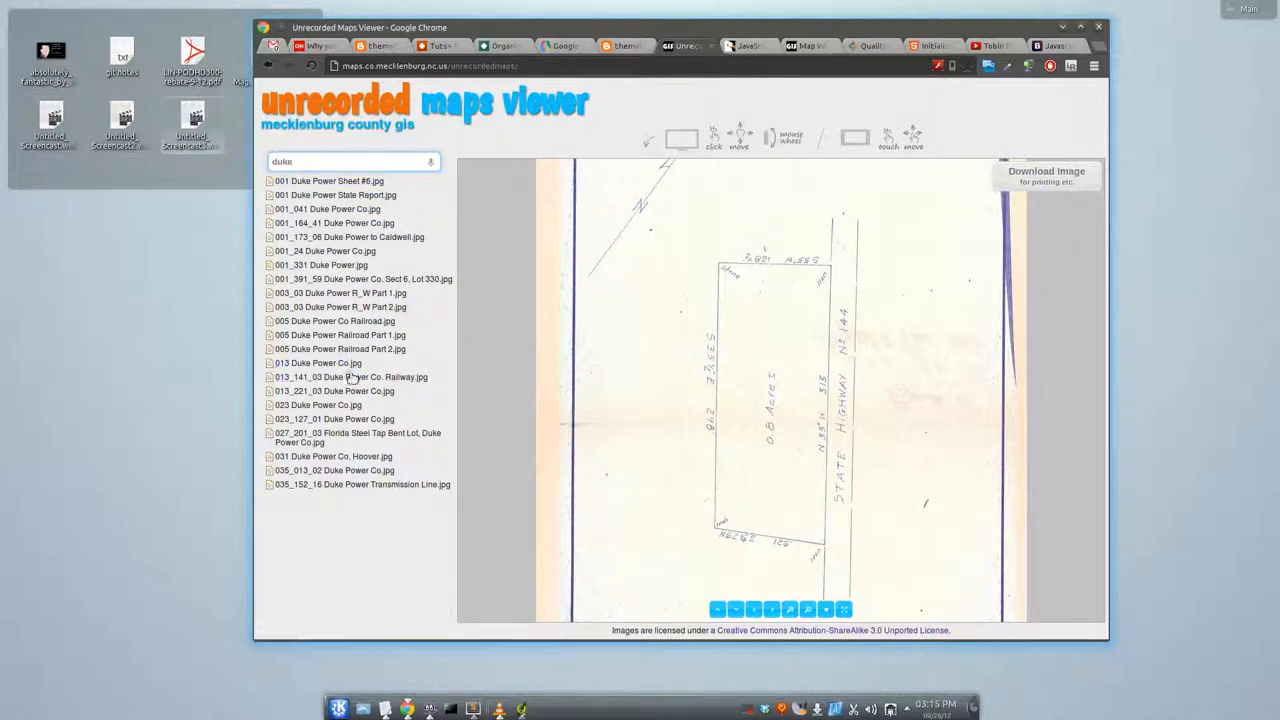
click(350, 377)
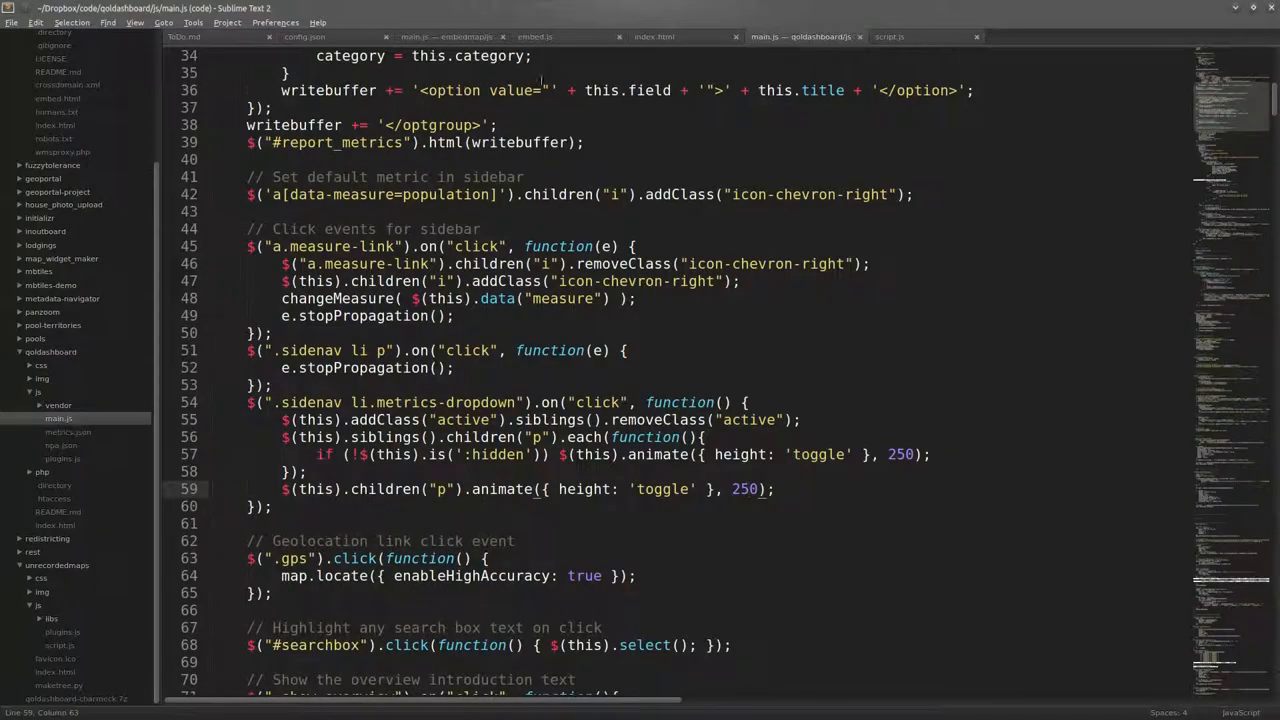
Step: Show script.js in Sublime Text 2 and scroll through its file-list and viewer code
click(897, 36)
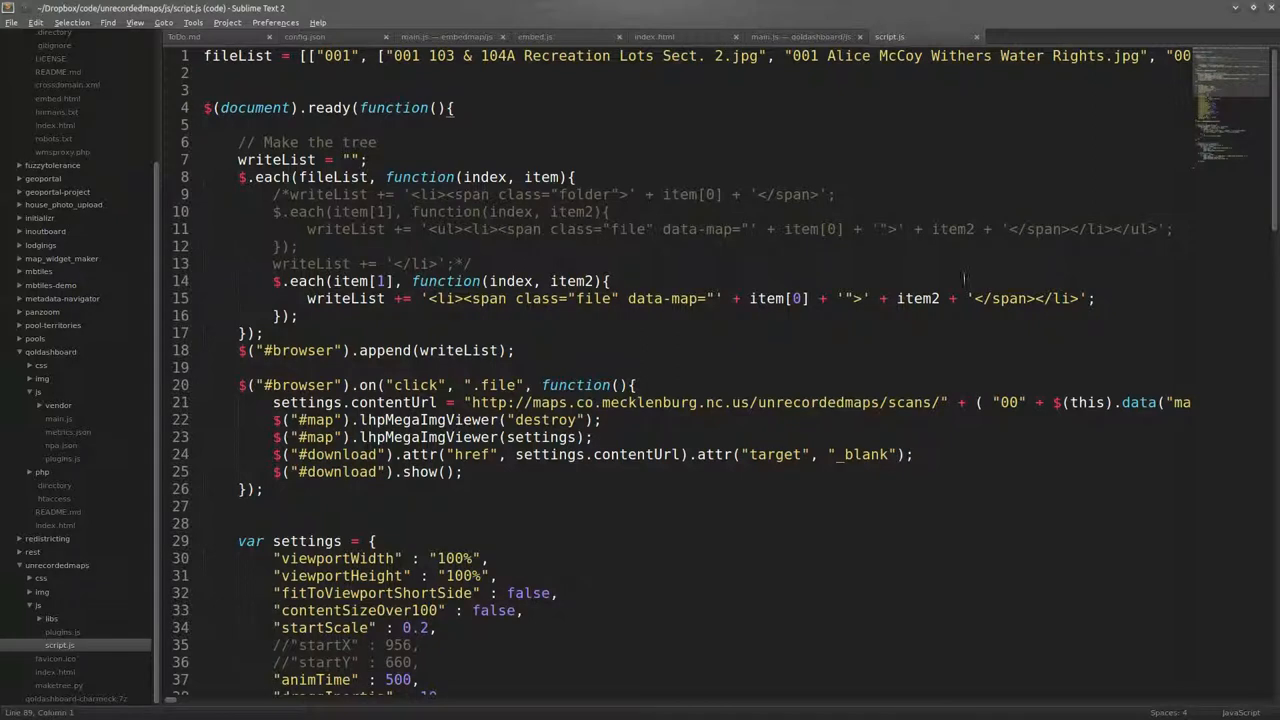
scroll(down, 3)
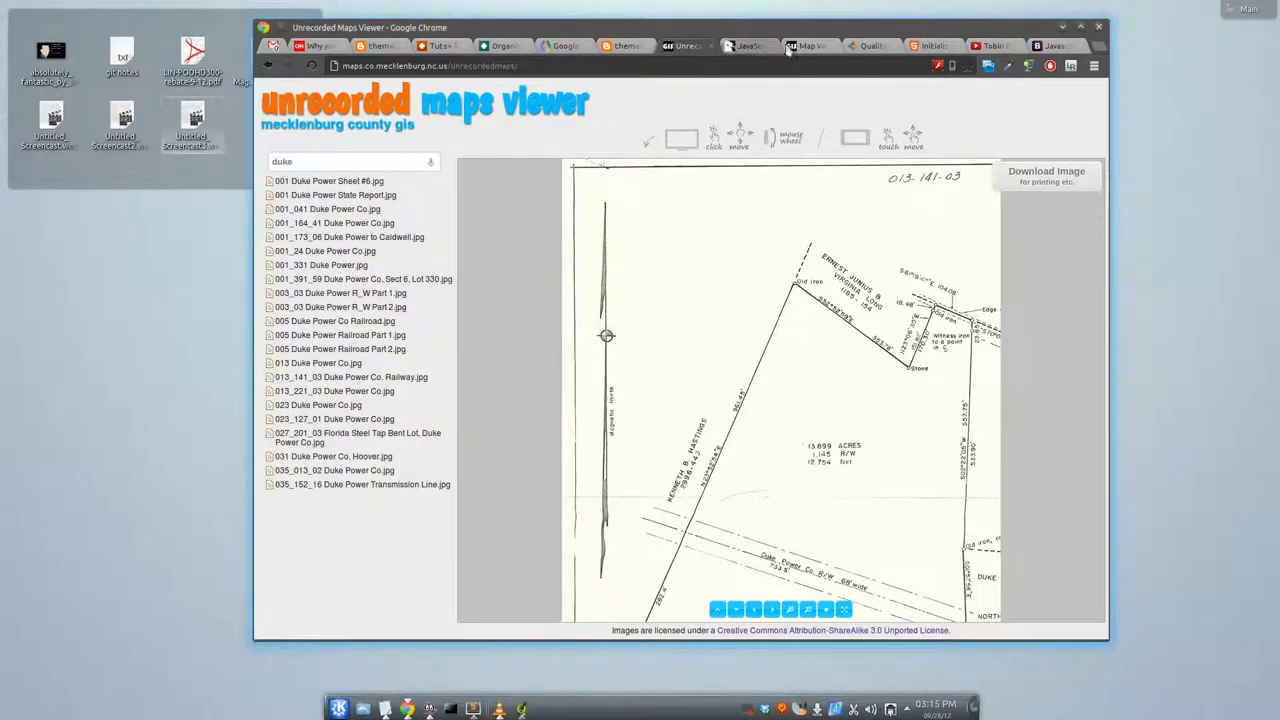
Step: In Map Widget Maker Step 1, browse the overlay layers and keep colleges_Type
click(810, 45)
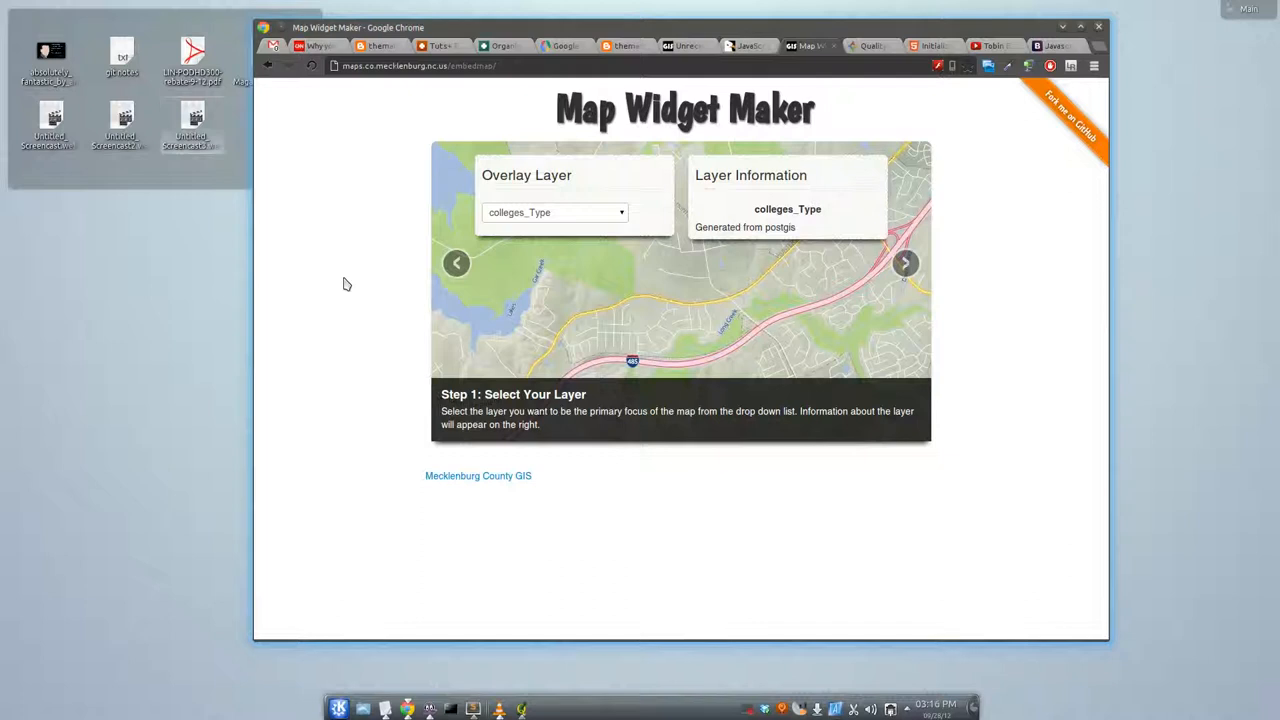
click(554, 212)
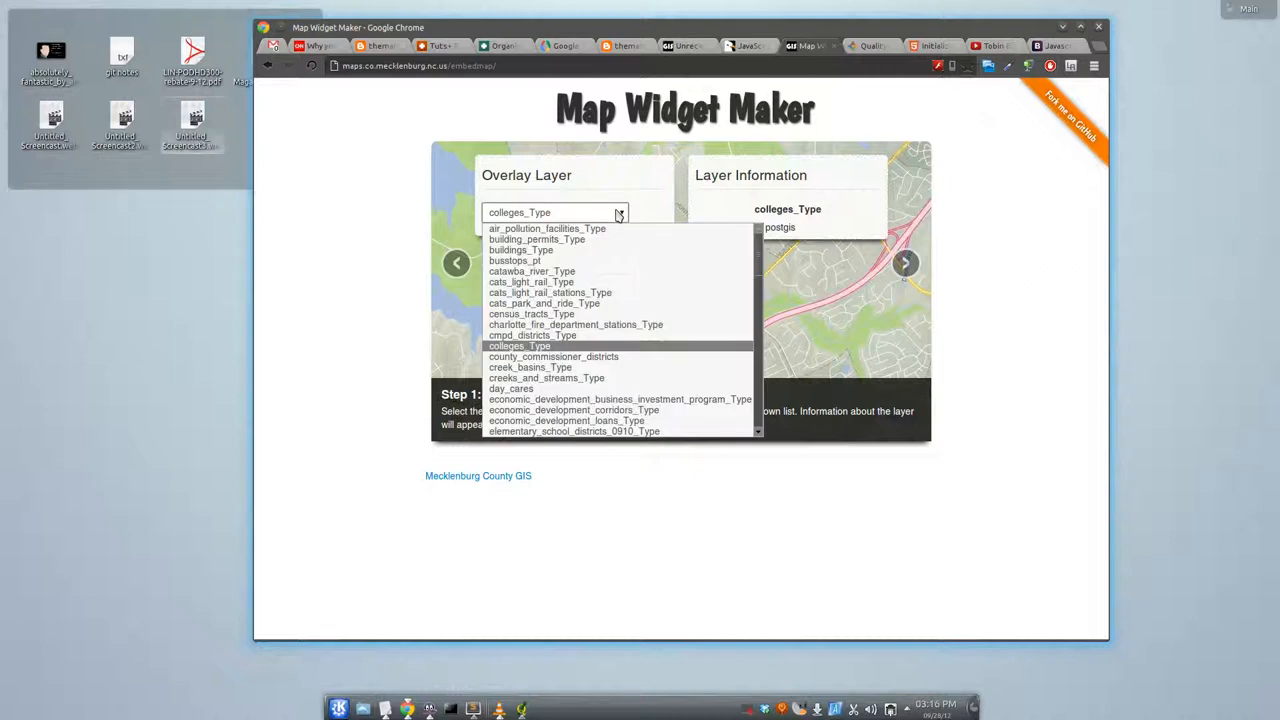
click(518, 345)
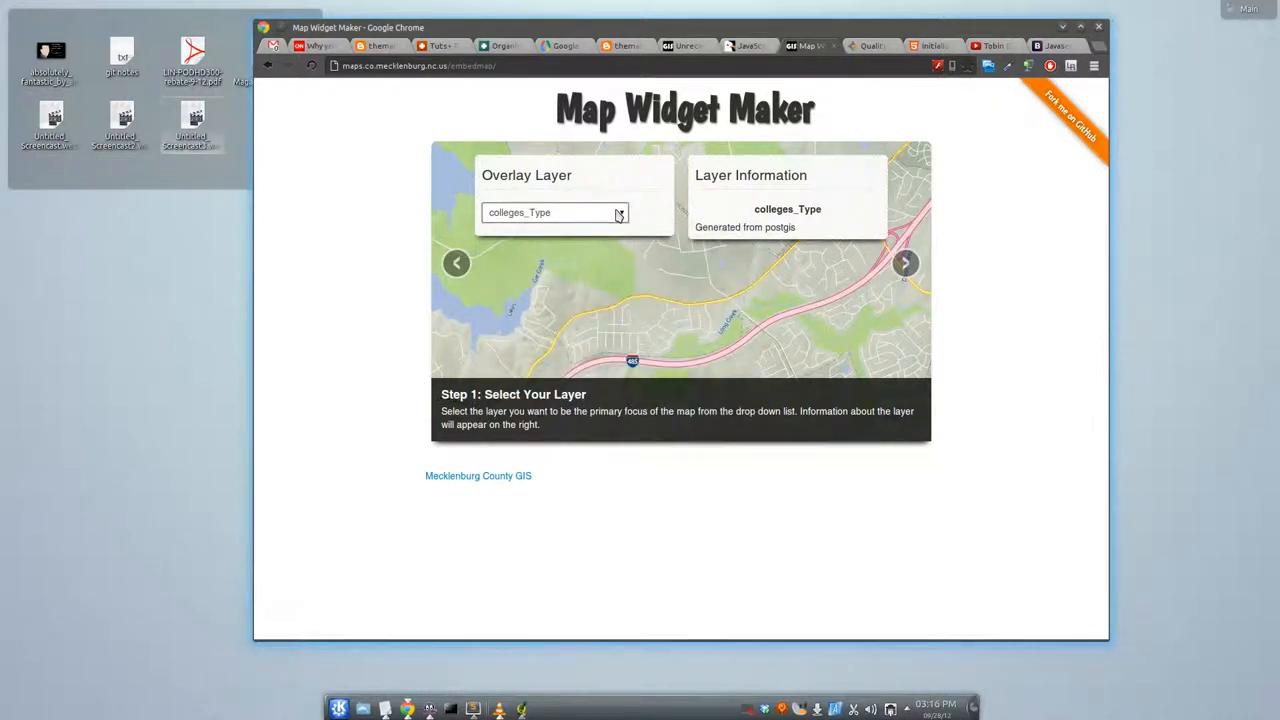
mouse_move(600, 202)
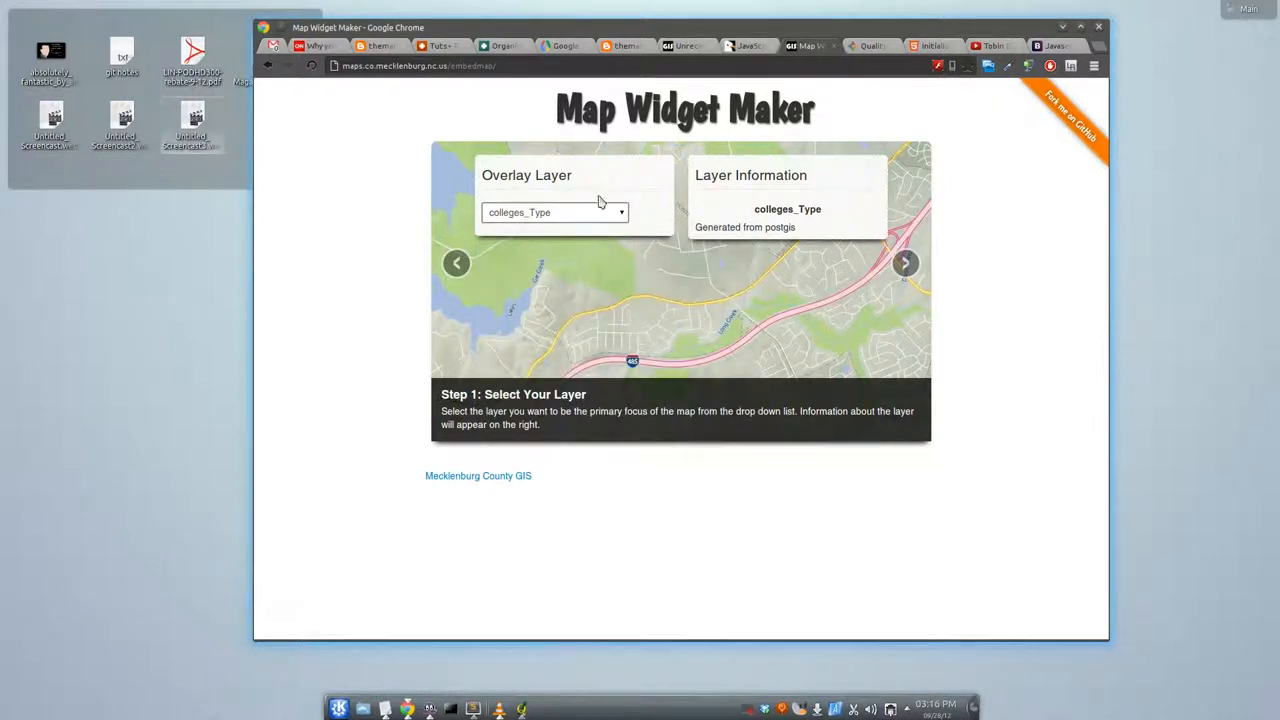
mouse_move(777, 256)
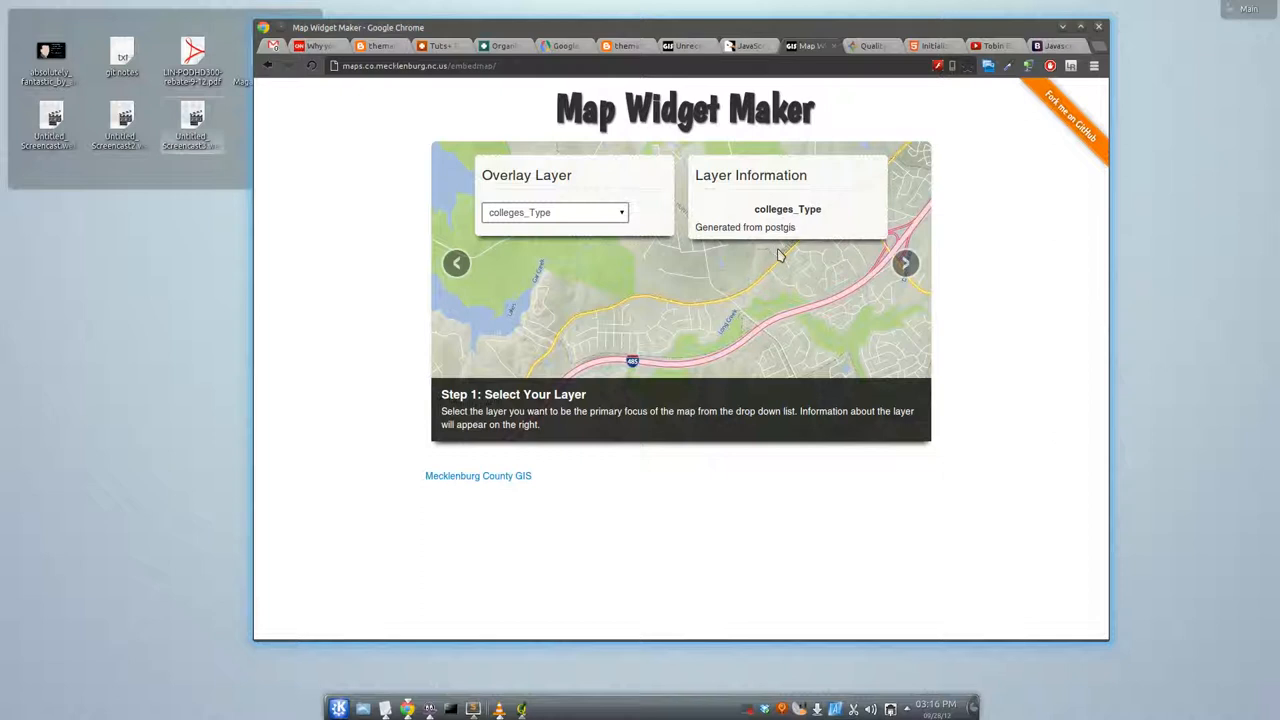
Step: Set the base map to Mecklenburg County GIS, identify a college, and select the iframe code
click(903, 262)
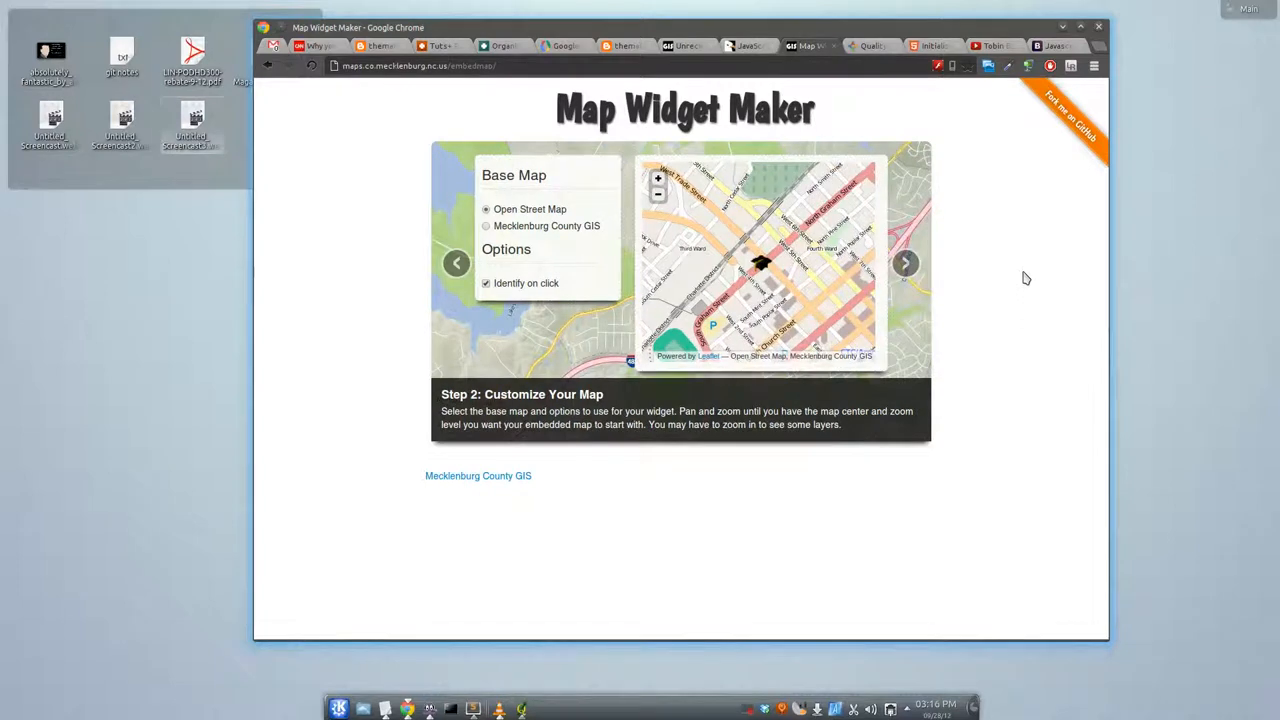
mouse_move(402, 204)
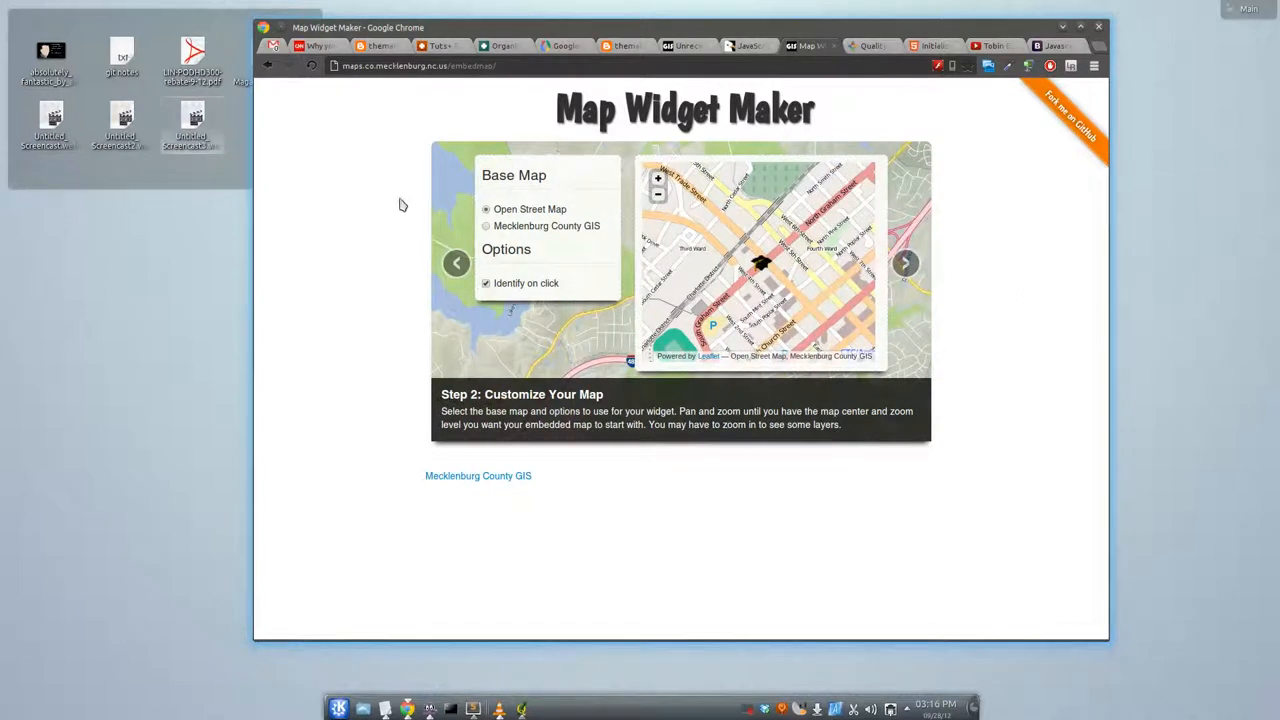
click(485, 226)
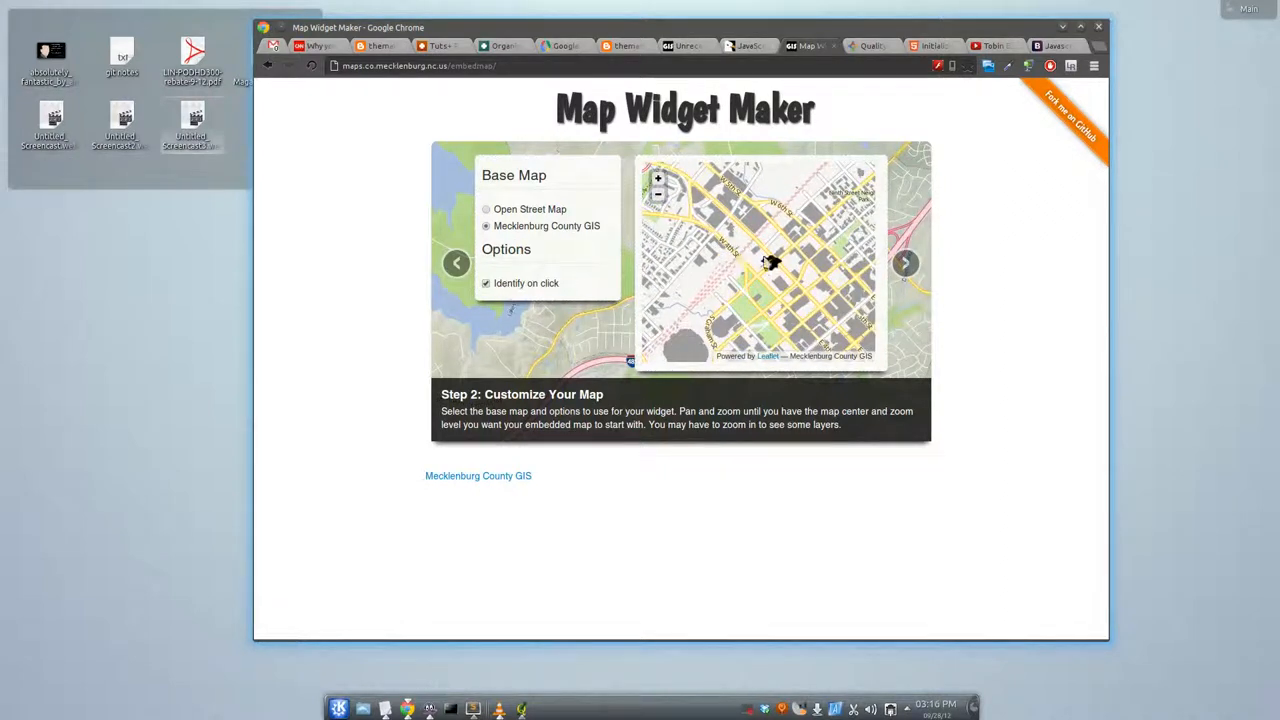
click(762, 263)
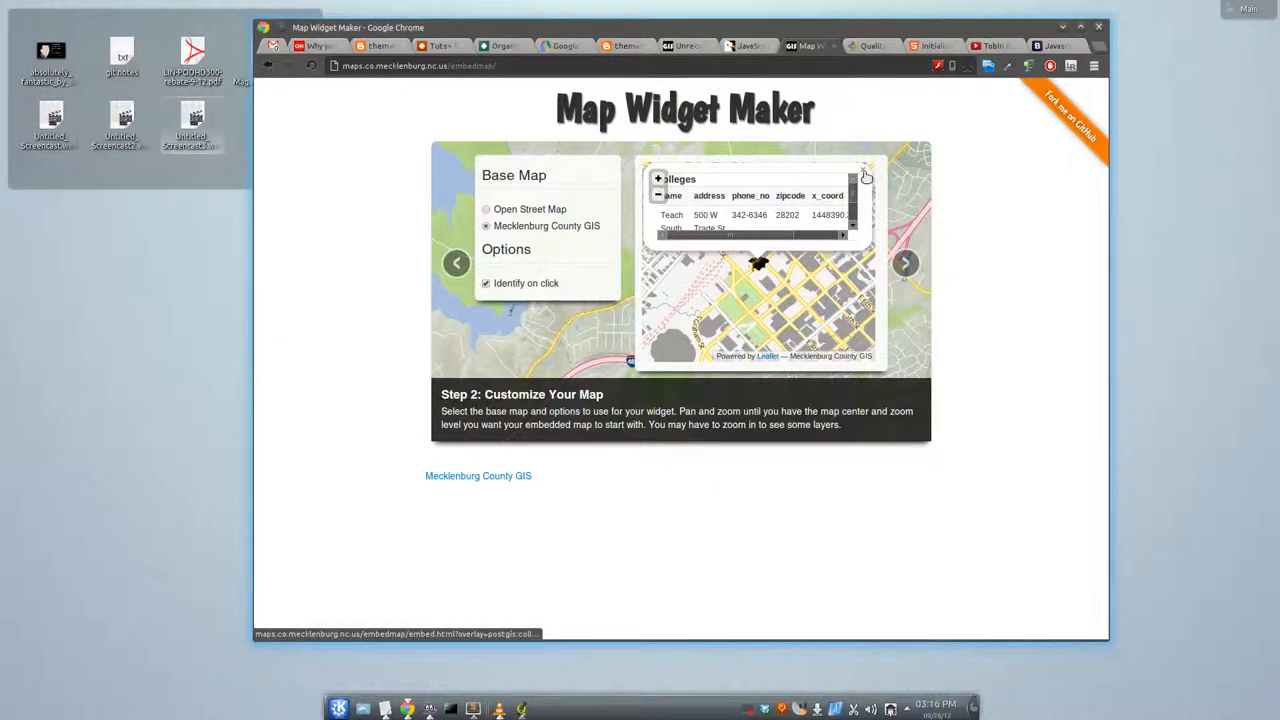
click(904, 263)
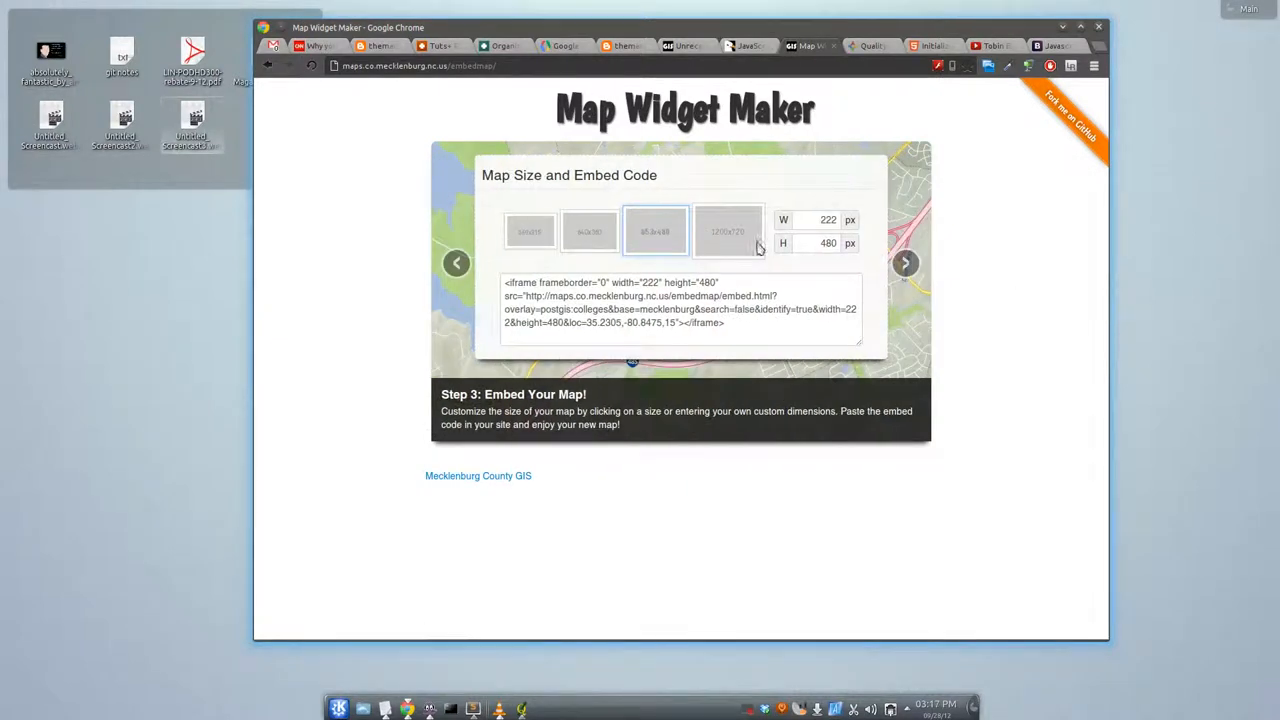
triple_click(680, 302)
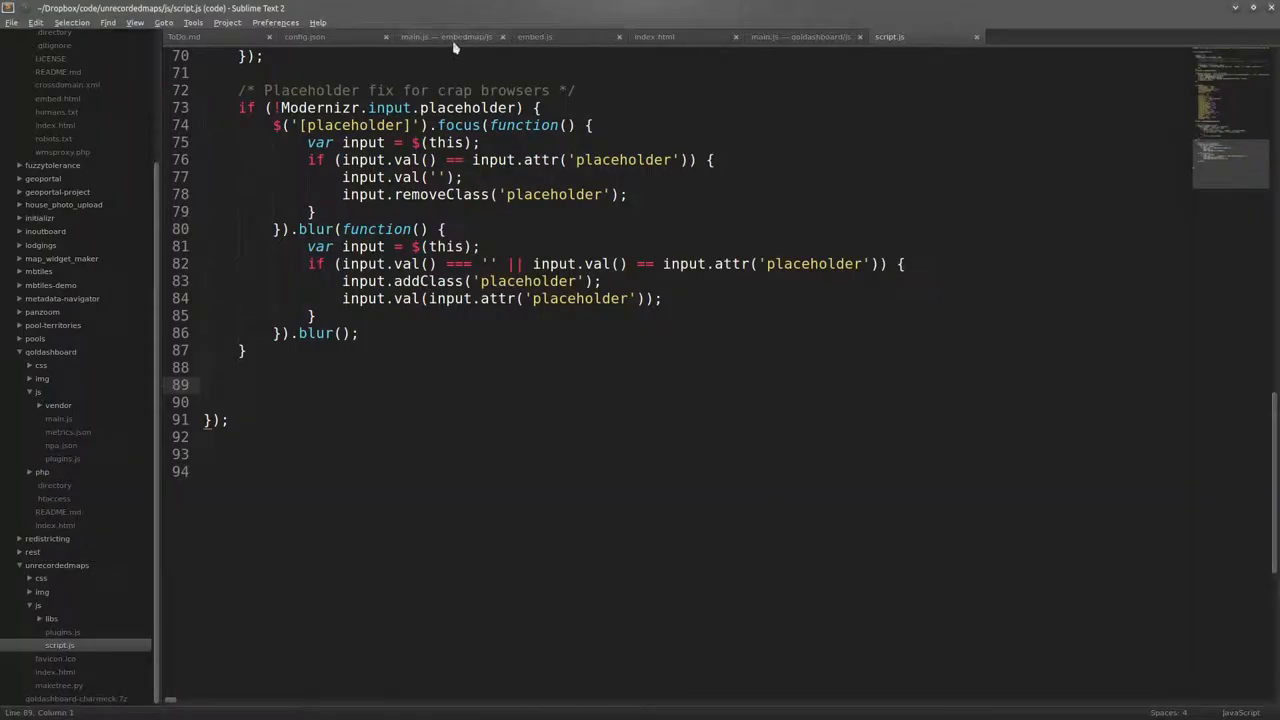
Step: Review loadGetCapabilities in the embed map's main.js, then view config.json
click(533, 37)
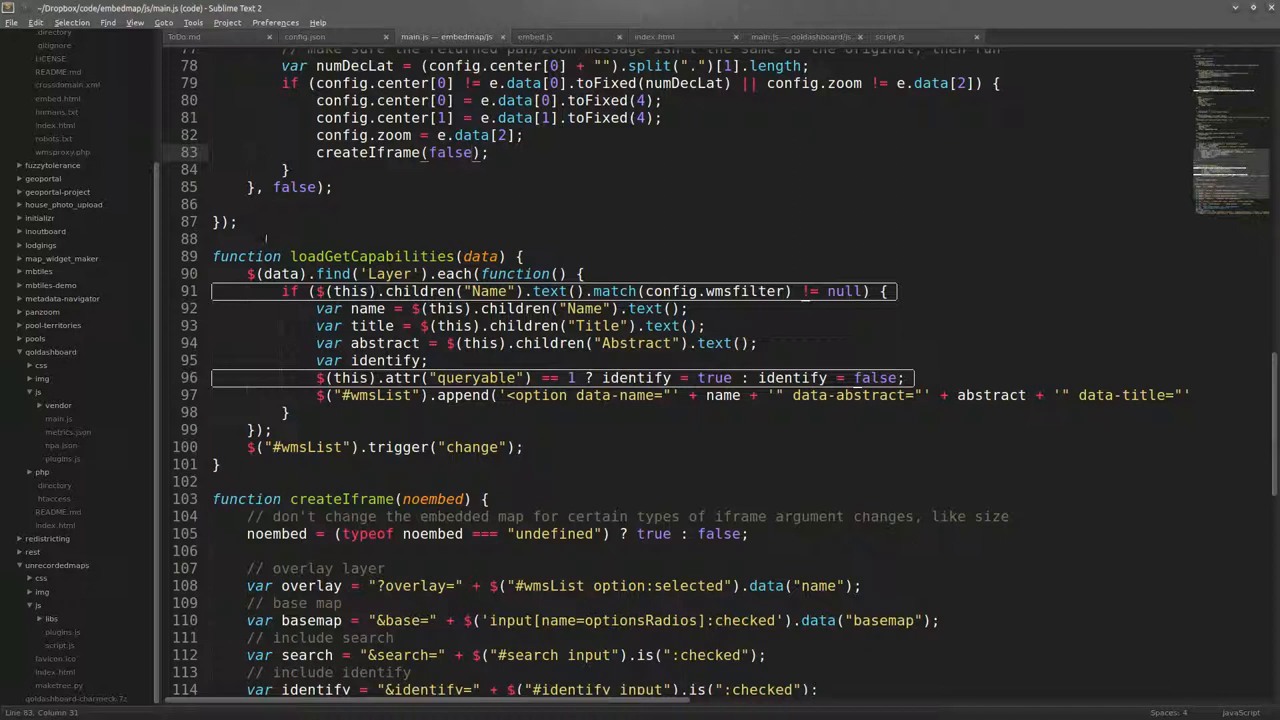
mouse_move(631, 212)
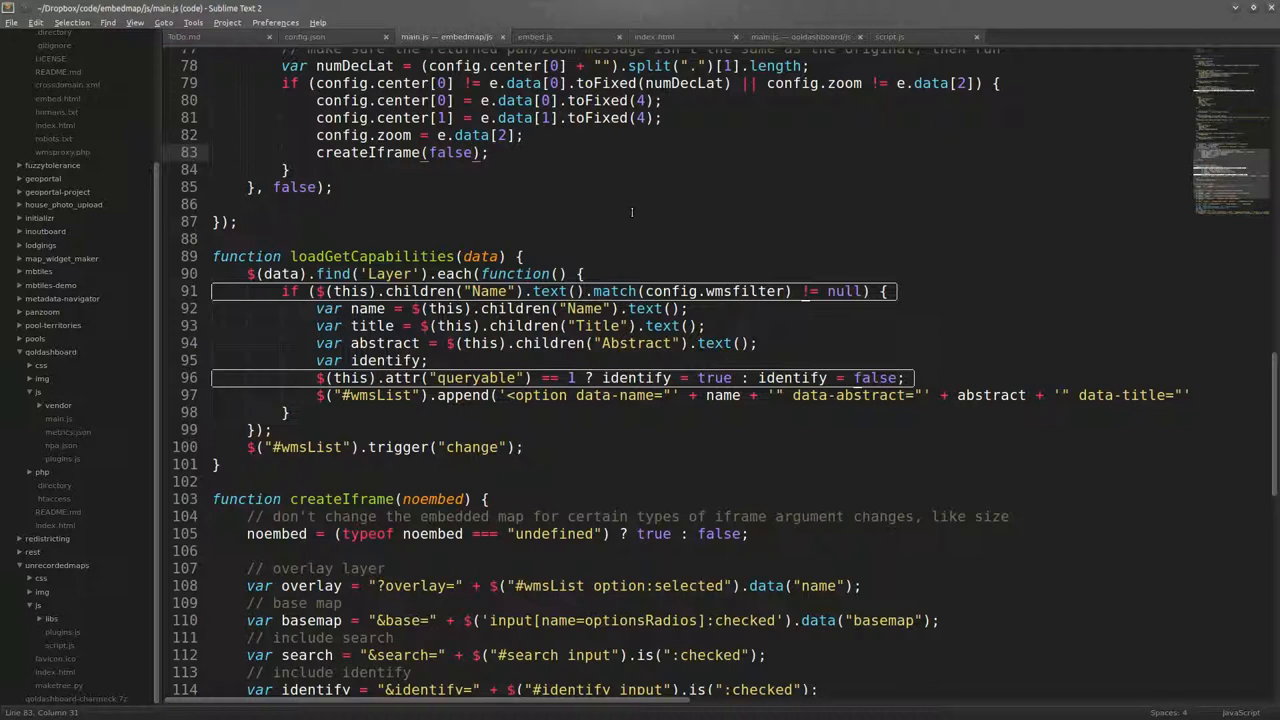
mouse_move(308, 50)
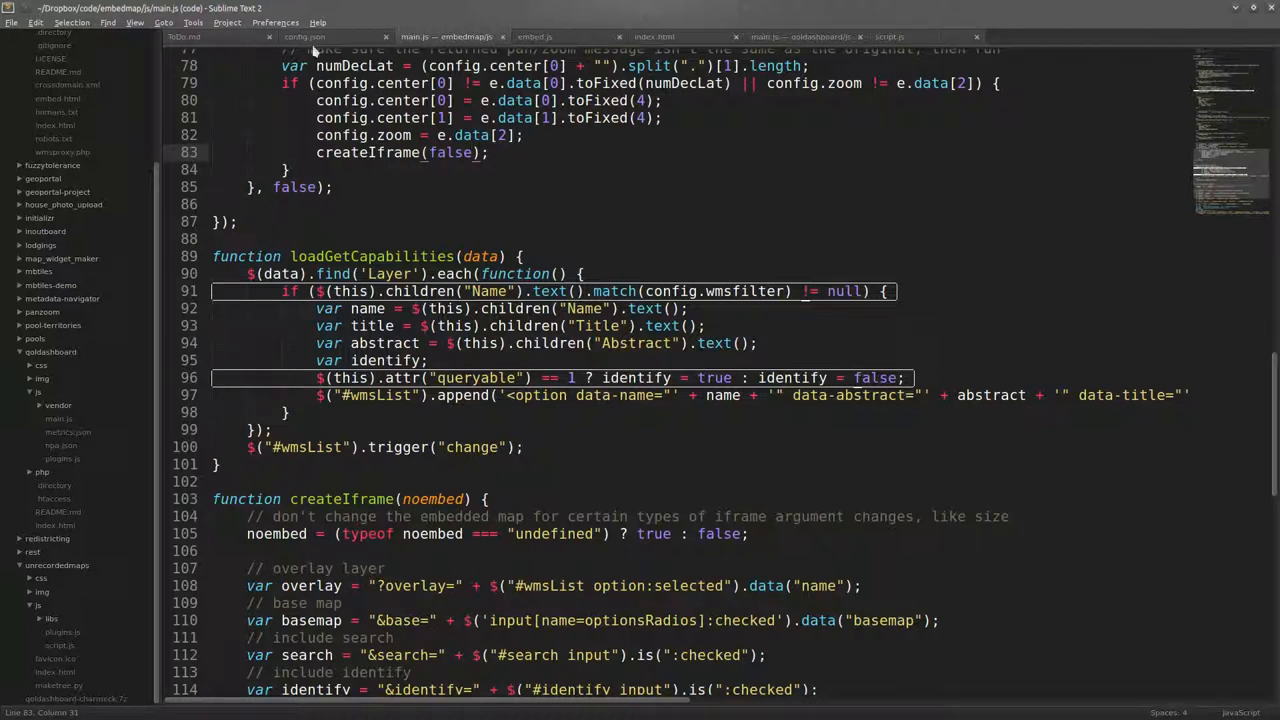
click(312, 37)
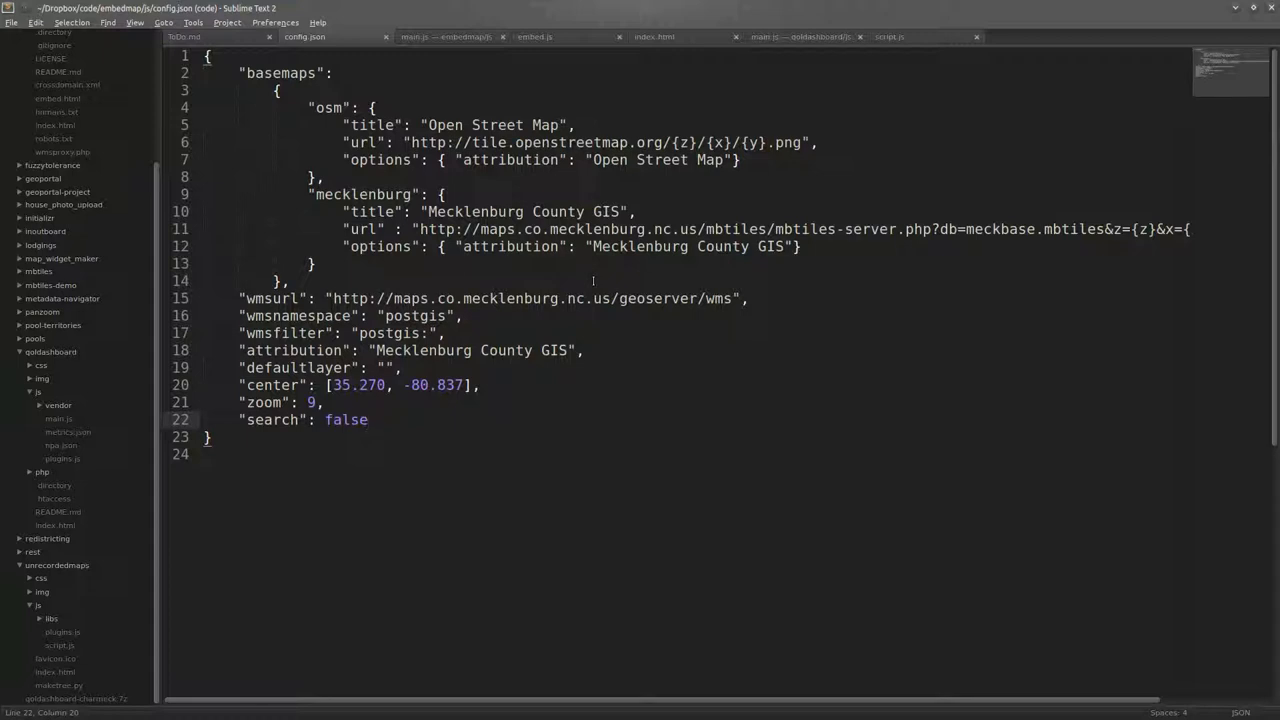
click(370, 419)
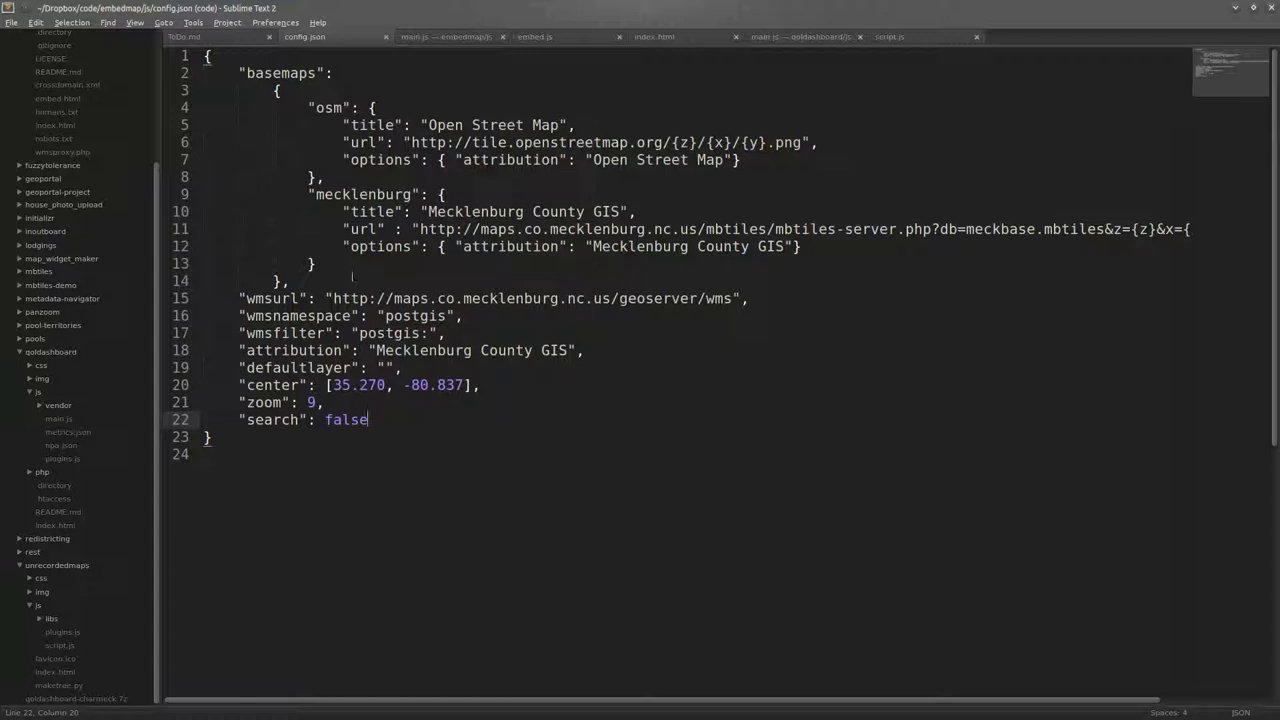
Step: Switch to main.js to review the loadGetCapabilities layer-filtering code and createIframe
click(460, 37)
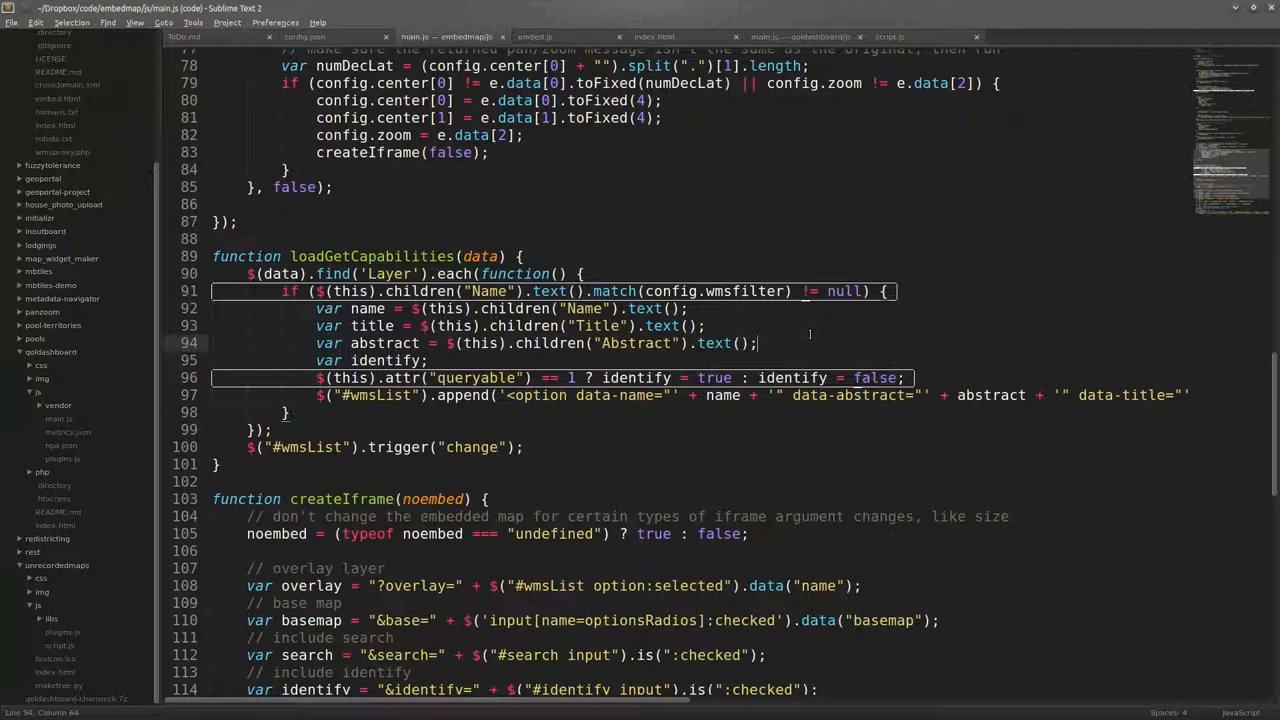
Step: Open embed.js and mark the moveend handler posting map center and zoom to the parent
scroll(up, 3)
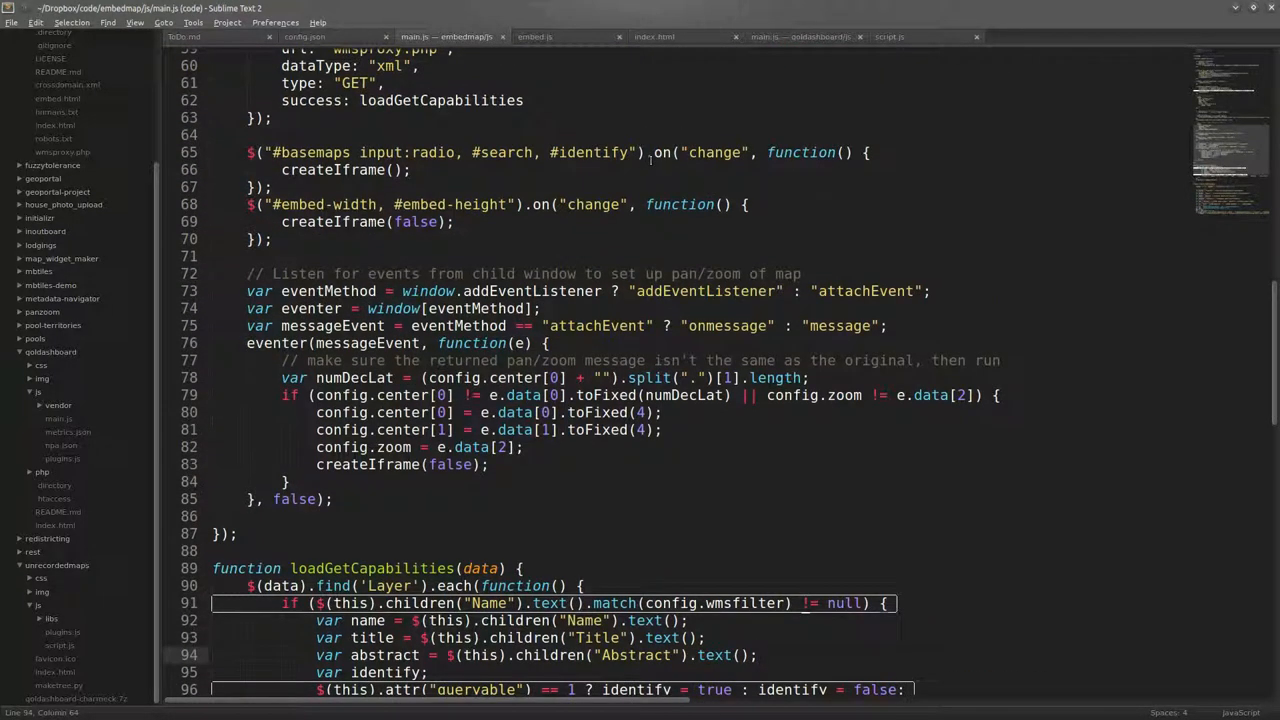
click(565, 37)
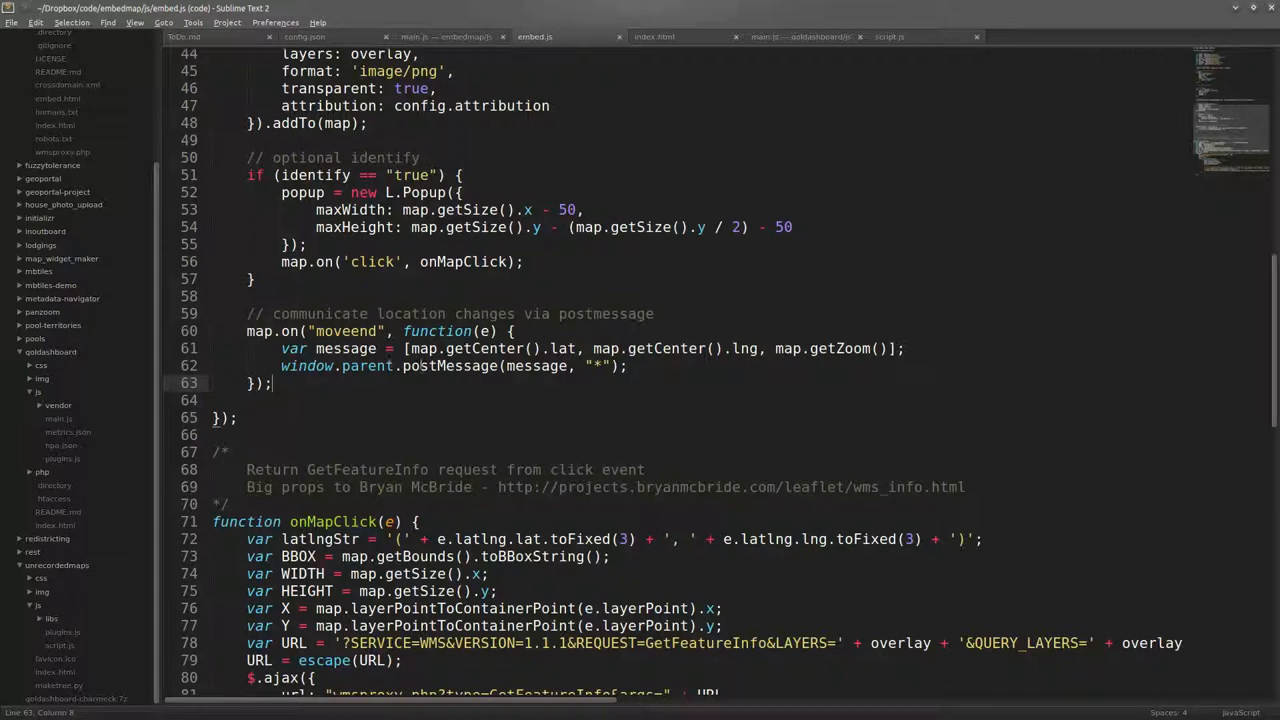
click(604, 366)
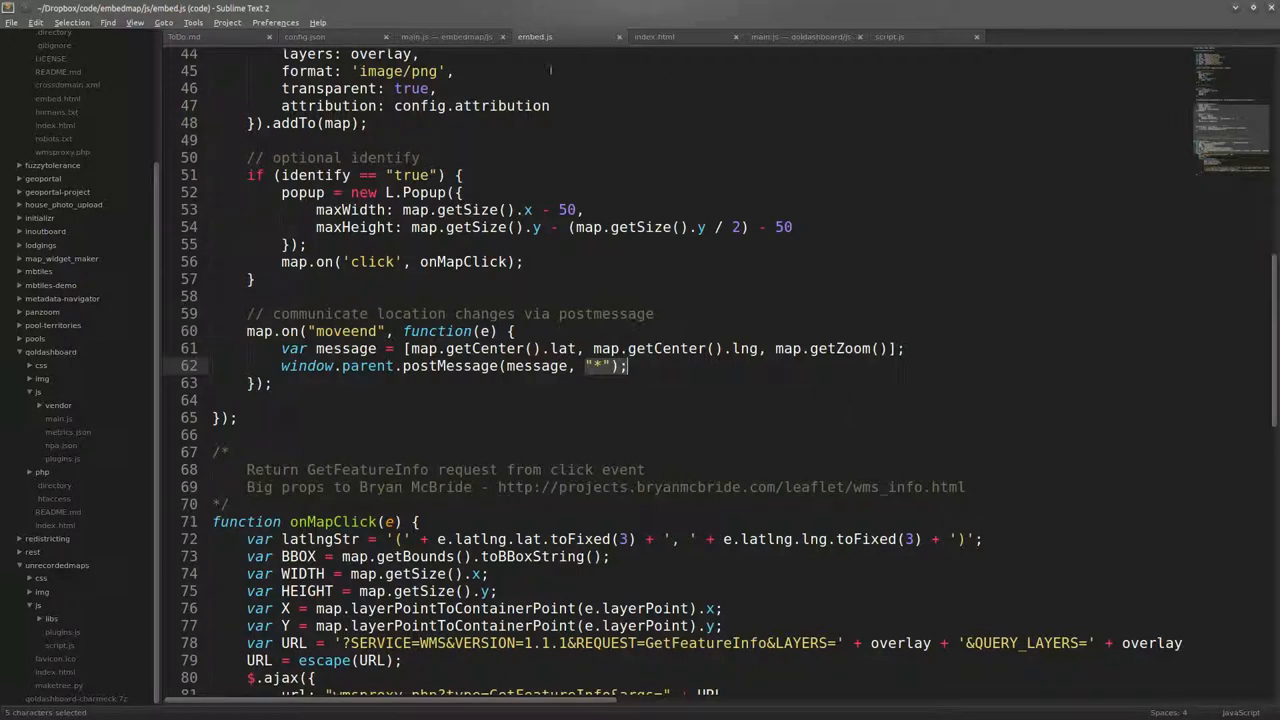
Step: In main.js, mark the message handler line that rounds the returned map center
click(442, 37)
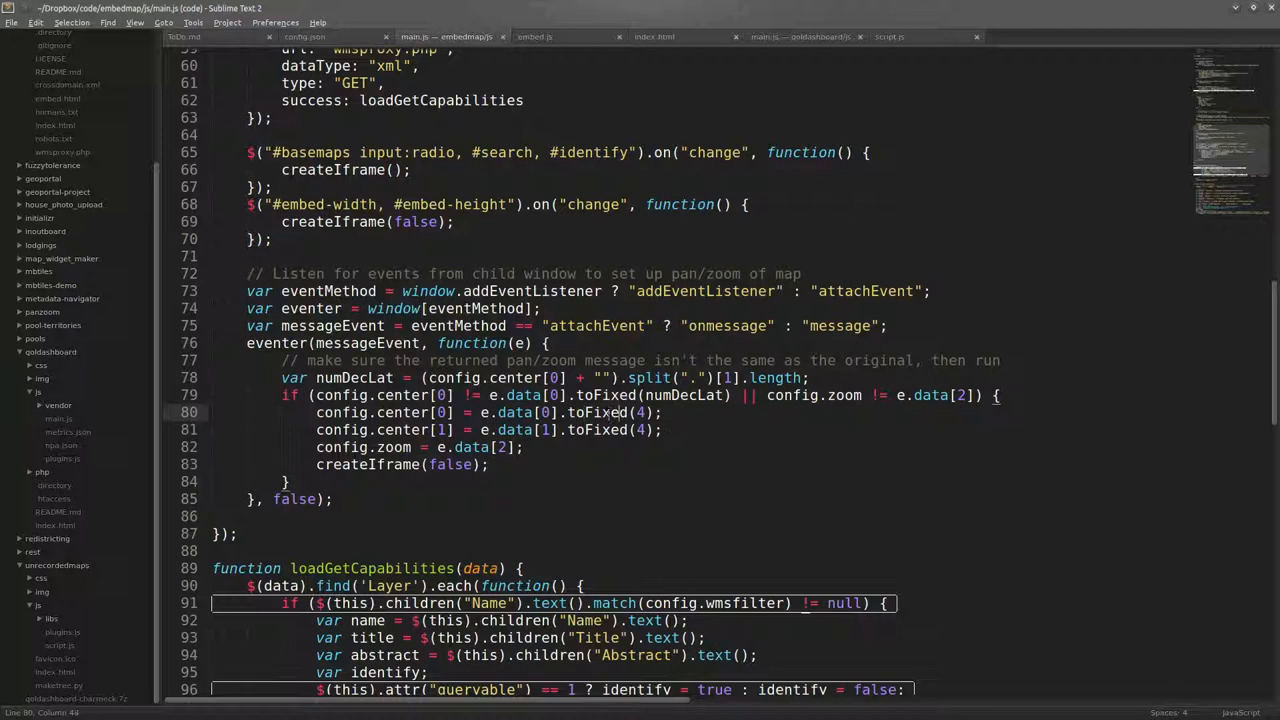
click(595, 429)
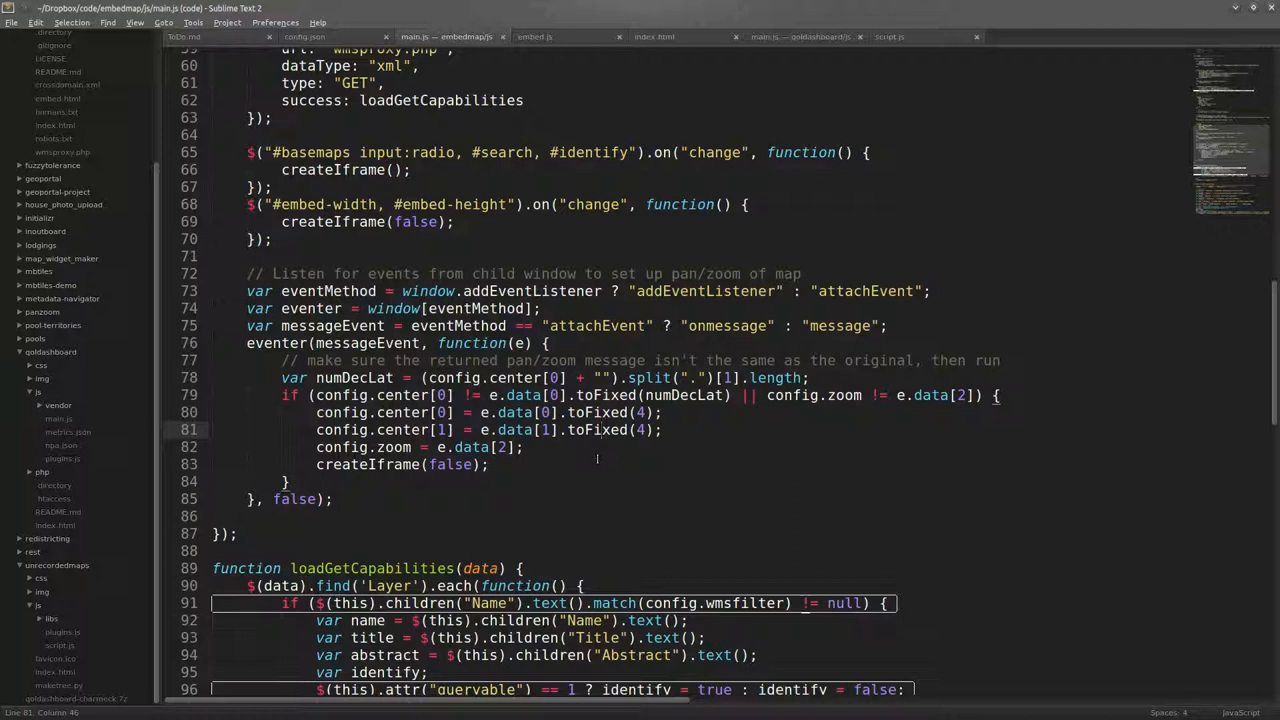
scroll(down, 3)
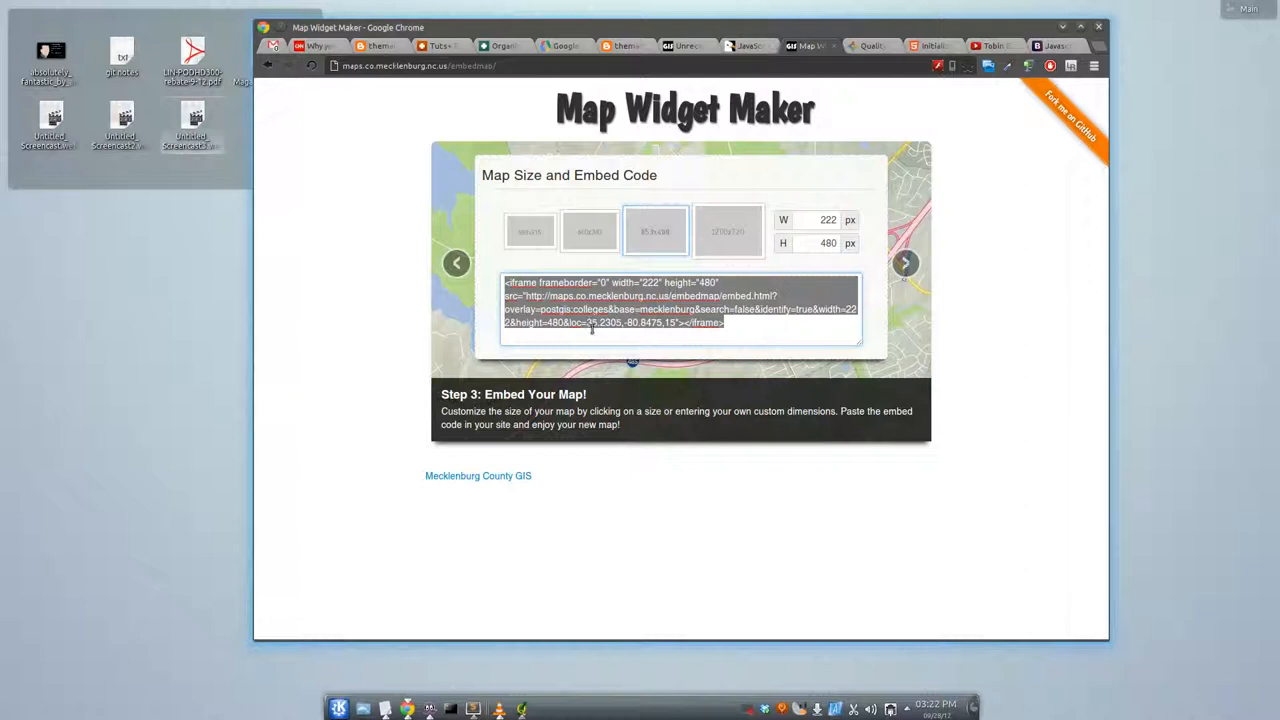
mouse_move(647, 336)
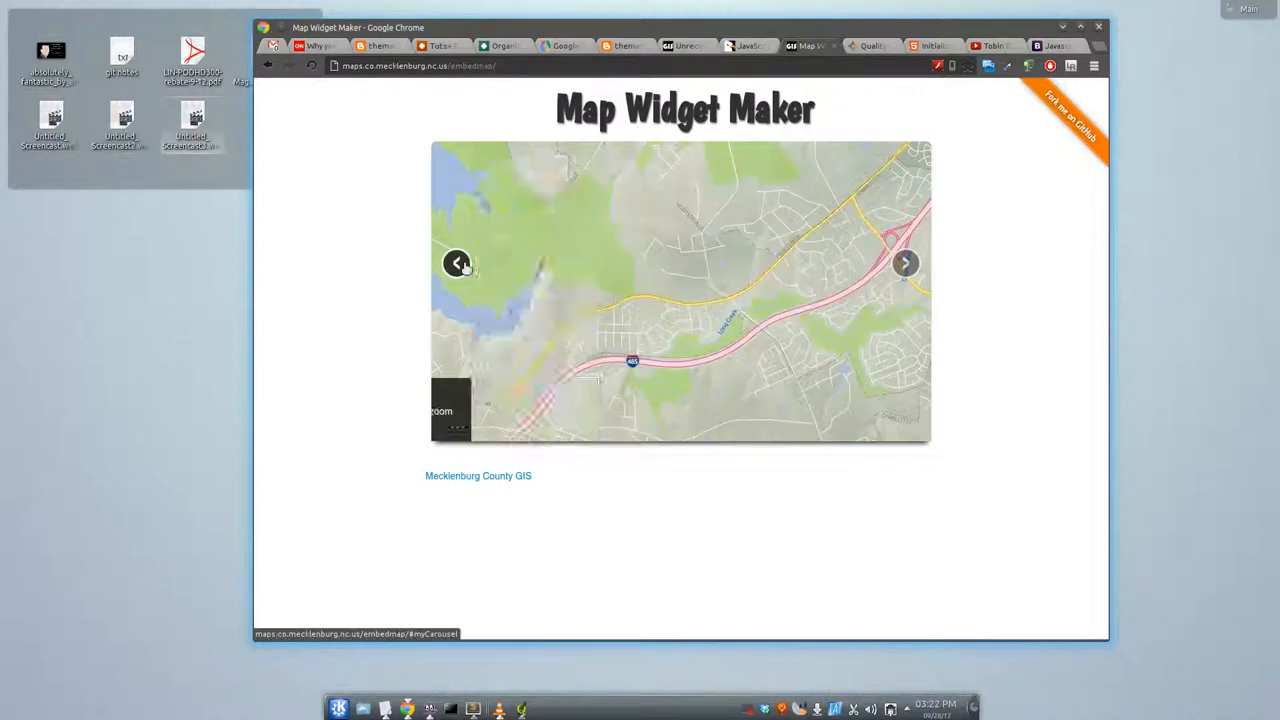
Step: Return to Map Widget Maker's Step 2 and pick Open Street Map as the base map
click(456, 262)
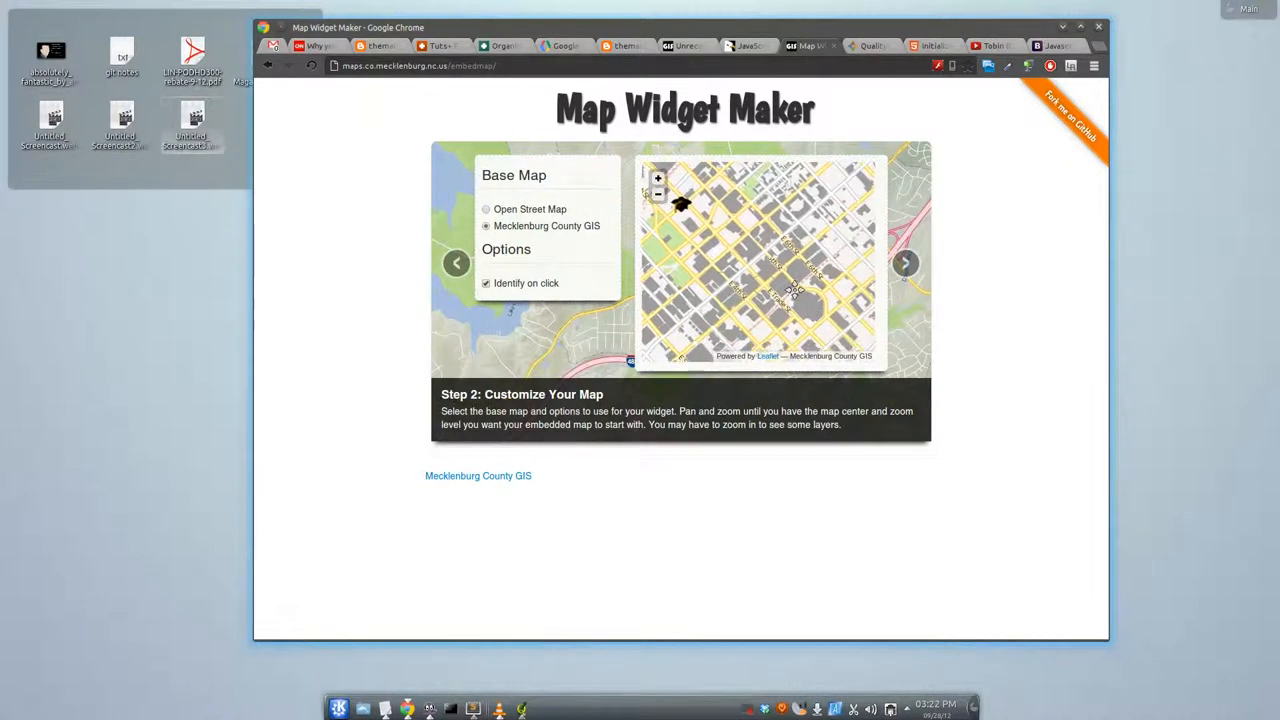
click(904, 262)
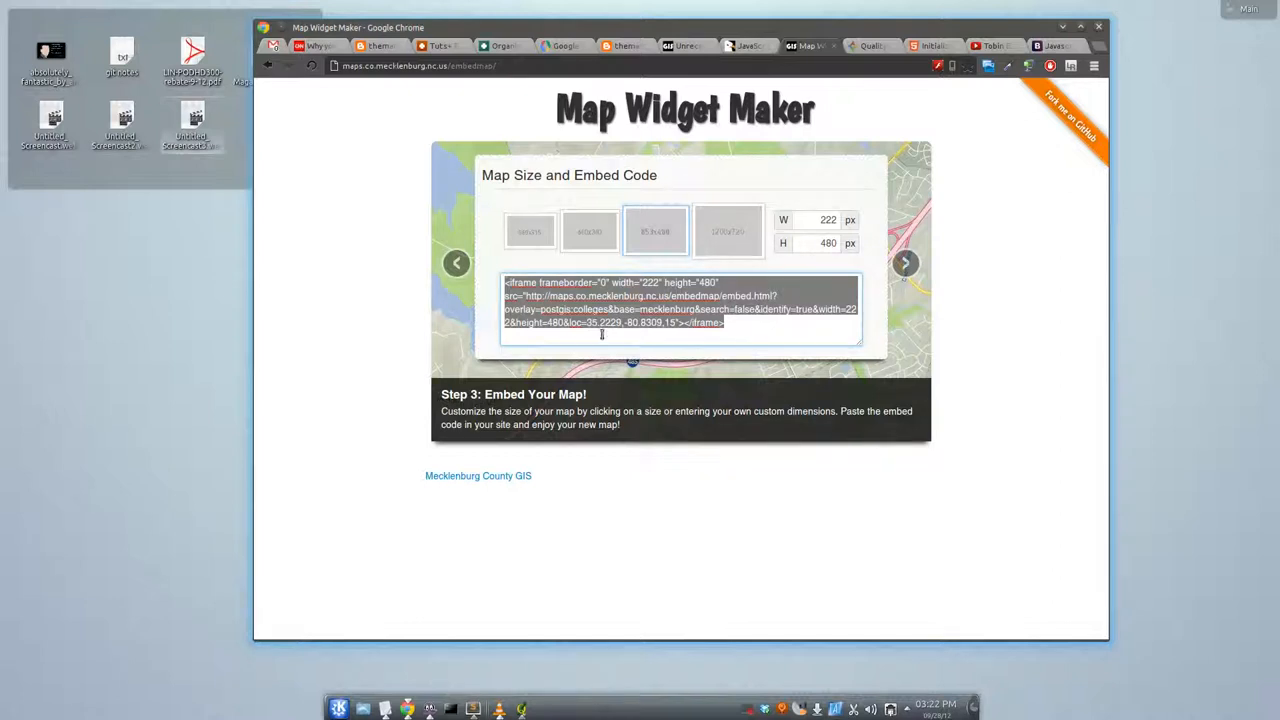
click(456, 263)
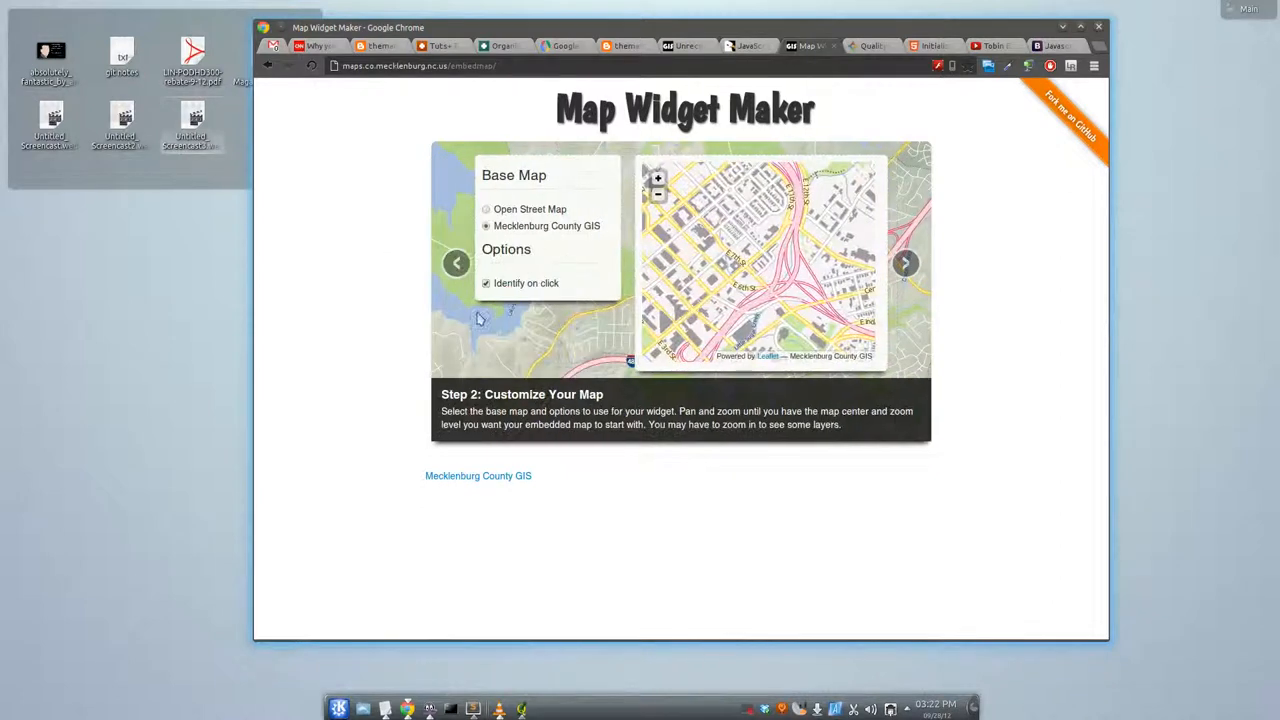
mouse_move(1053, 358)
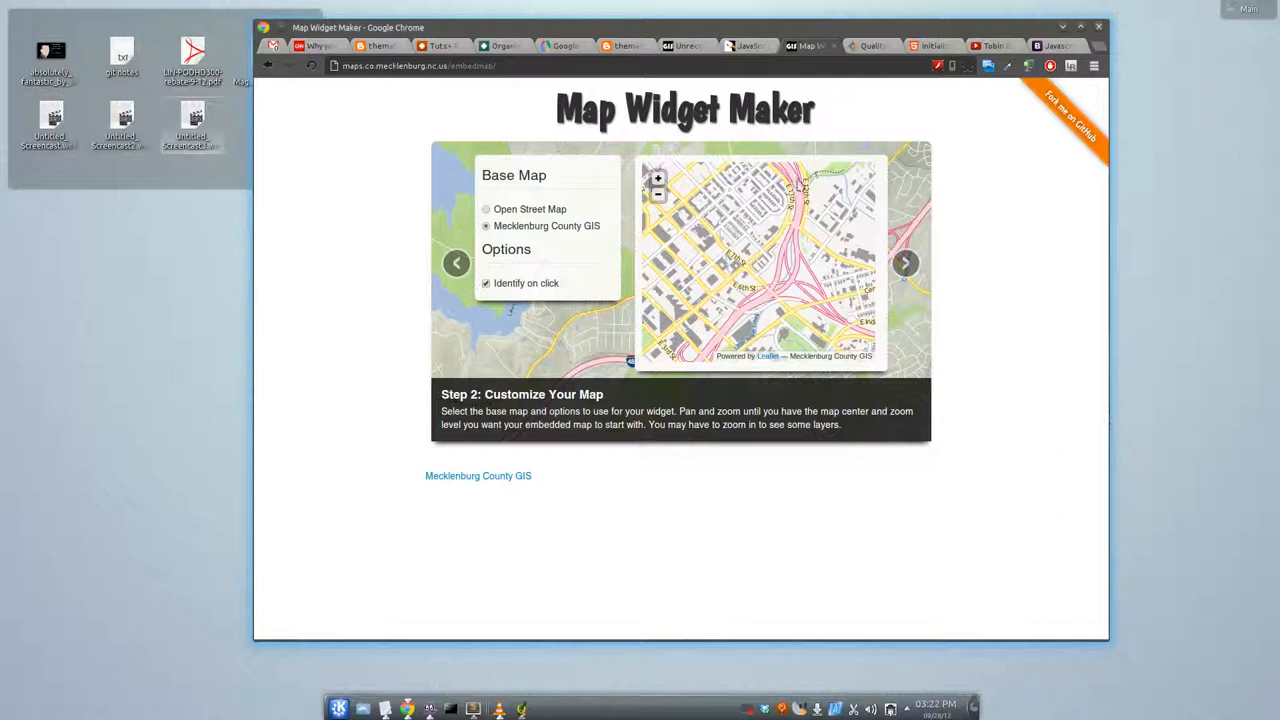
mouse_move(817, 310)
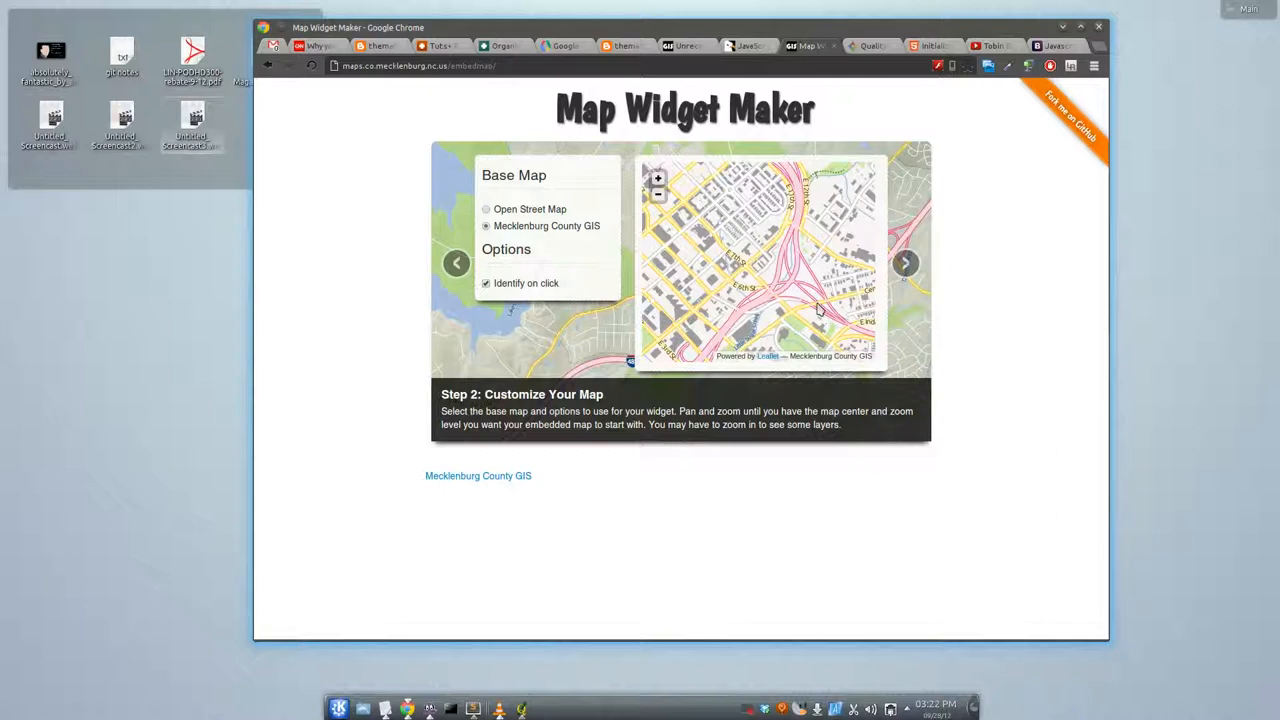
mouse_move(760, 258)
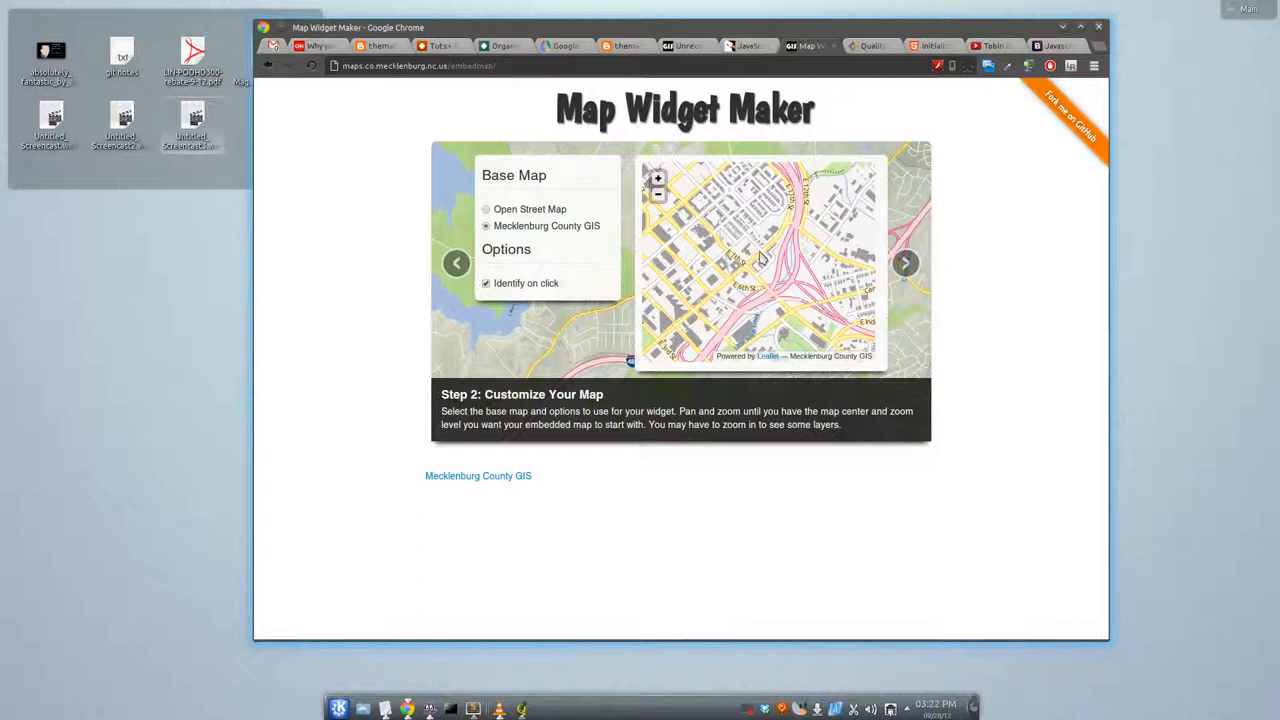
mouse_move(521, 209)
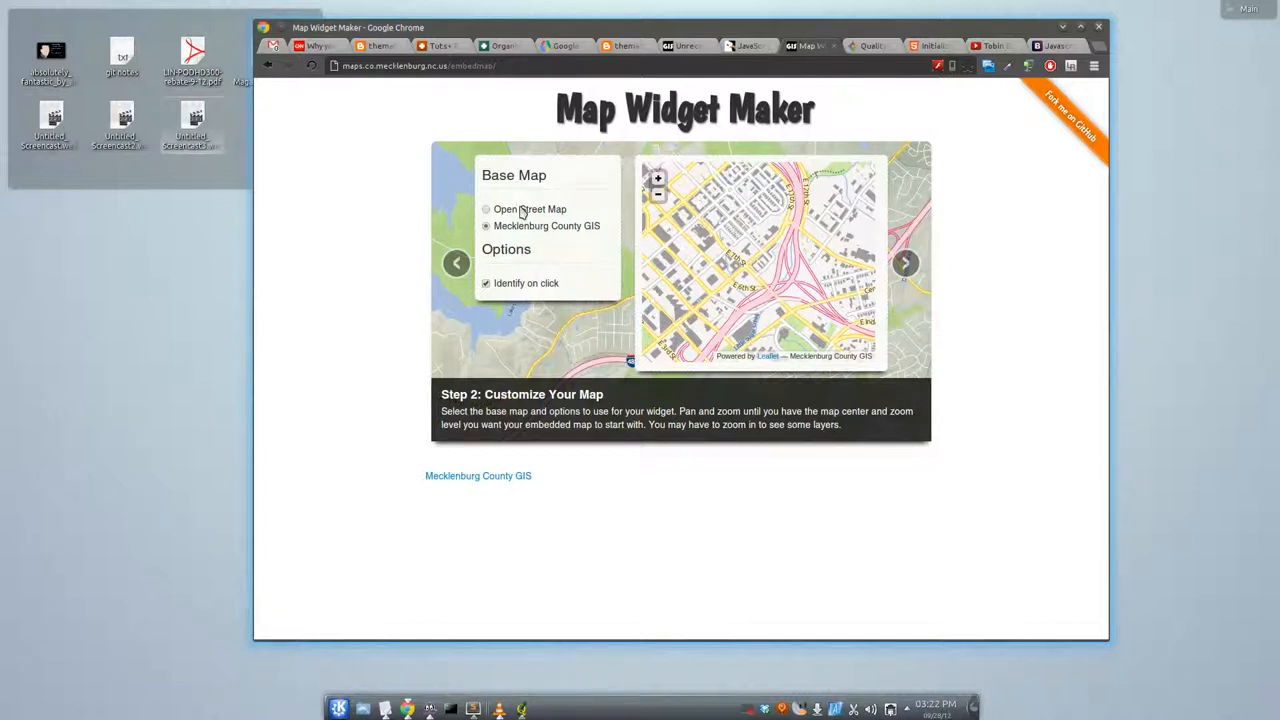
click(485, 209)
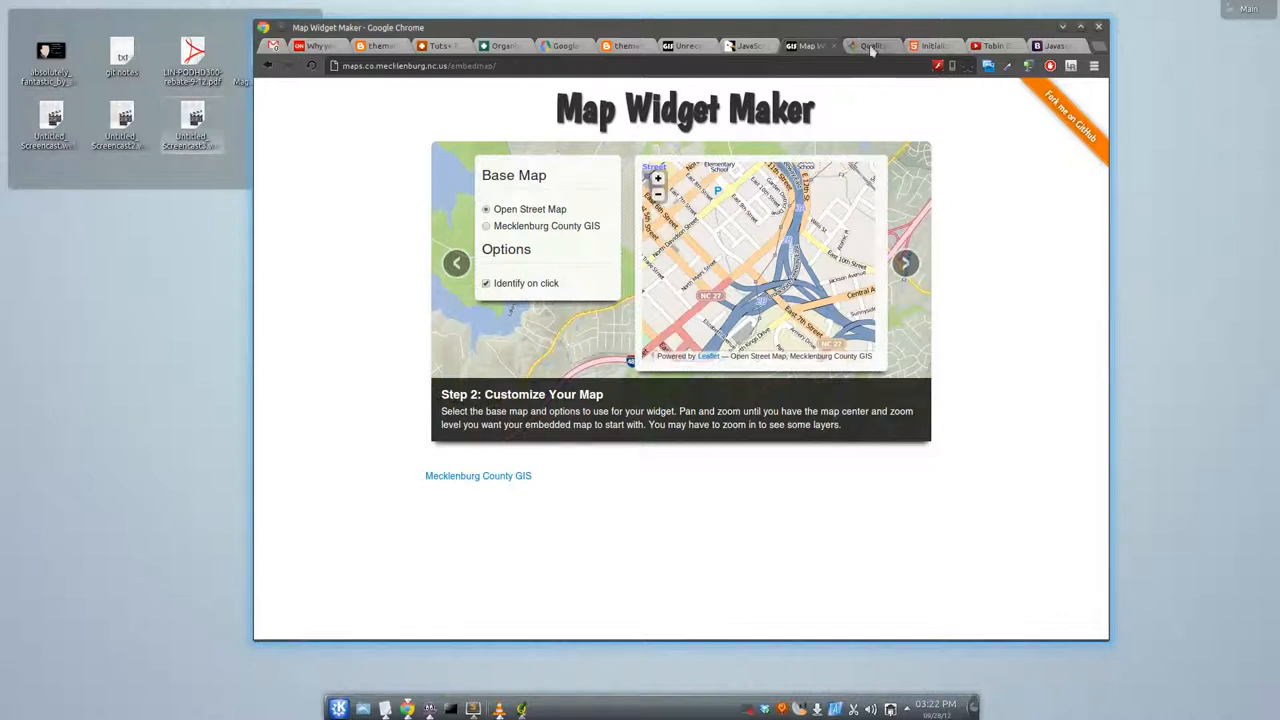
Step: Switch to the Quality of Life Dashboard tab showing the Commuters neighborhood map
click(870, 46)
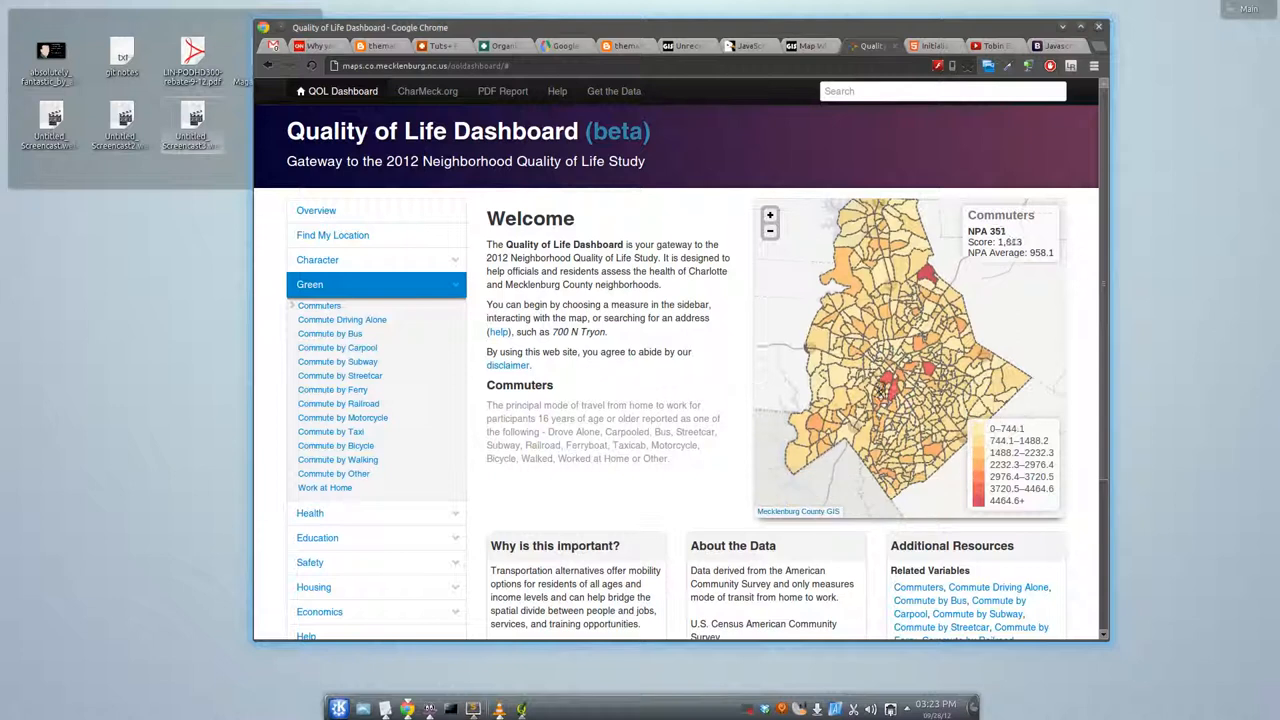
mouse_move(723, 374)
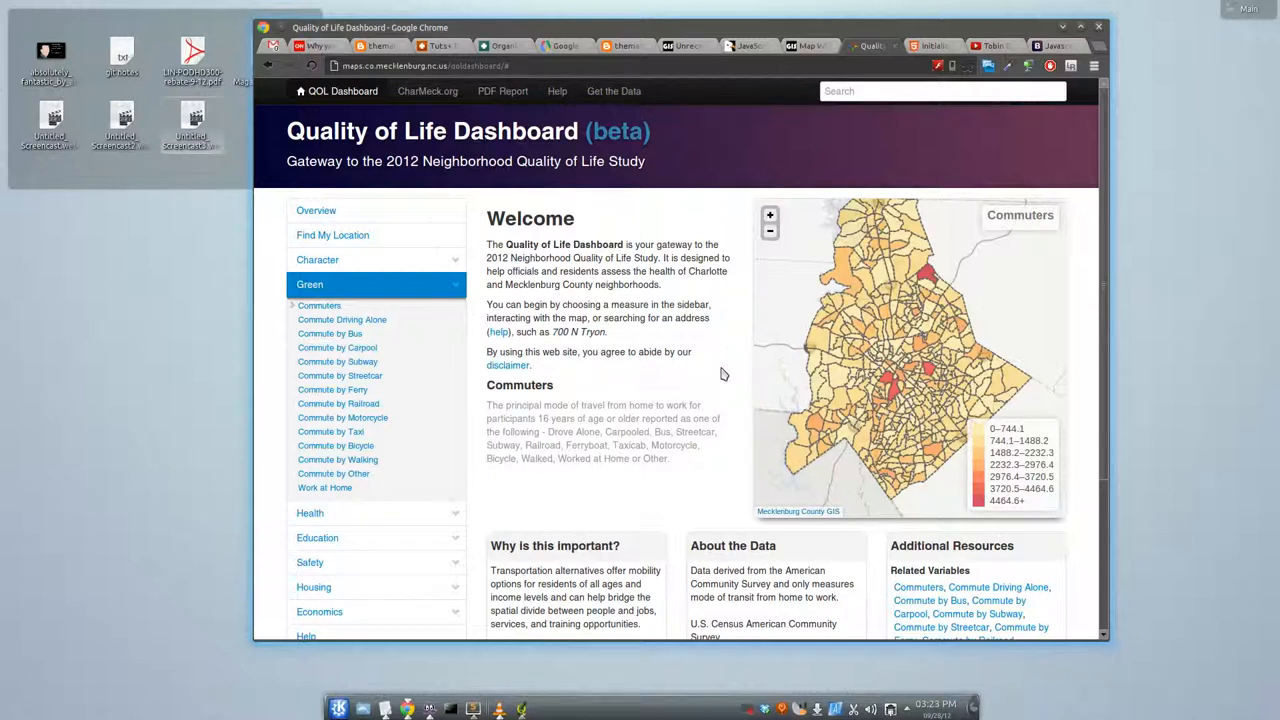
mouse_move(534, 131)
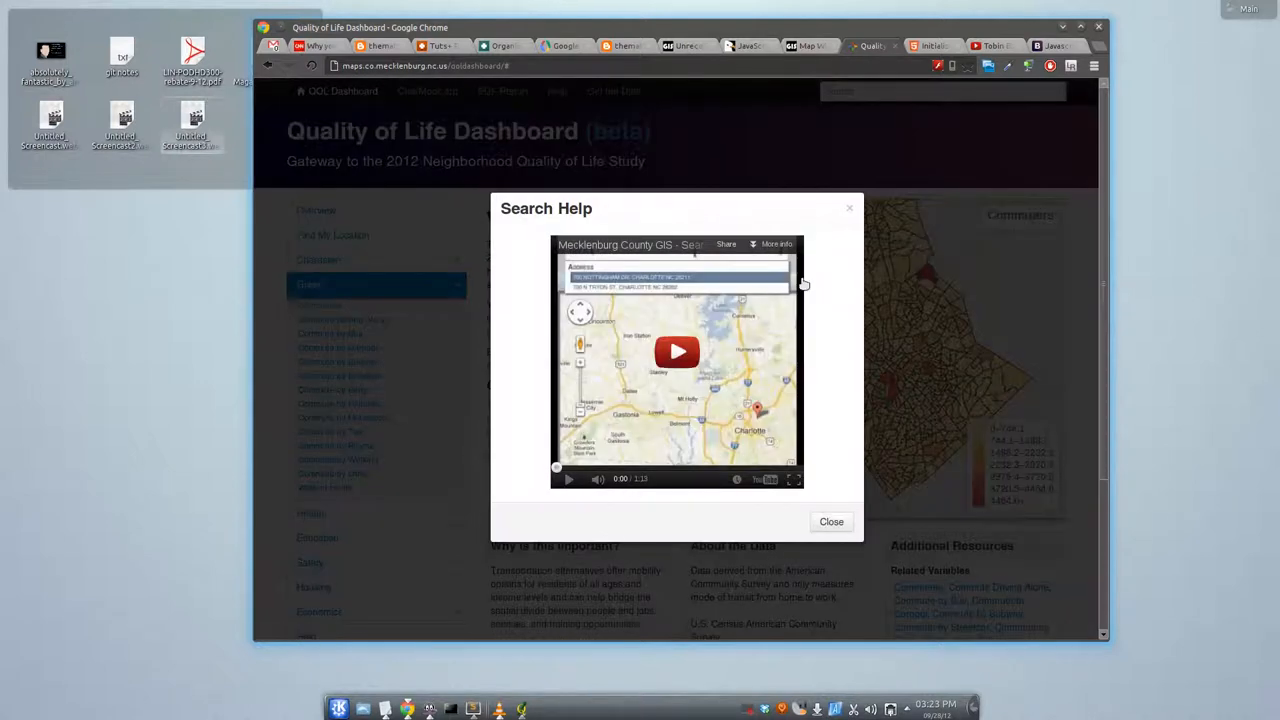
mouse_move(820, 265)
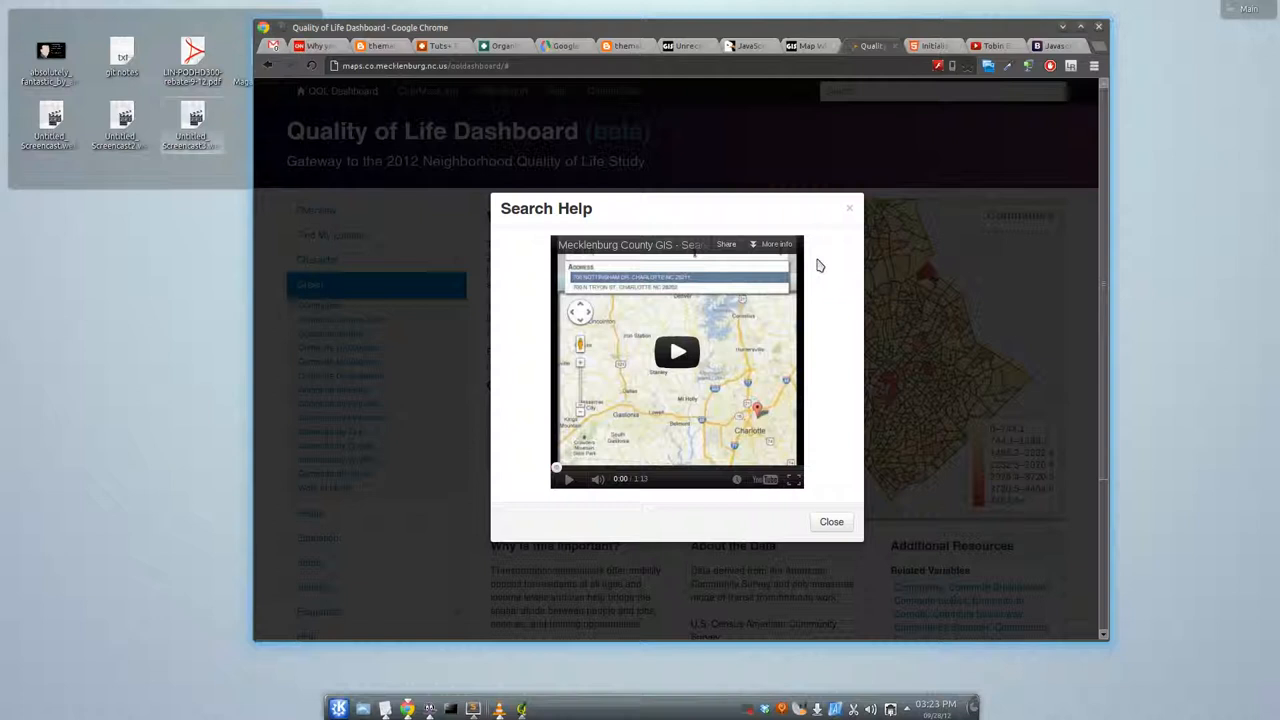
mouse_move(809, 223)
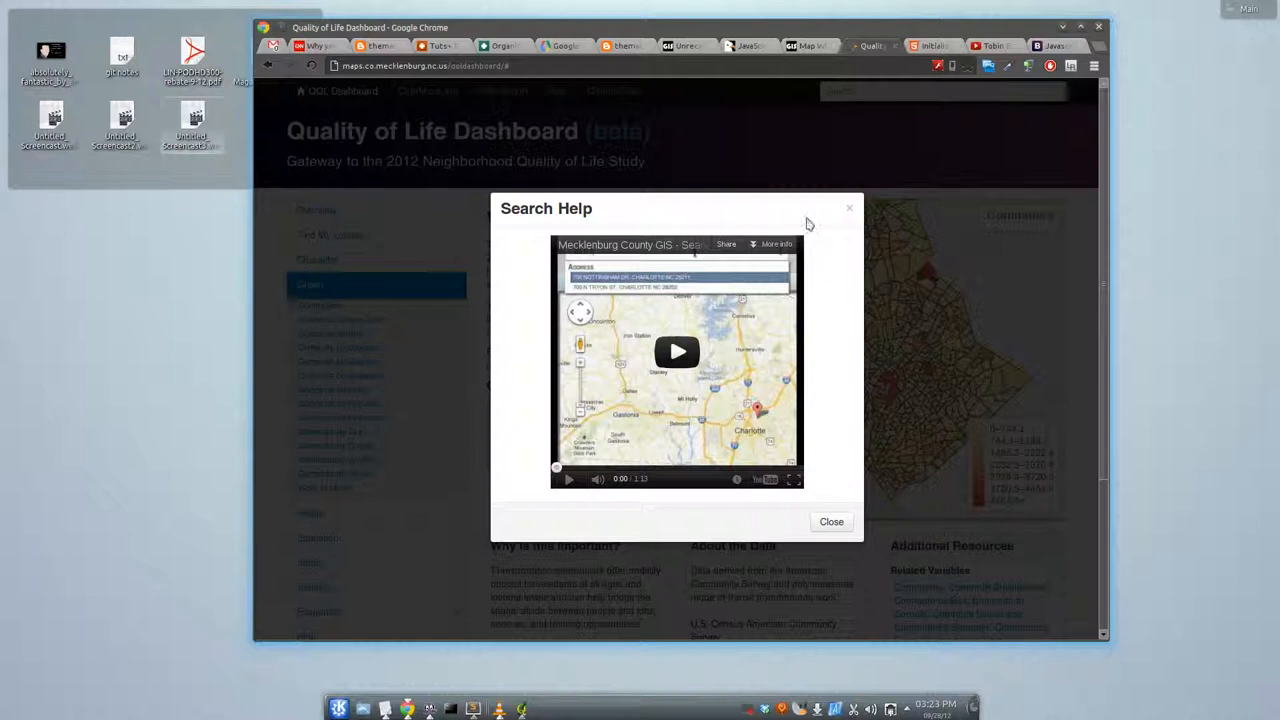
mouse_move(850, 210)
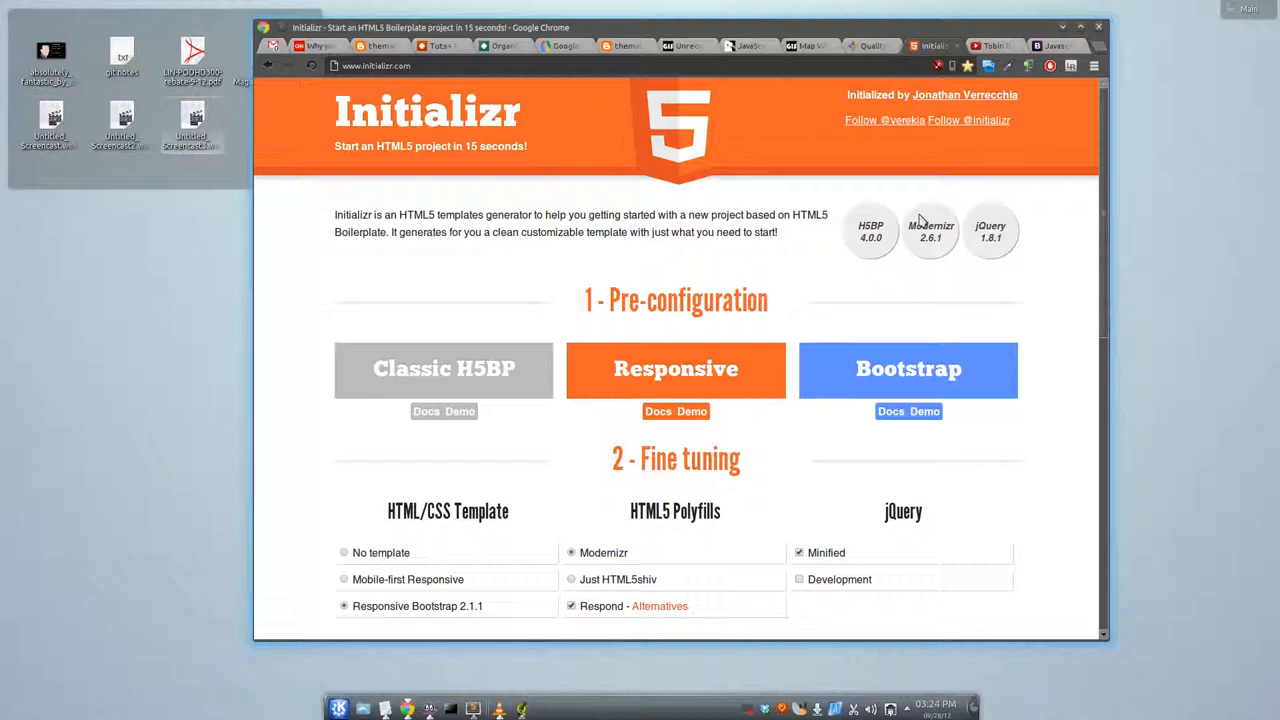
mouse_move(868, 330)
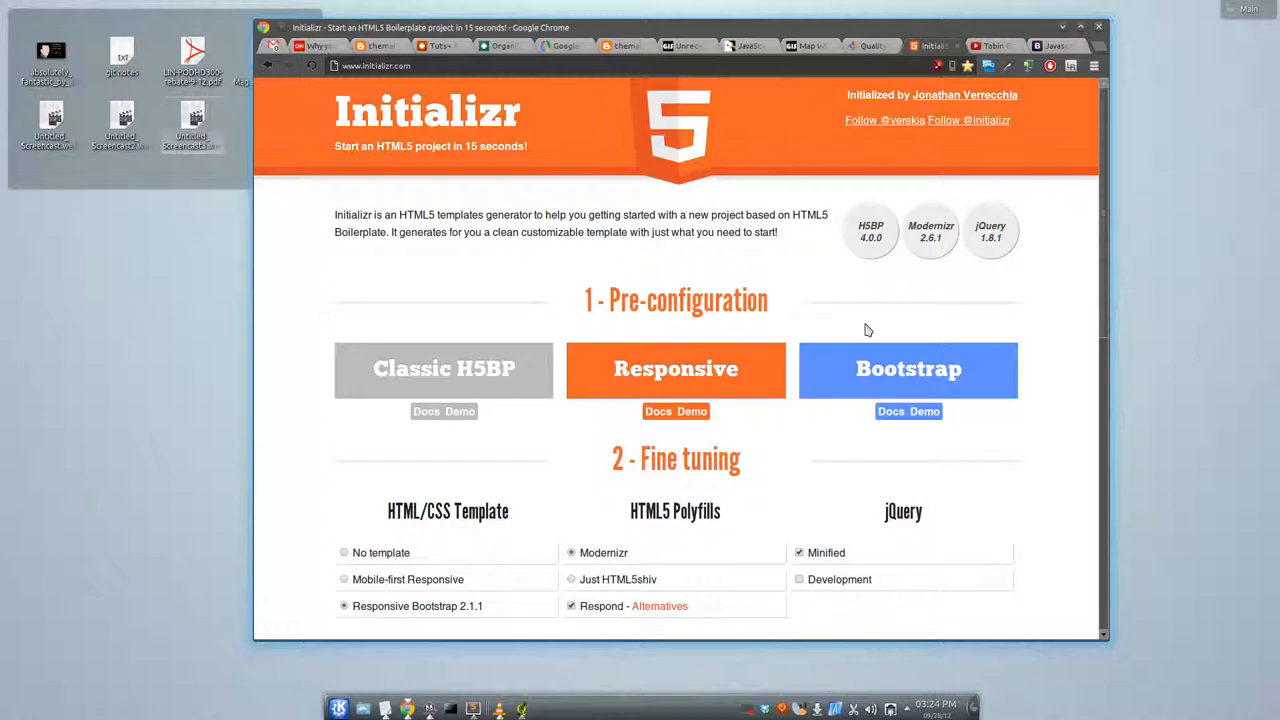
Step: Scroll through Initializr's Bootstrap fine-tuning options, then return to the Quality of Life Dashboard tab
scroll(down, 3)
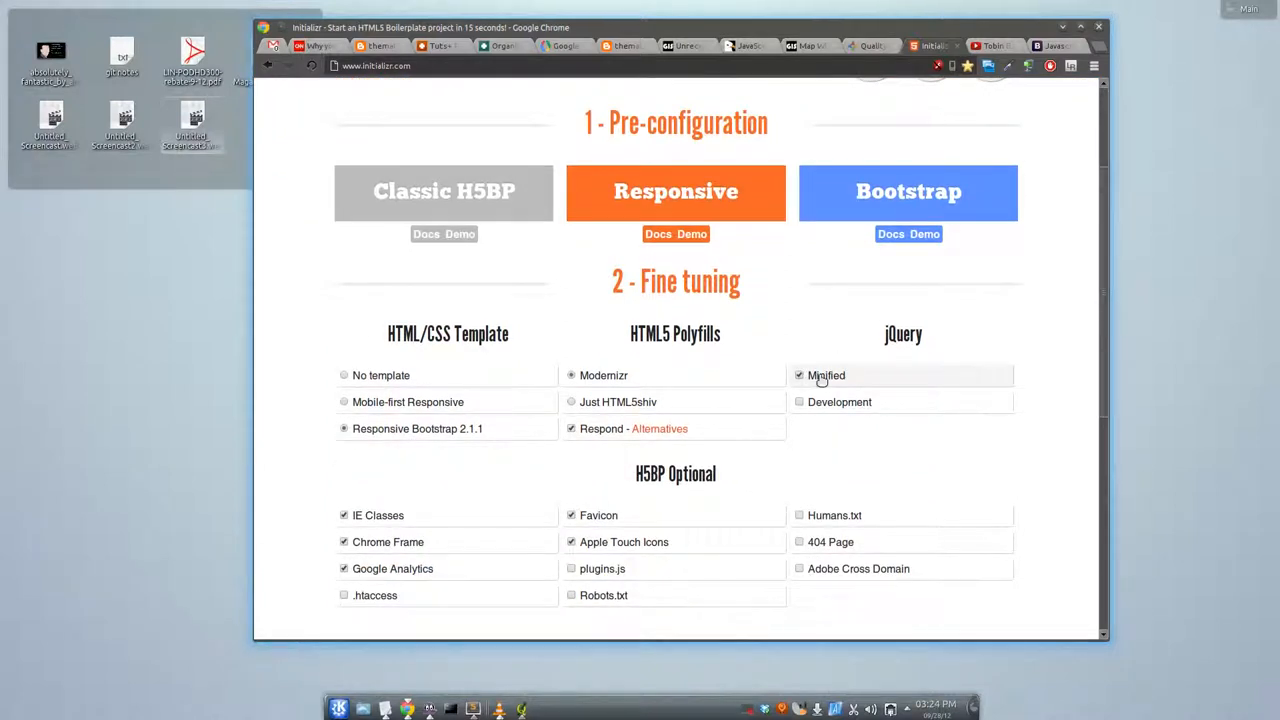
scroll(up, 3)
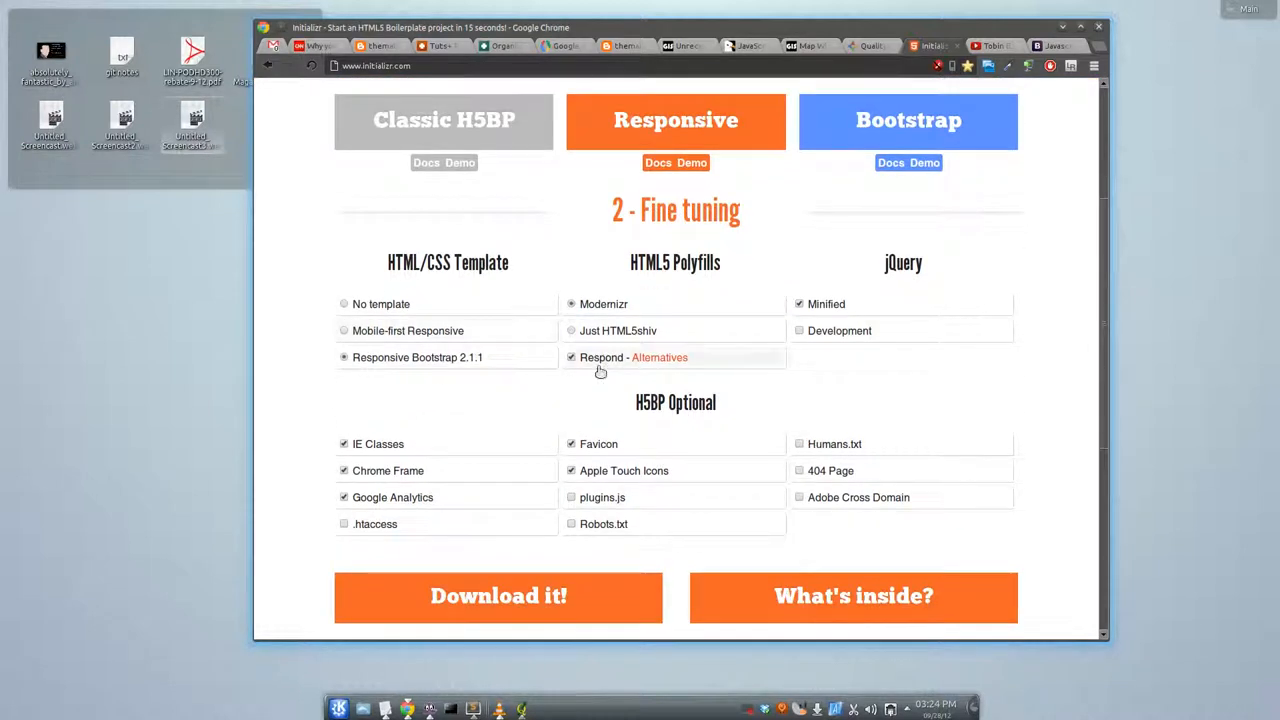
scroll(up, 3)
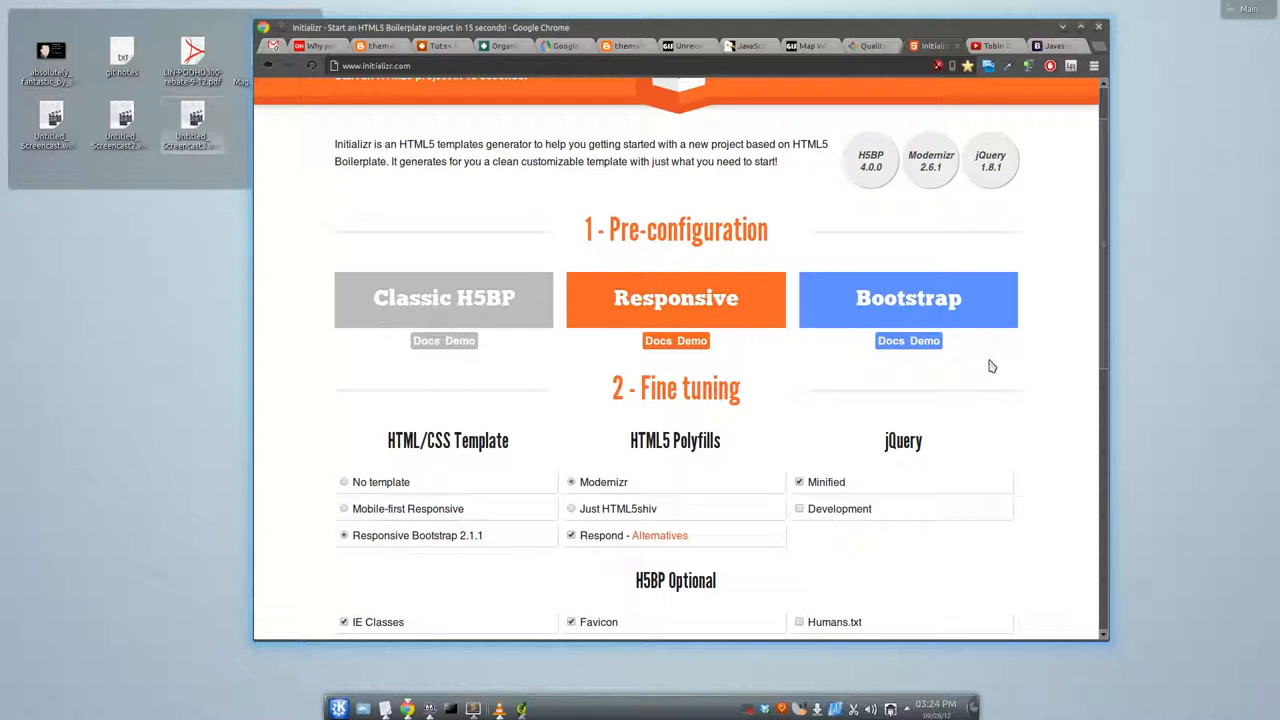
mouse_move(866, 54)
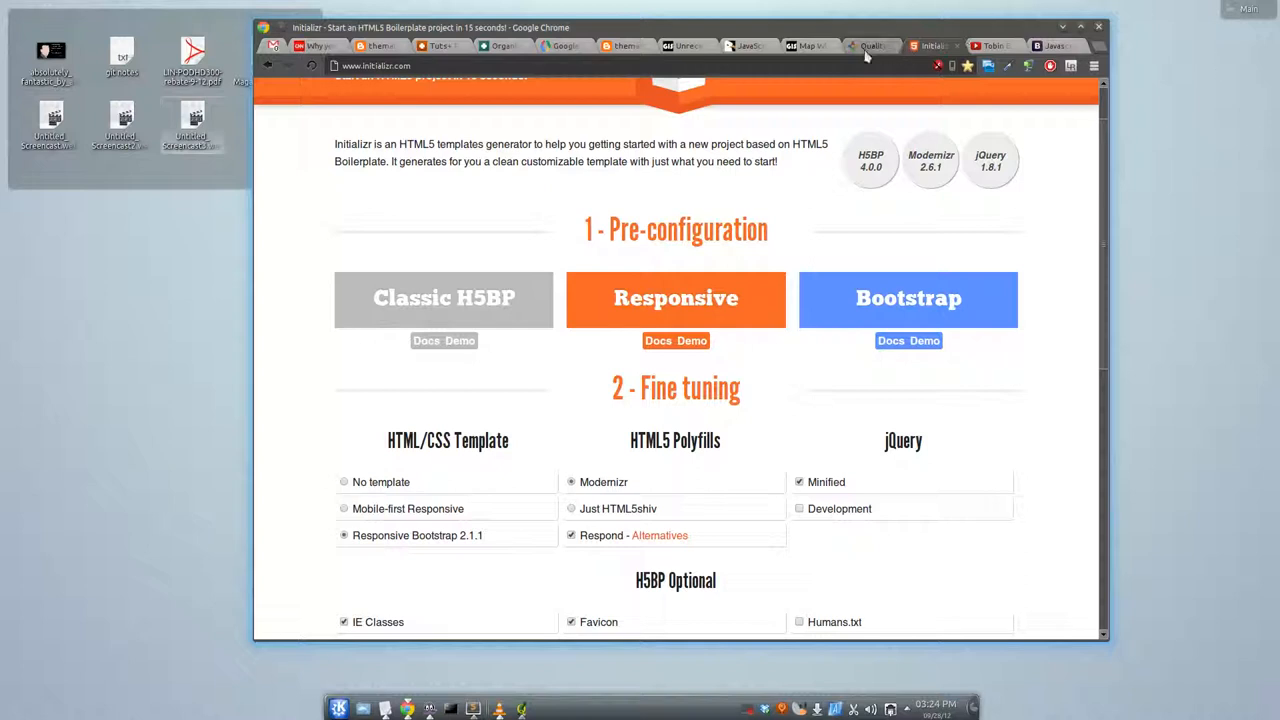
click(873, 46)
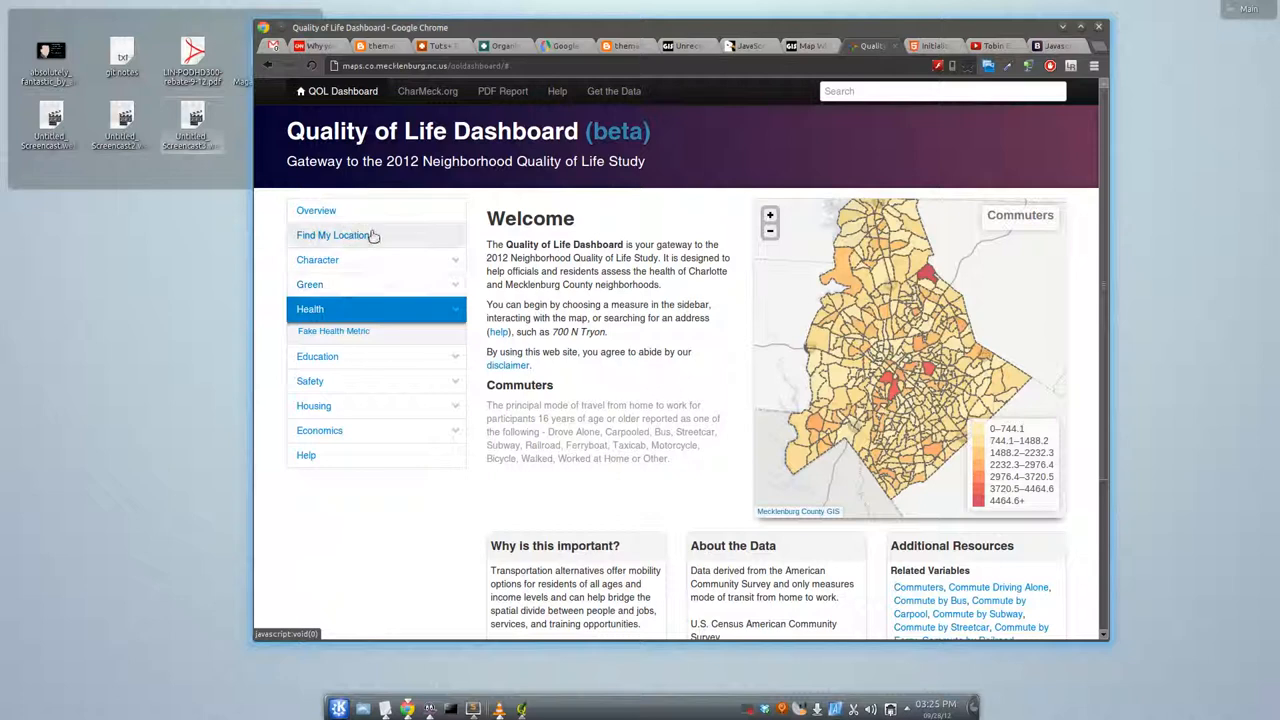
mouse_move(452, 379)
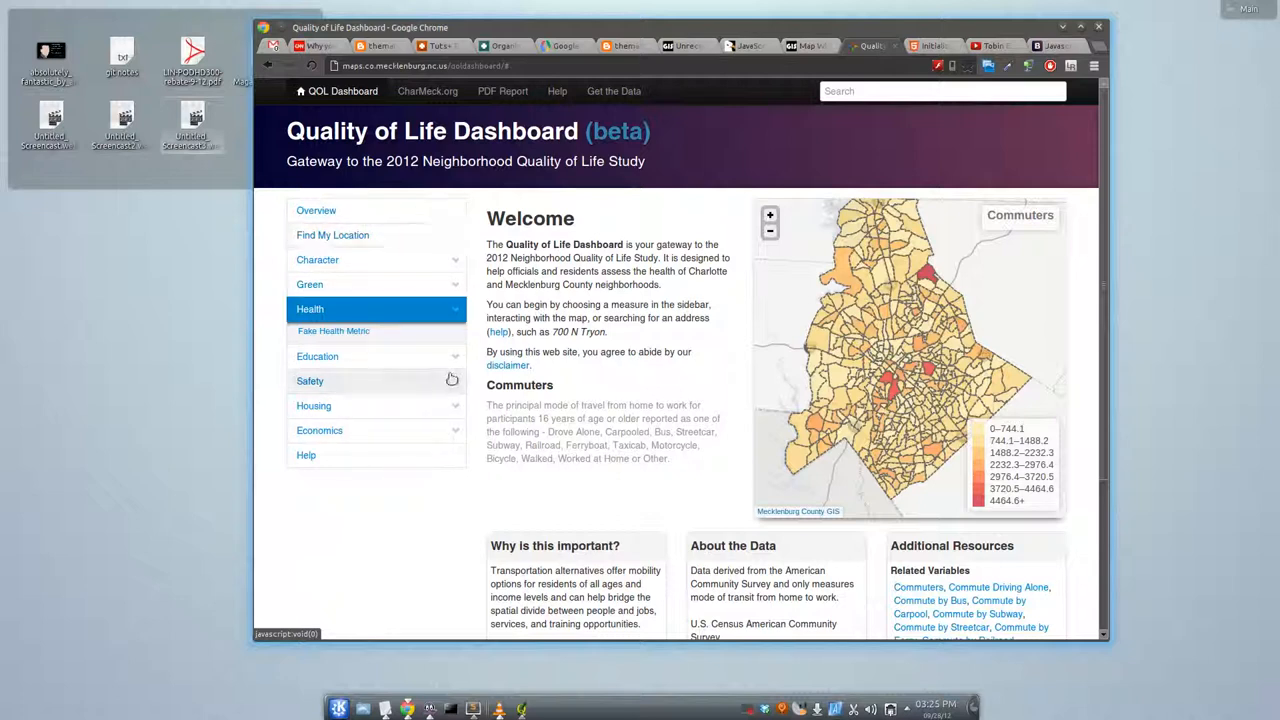
mouse_move(318, 290)
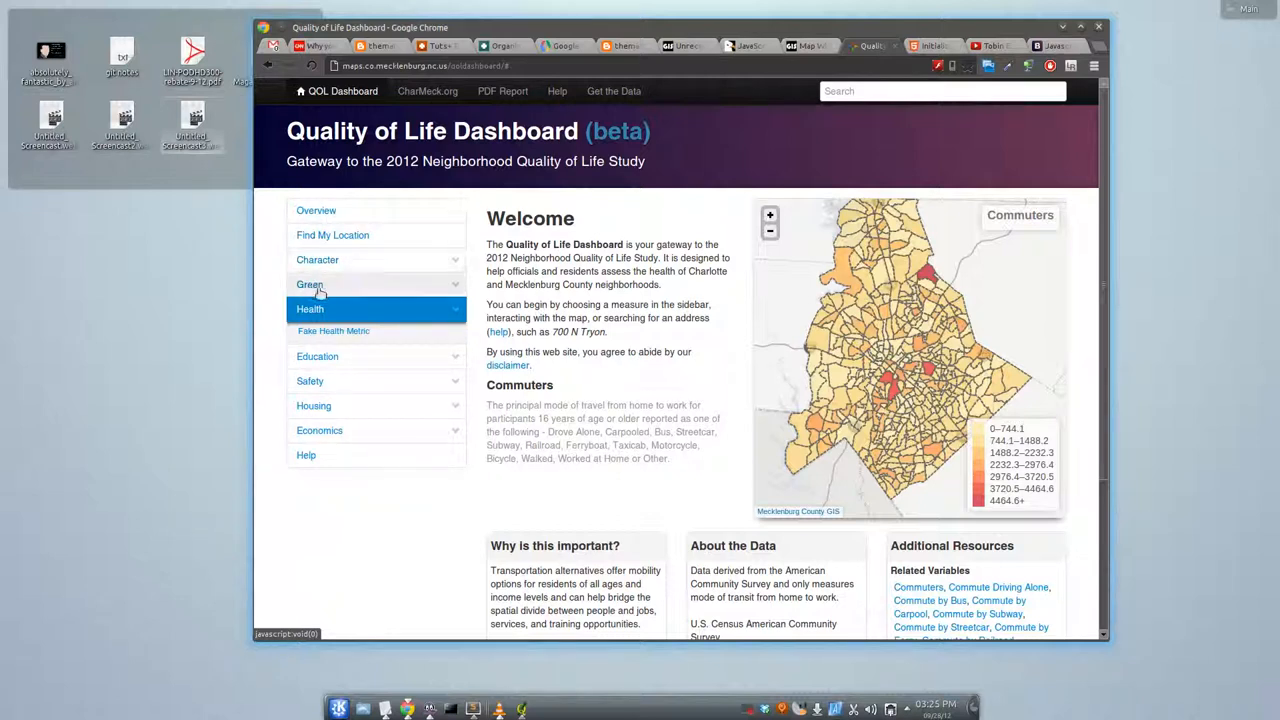
mouse_move(331, 356)
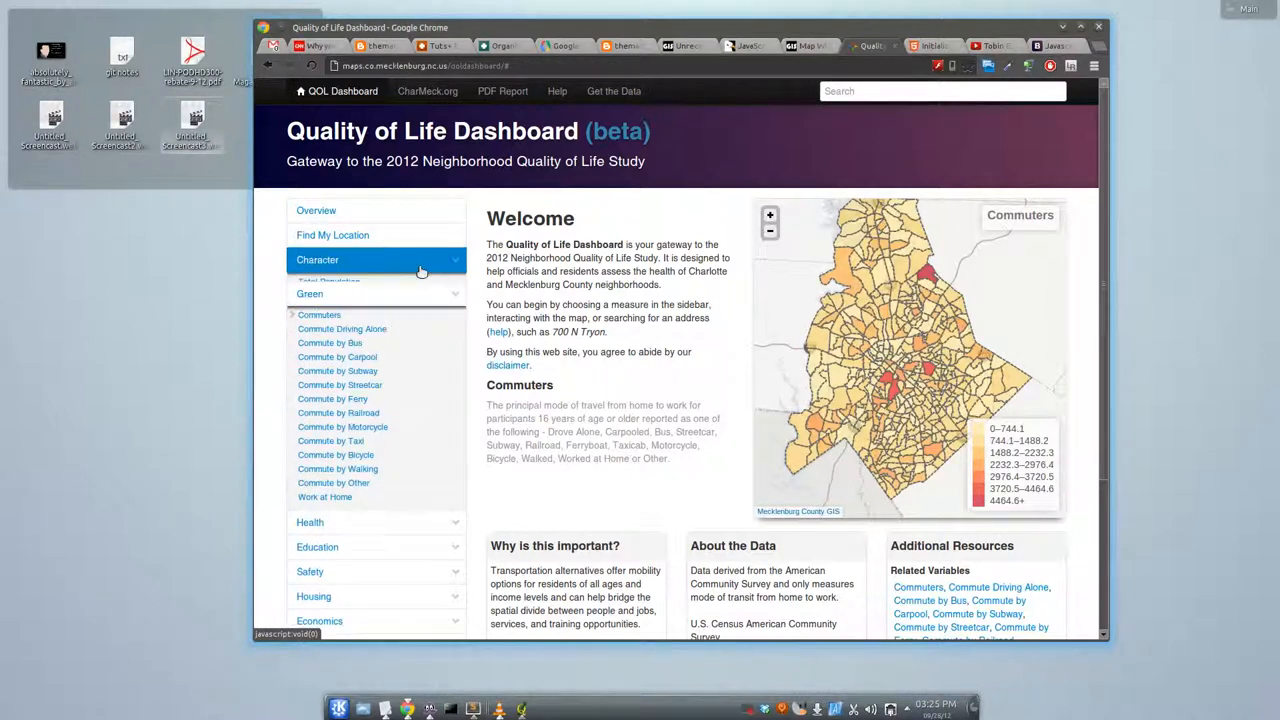
Step: Open the Health heading in the sidebar accordion to list Fake Health Metric
click(340, 309)
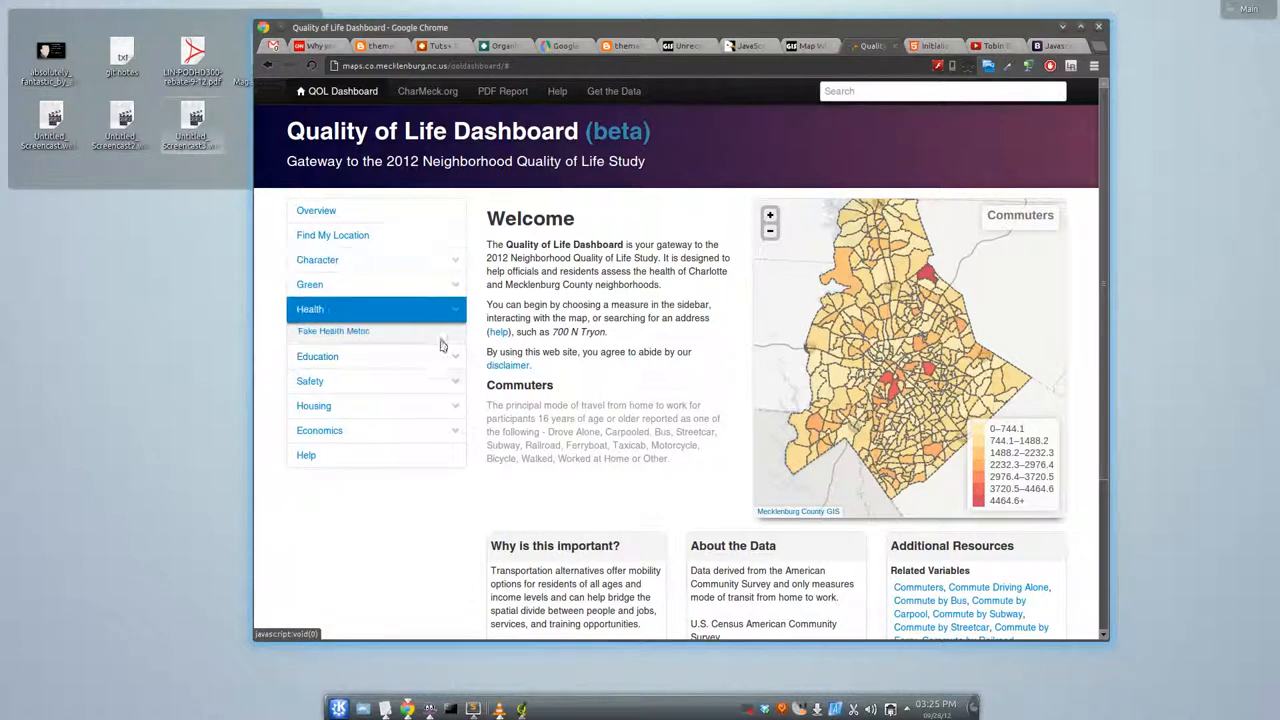
click(317, 334)
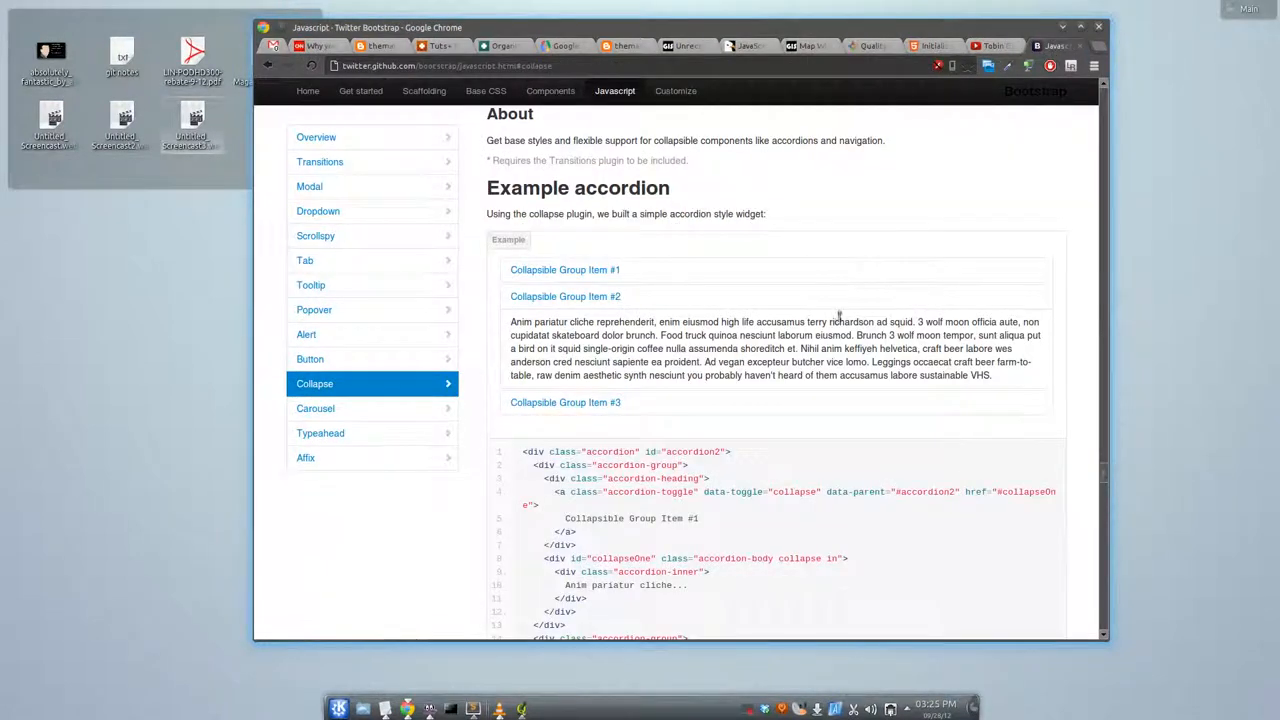
Step: Scroll the Twitter Bootstrap JavaScript docs down to the Collapse example accordion
scroll(down, 3)
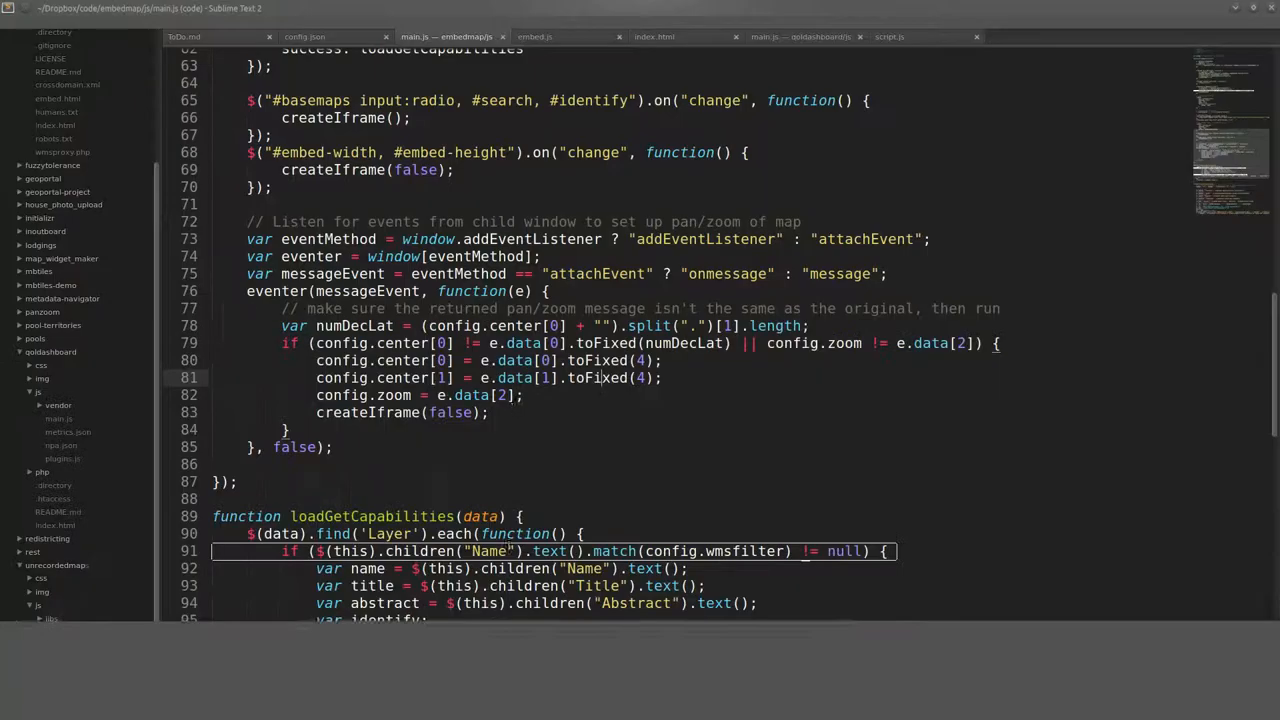
Step: Open index.html and highlight the metrics-dropdown class names on the Character list item
click(655, 35)
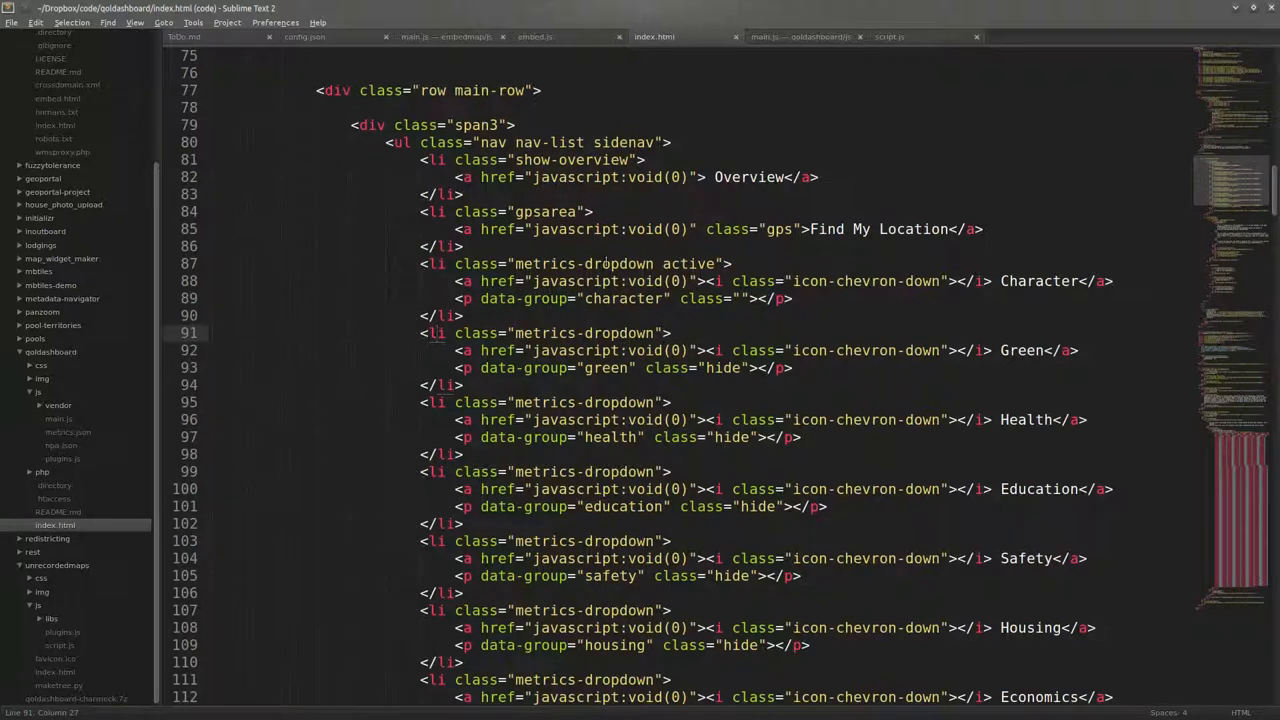
double_click(612, 263)
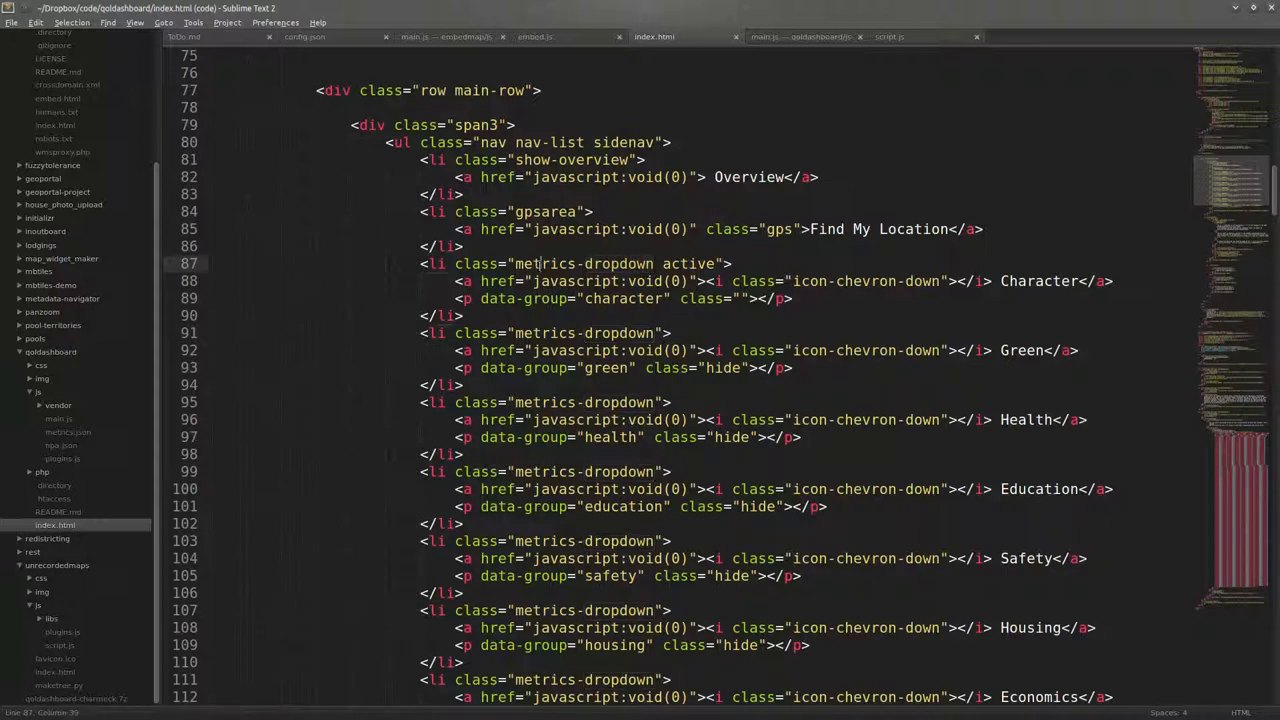
double_click(578, 263)
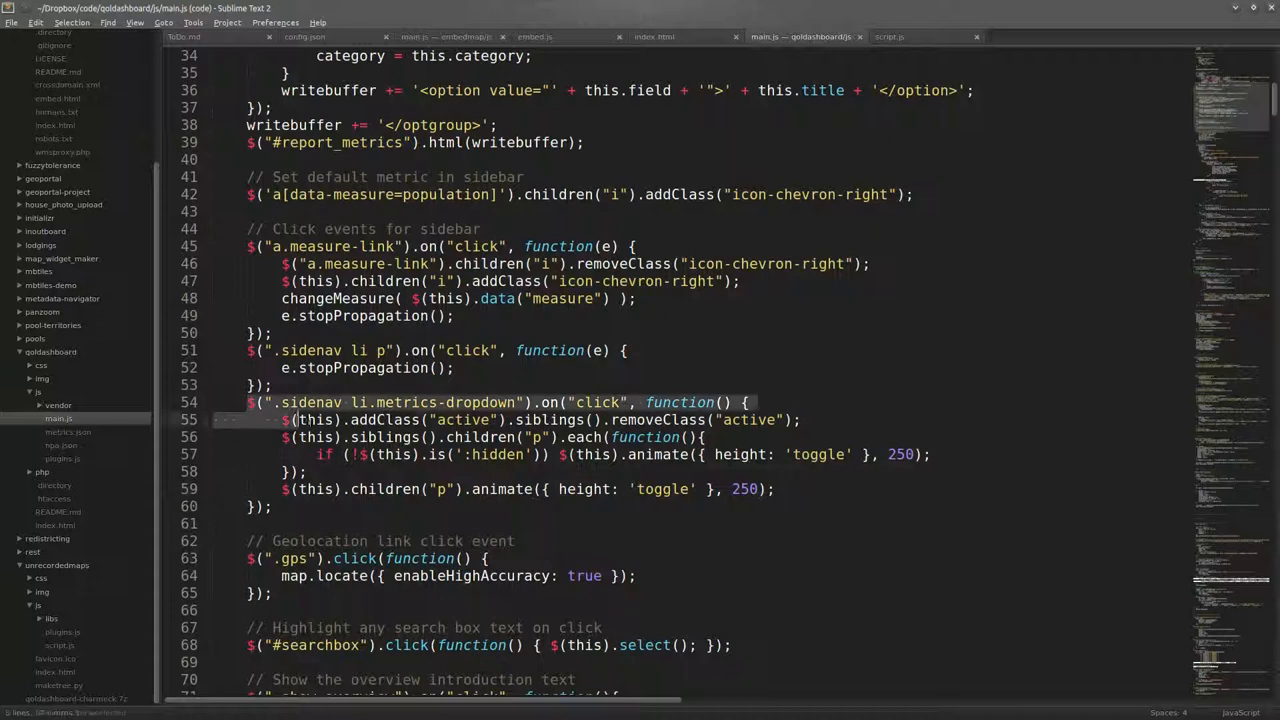
Step: Select the .sidenav li.metrics-dropdown click handler in main.js, then deselect it
drag(290, 419, 290, 506)
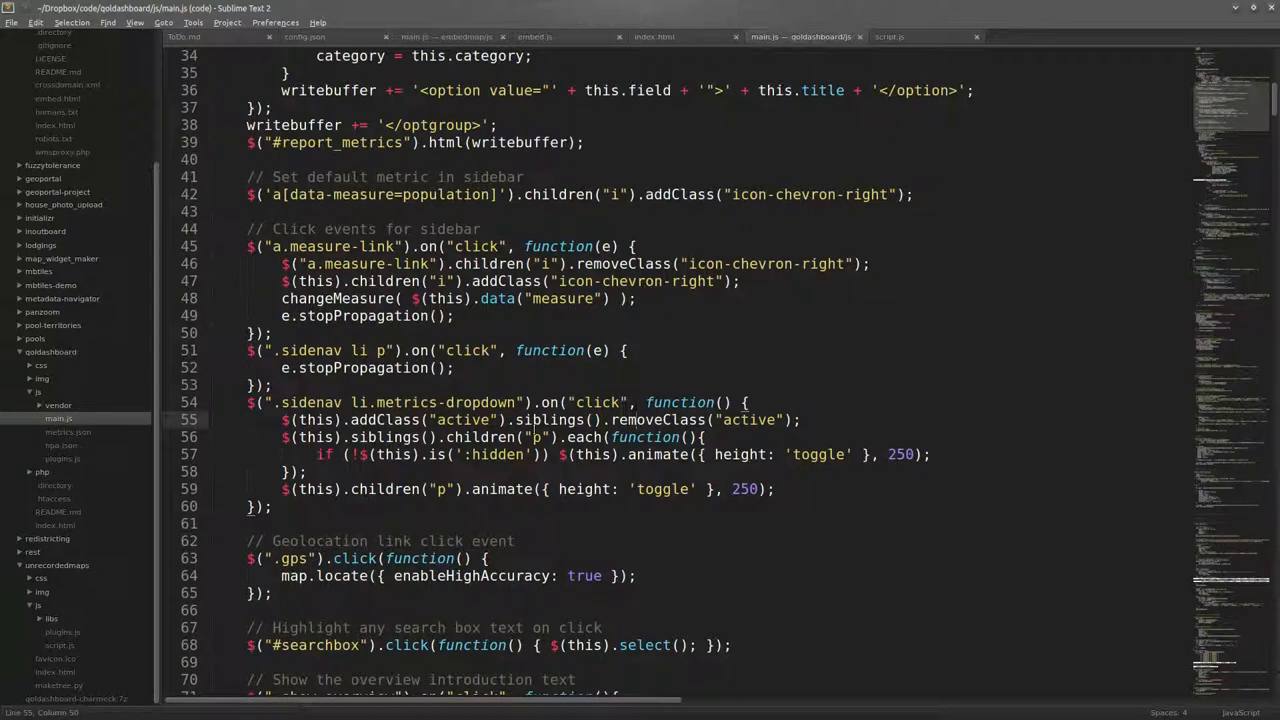
click(530, 455)
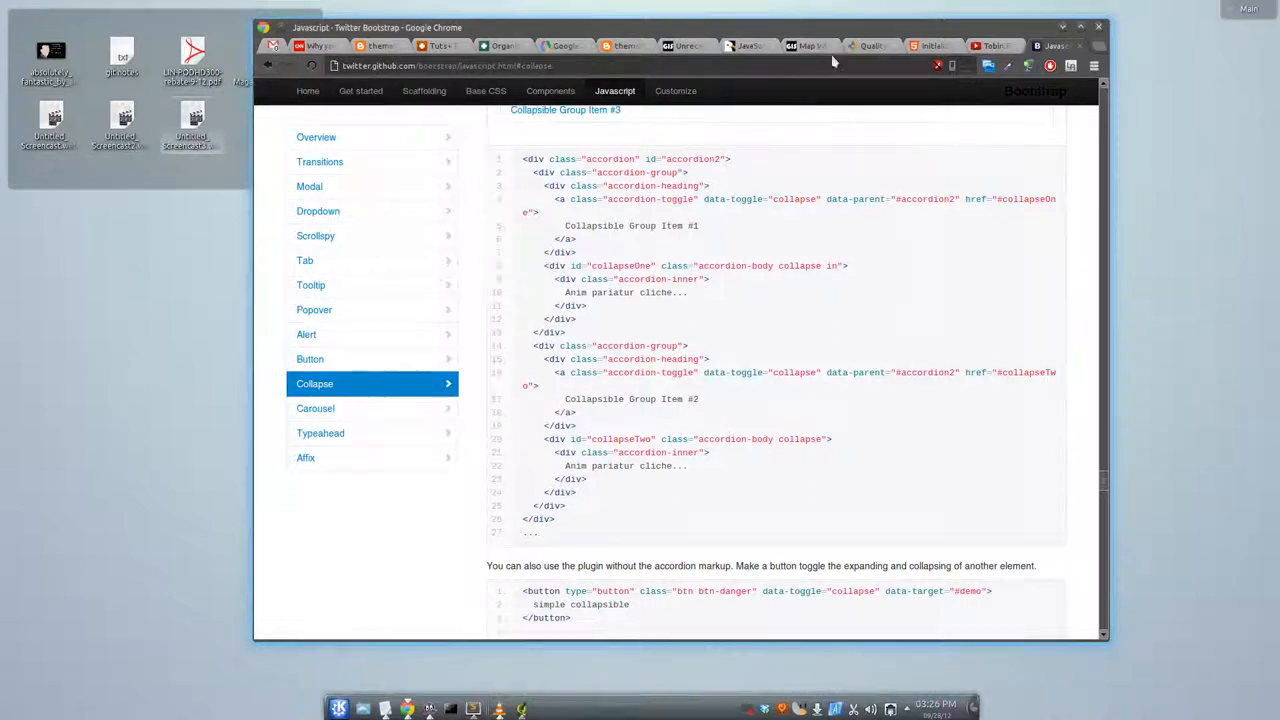
Step: Switch back to the Quality of Life Dashboard tab with Green measures and Commuters map
click(812, 46)
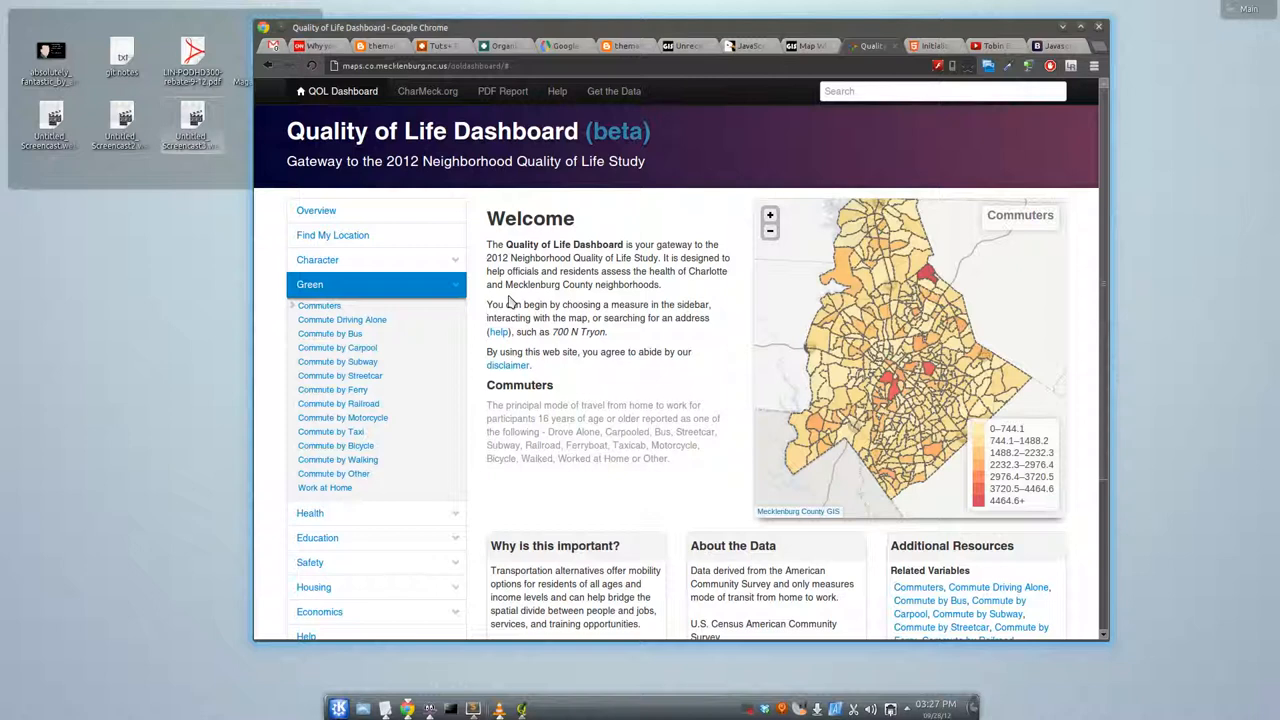
mouse_move(515, 300)
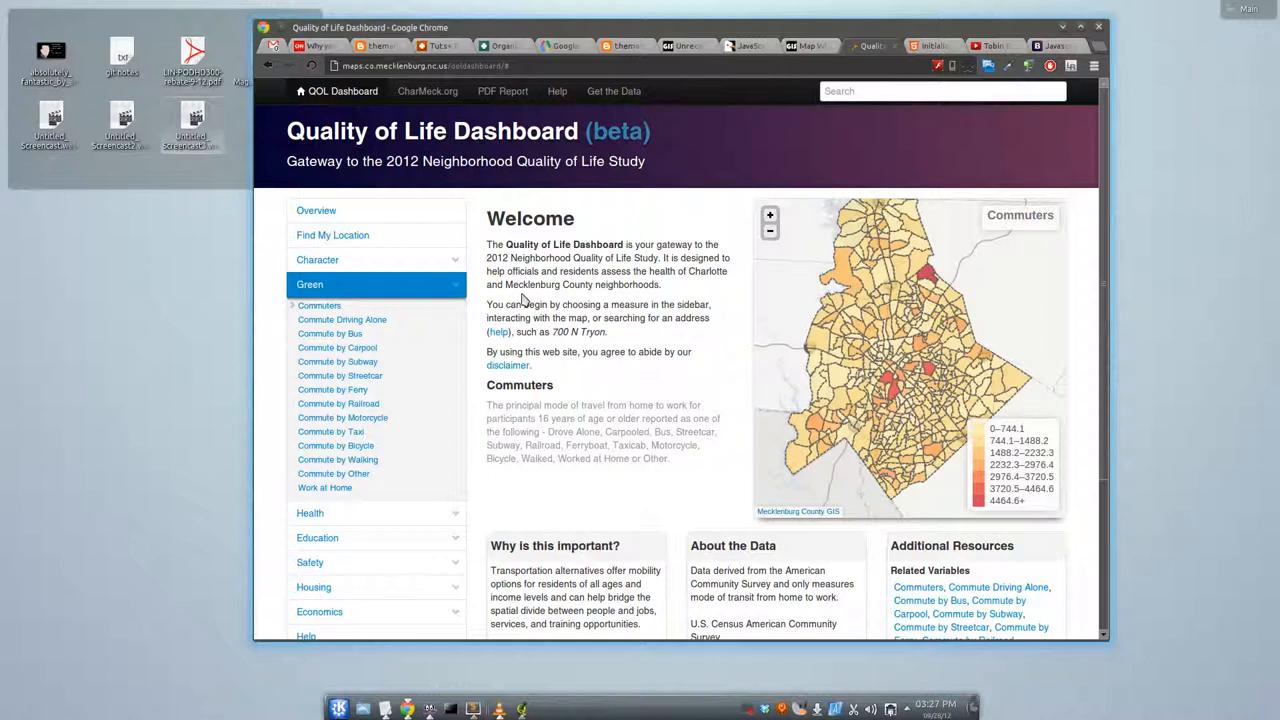
mouse_move(945, 373)
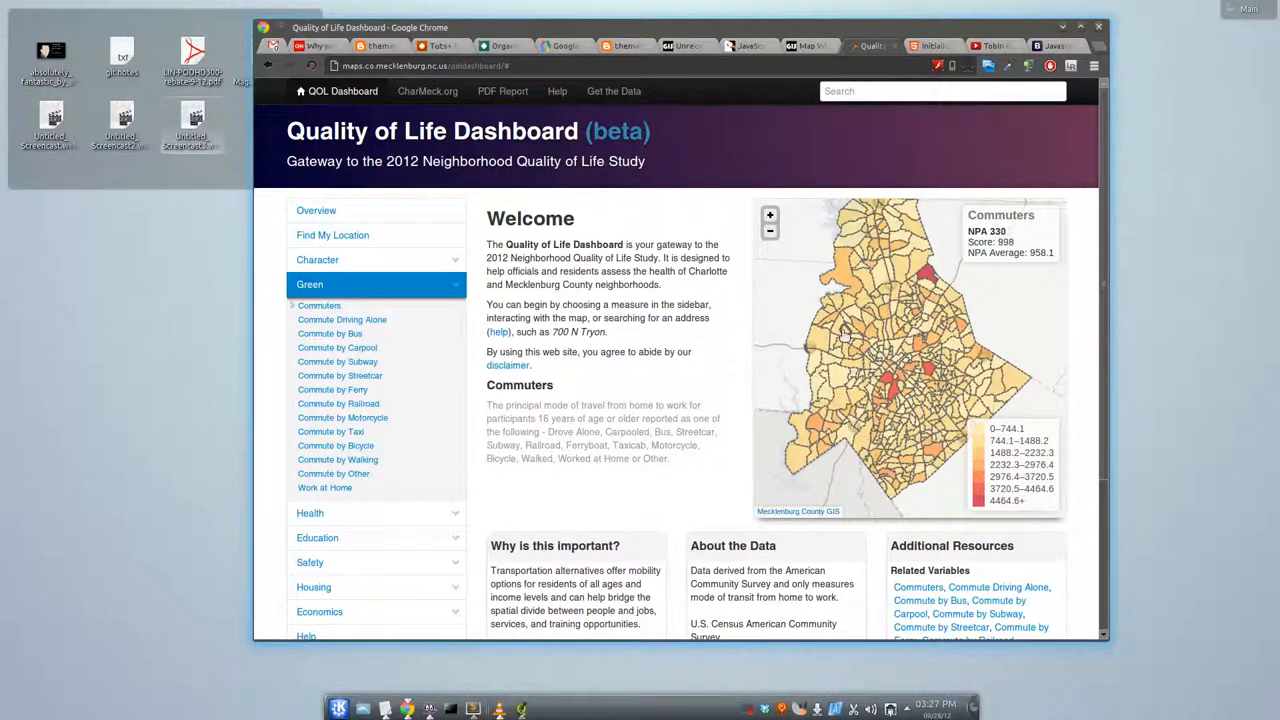
mouse_move(912, 370)
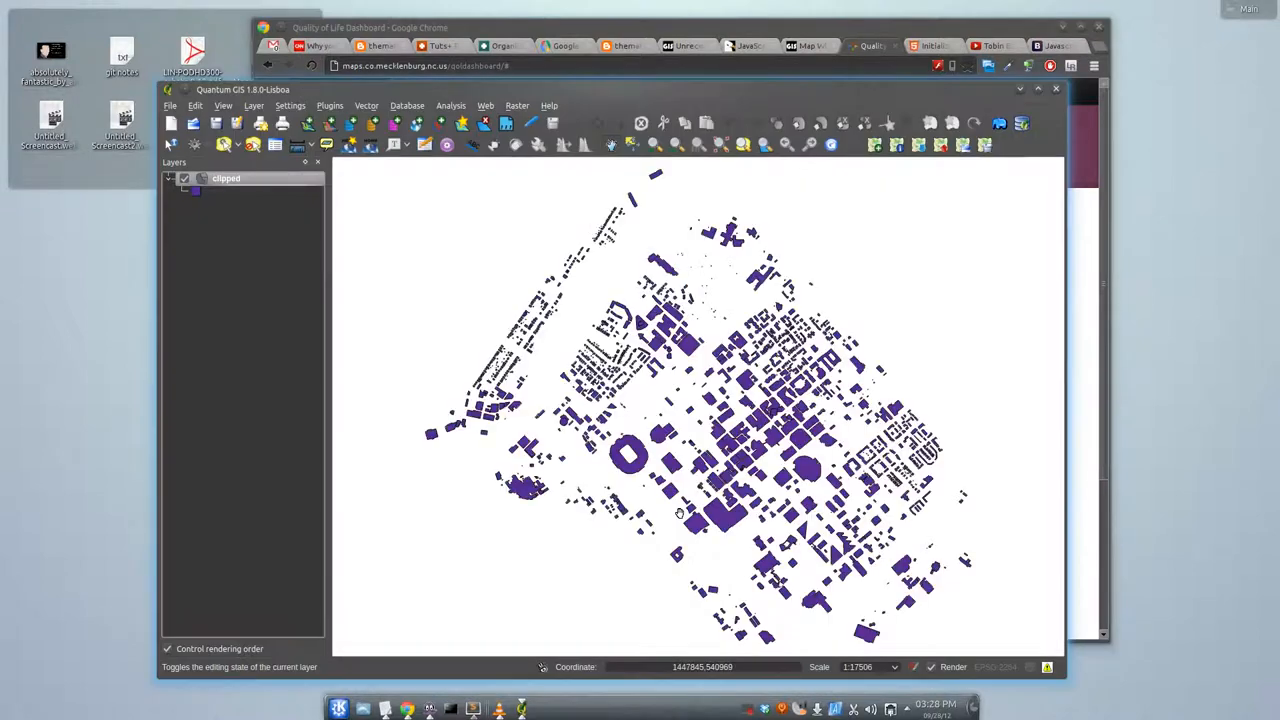
mouse_move(942, 268)
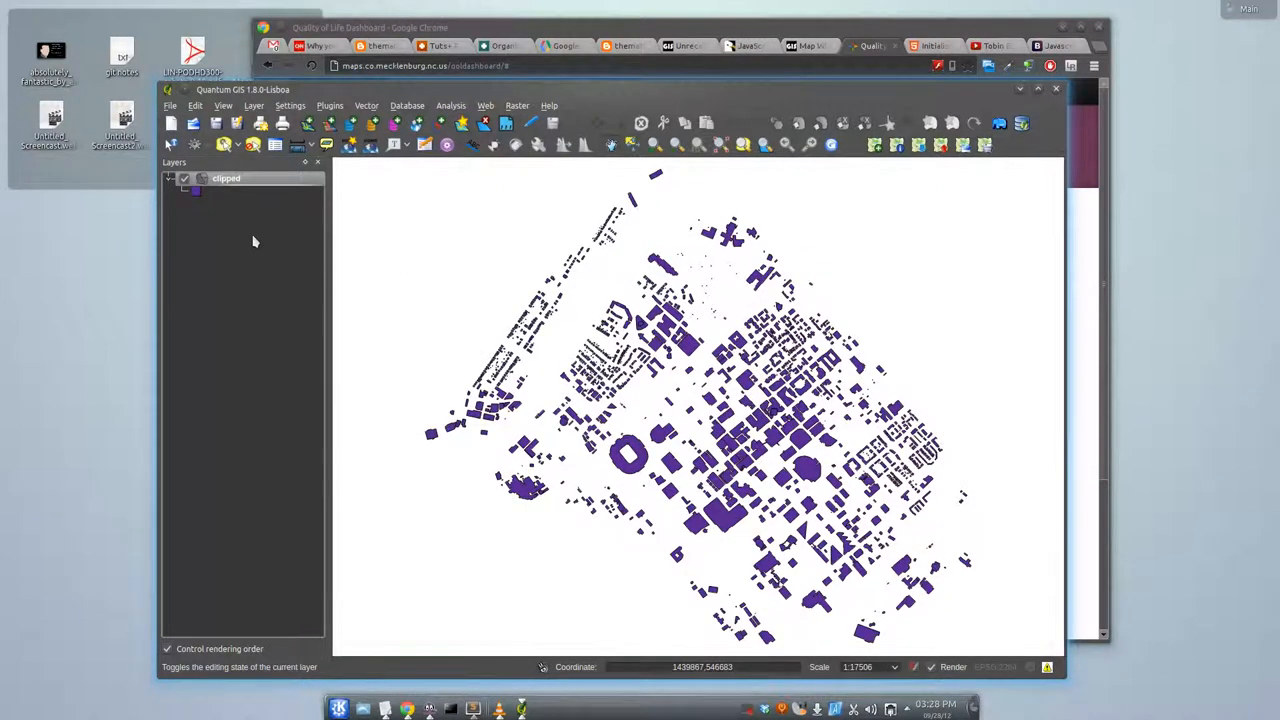
Step: Launch Vector > Geometry Tools > Simplify geometries for the clipped building layer
click(365, 105)
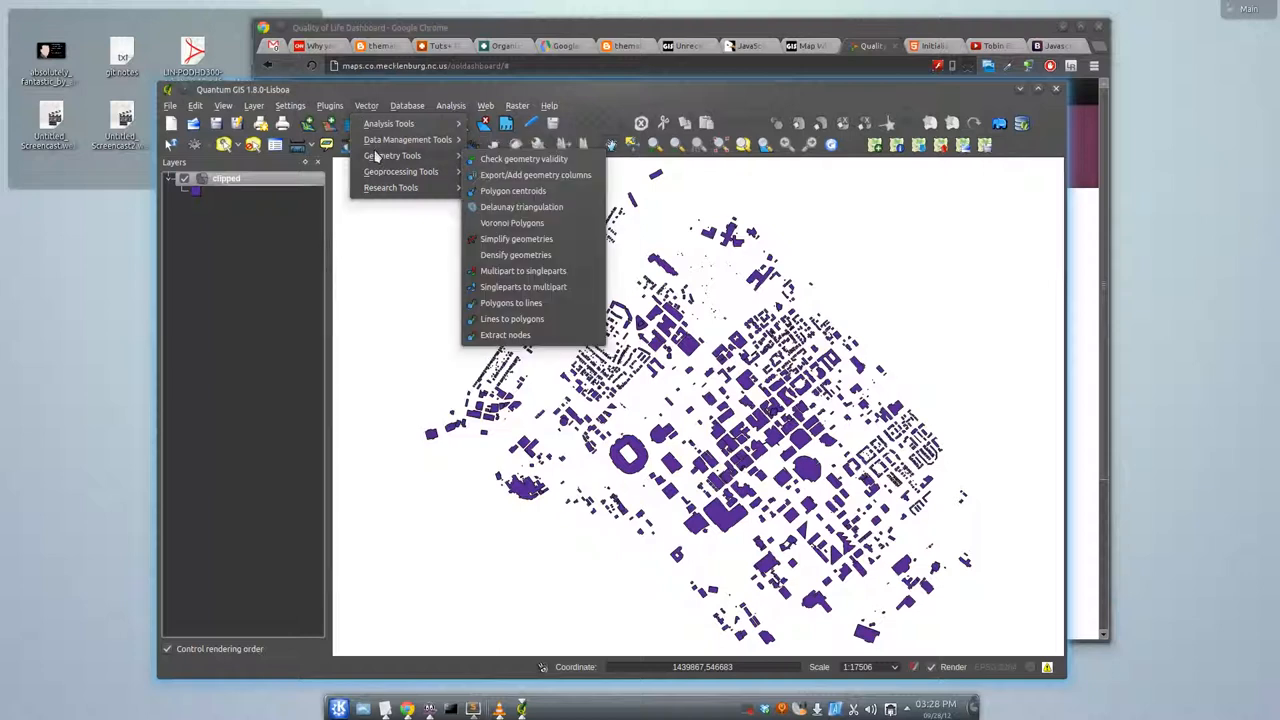
mouse_move(515, 255)
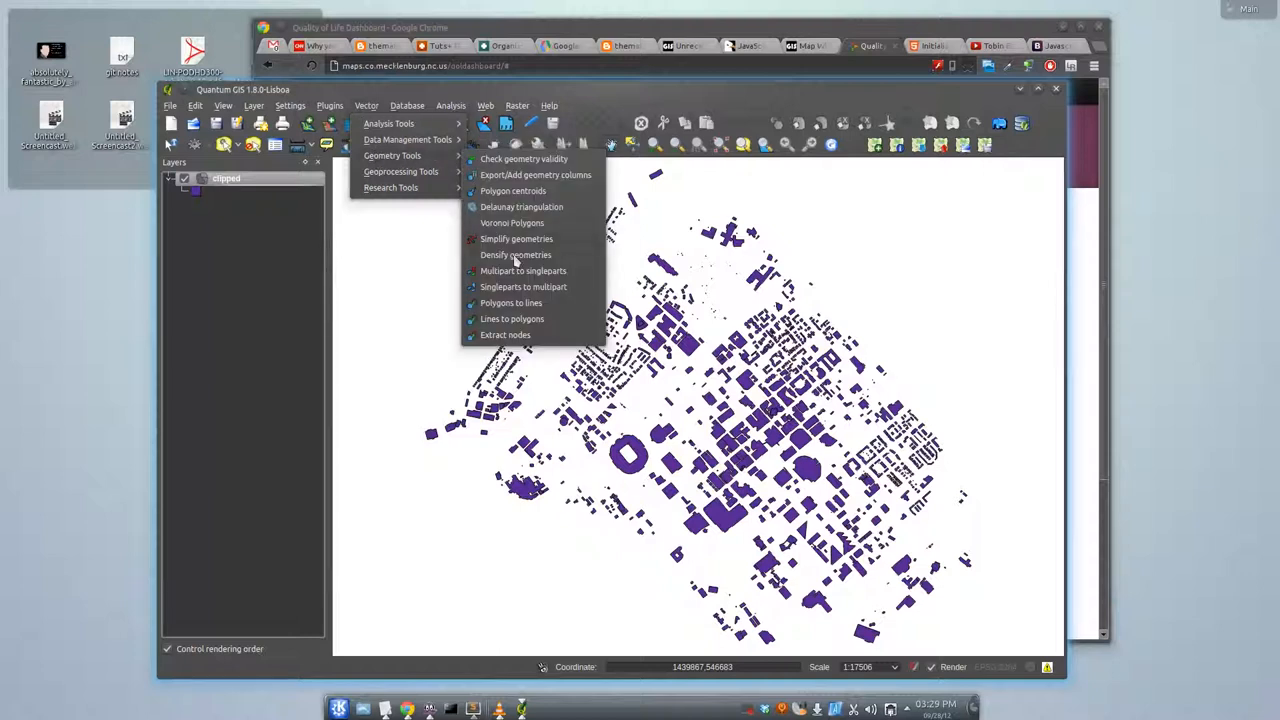
mouse_move(523, 243)
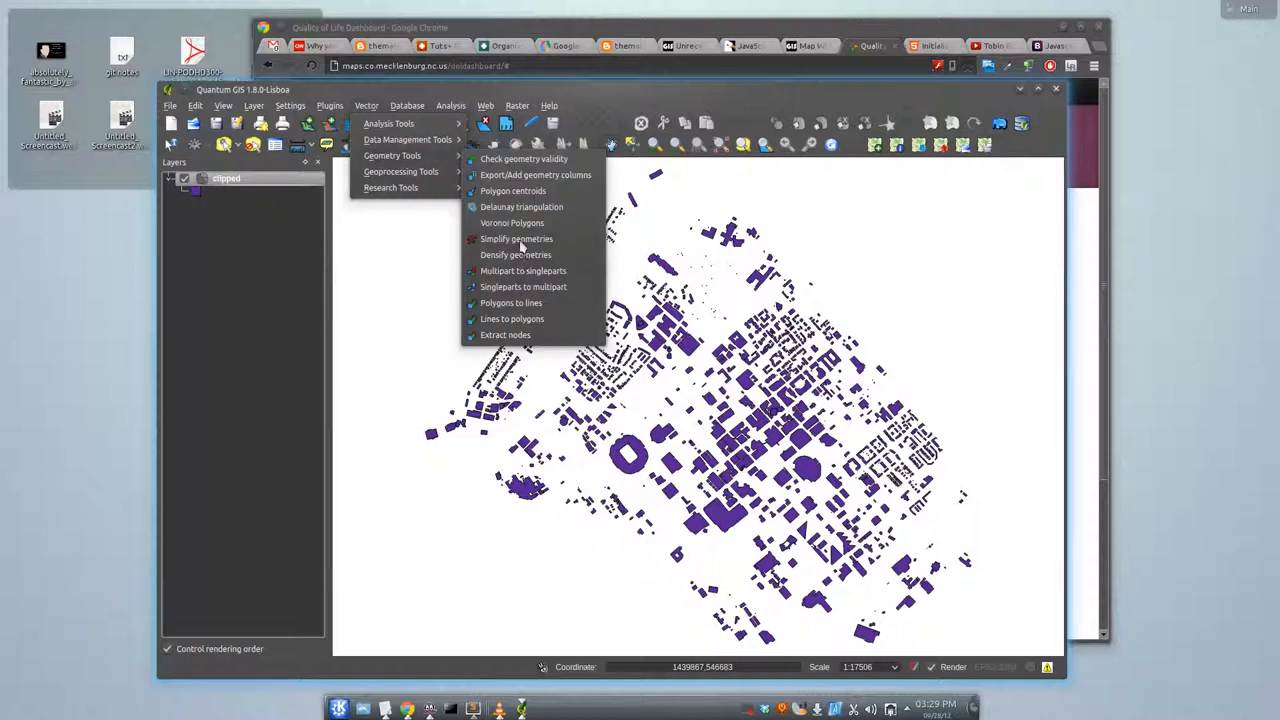
click(514, 238)
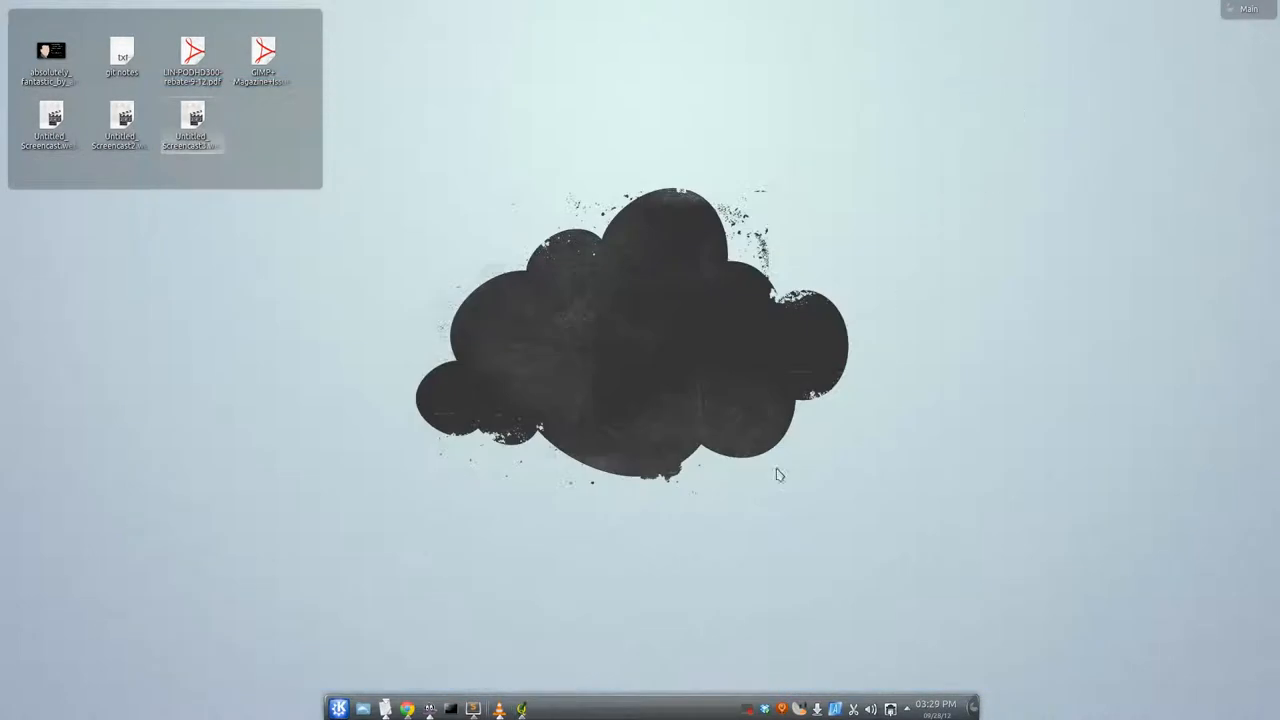
Step: Restore the Chrome Quality of Life Dashboard window from the taskbar
click(404, 708)
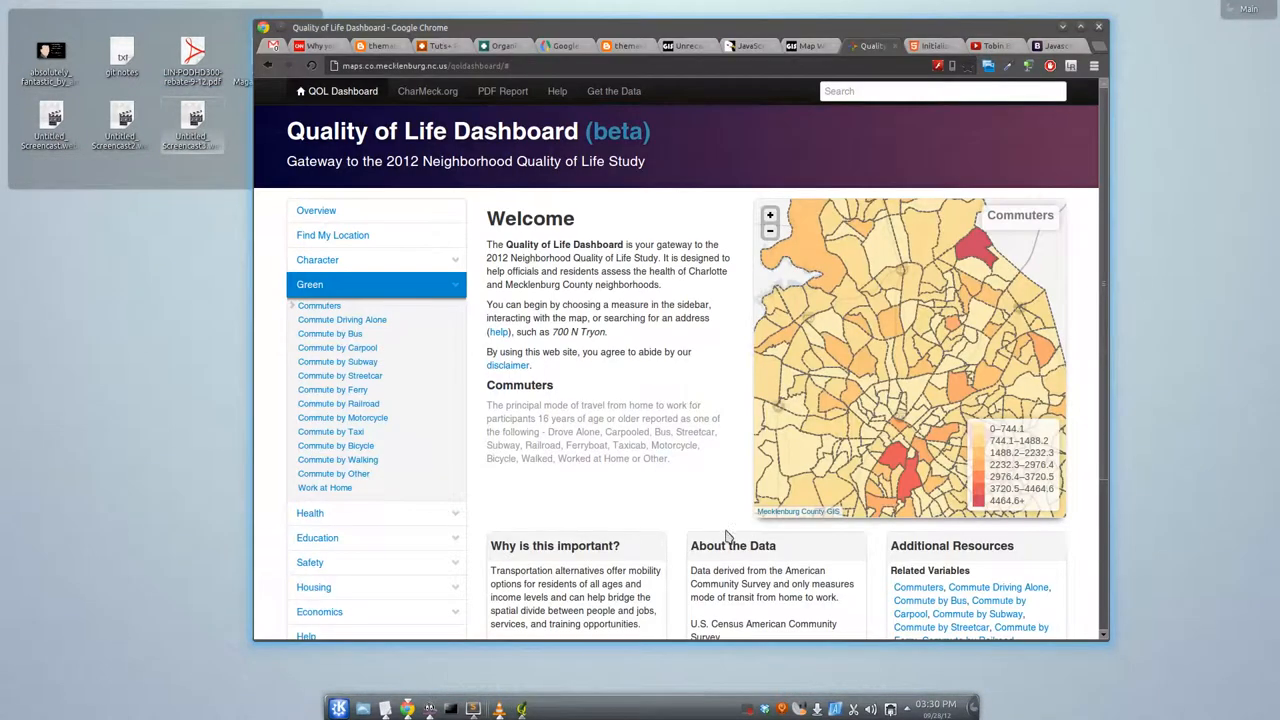
mouse_move(1211, 382)
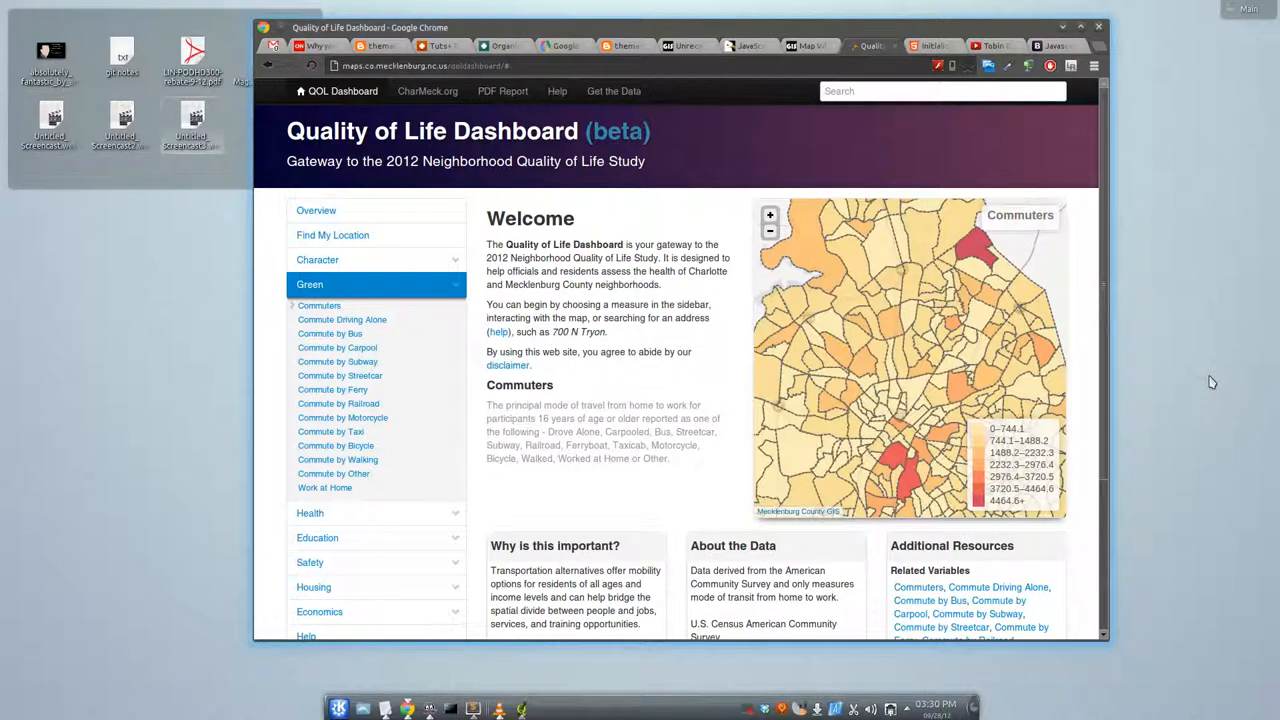
mouse_move(771, 666)
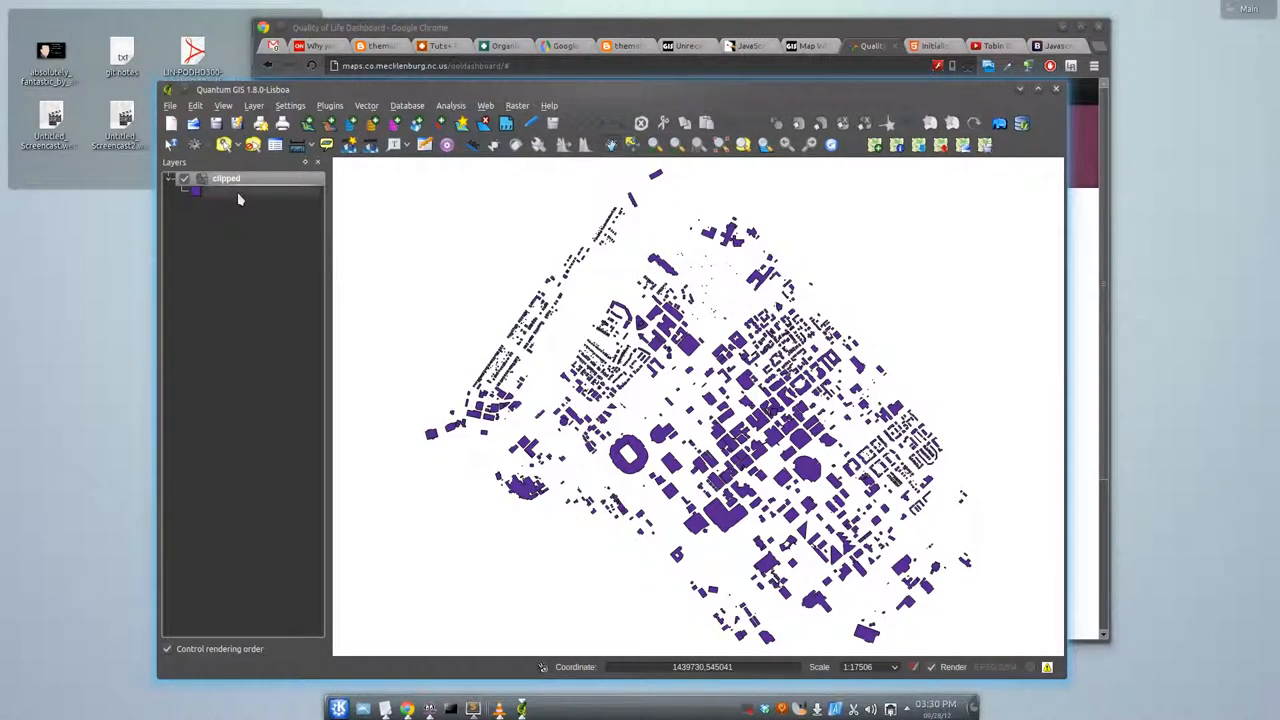
Step: Save the clipped building layer as GeoJSON in WGS 84, then bring the dashboard page forward
right_click(226, 178)
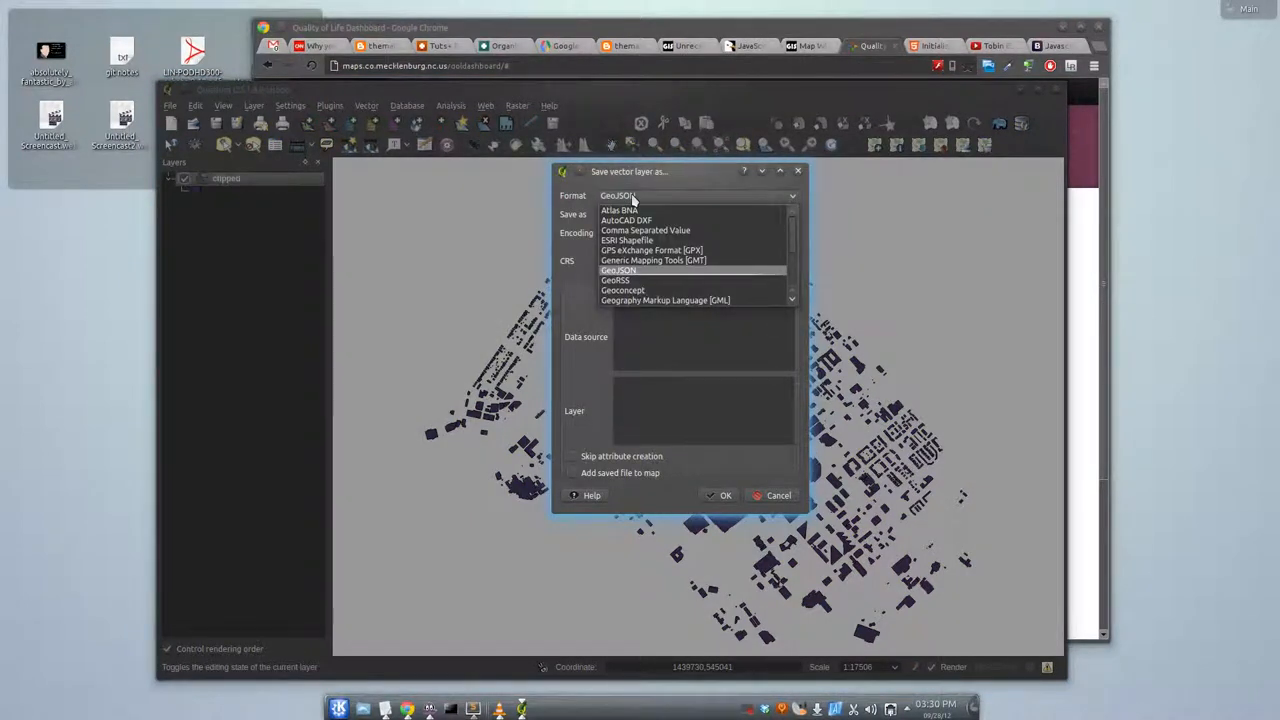
click(619, 270)
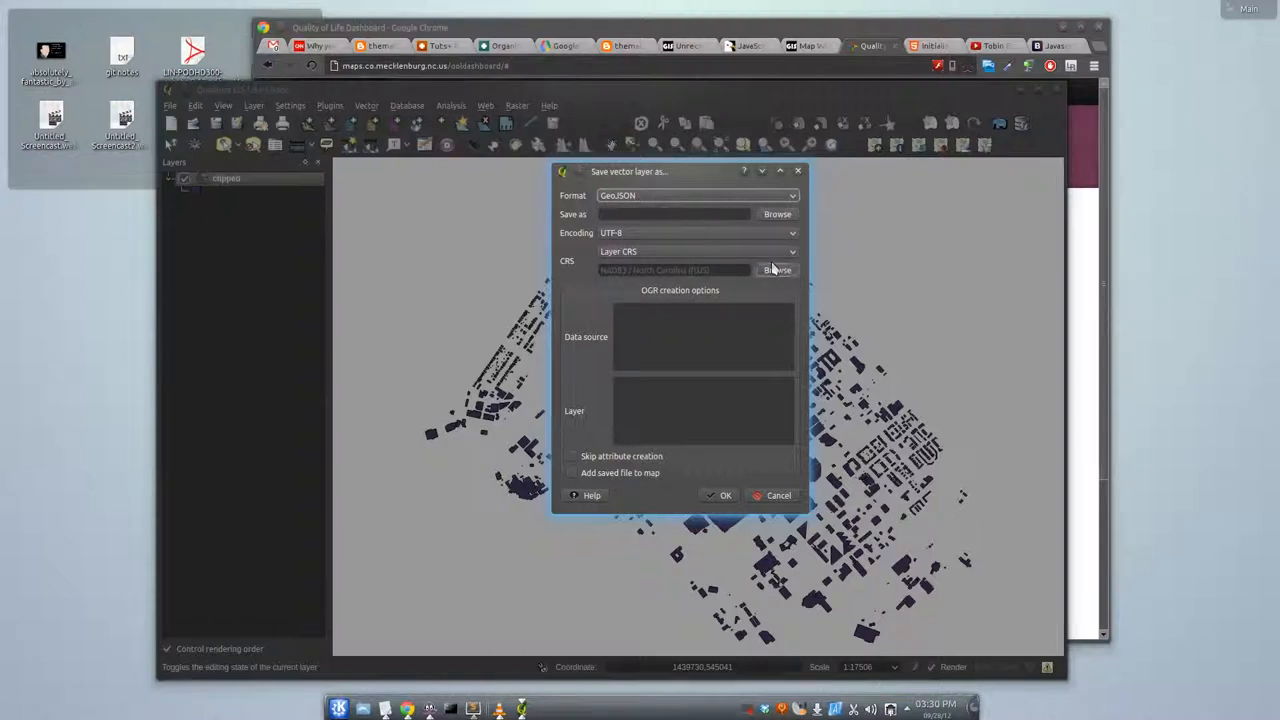
click(695, 251)
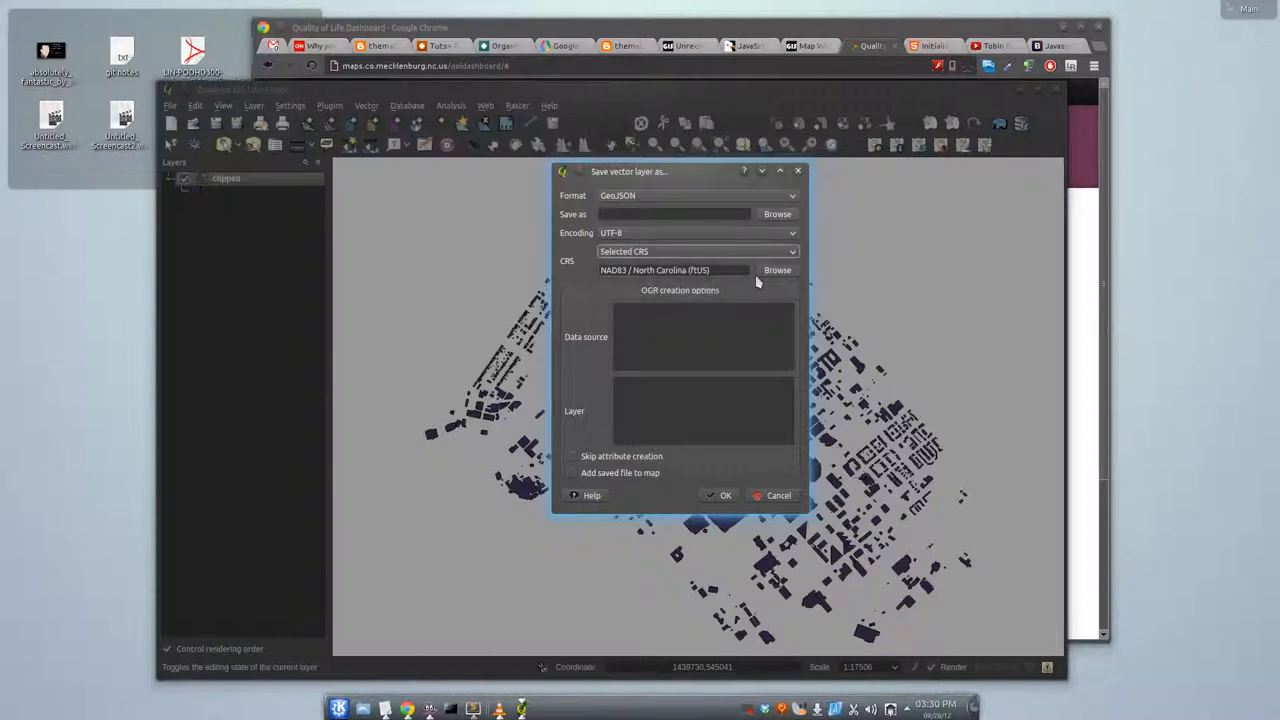
click(776, 270)
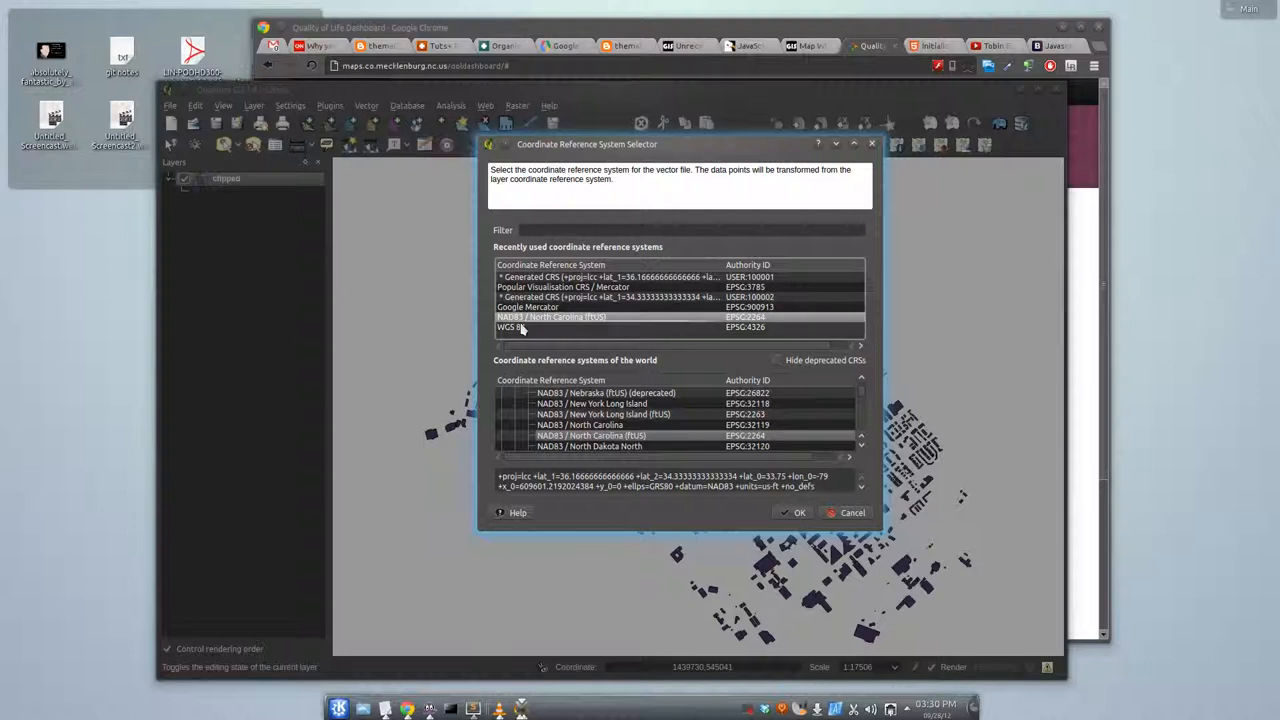
click(518, 327)
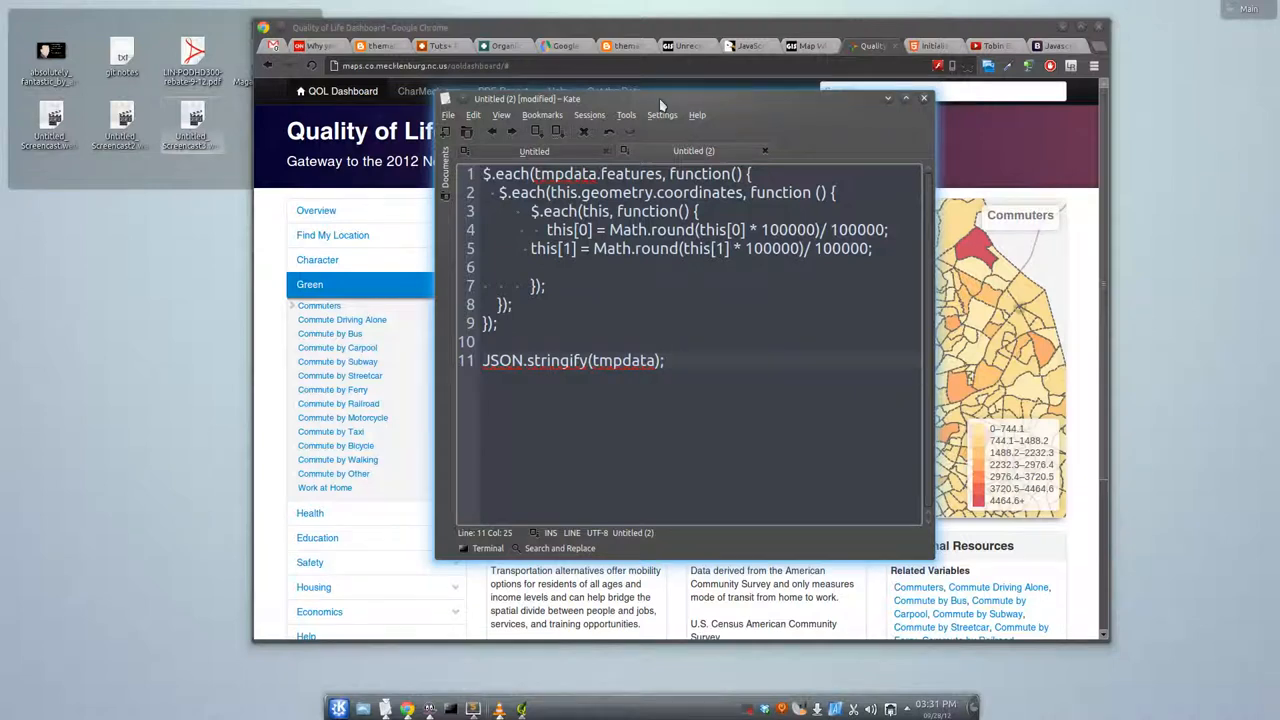
click(923, 98)
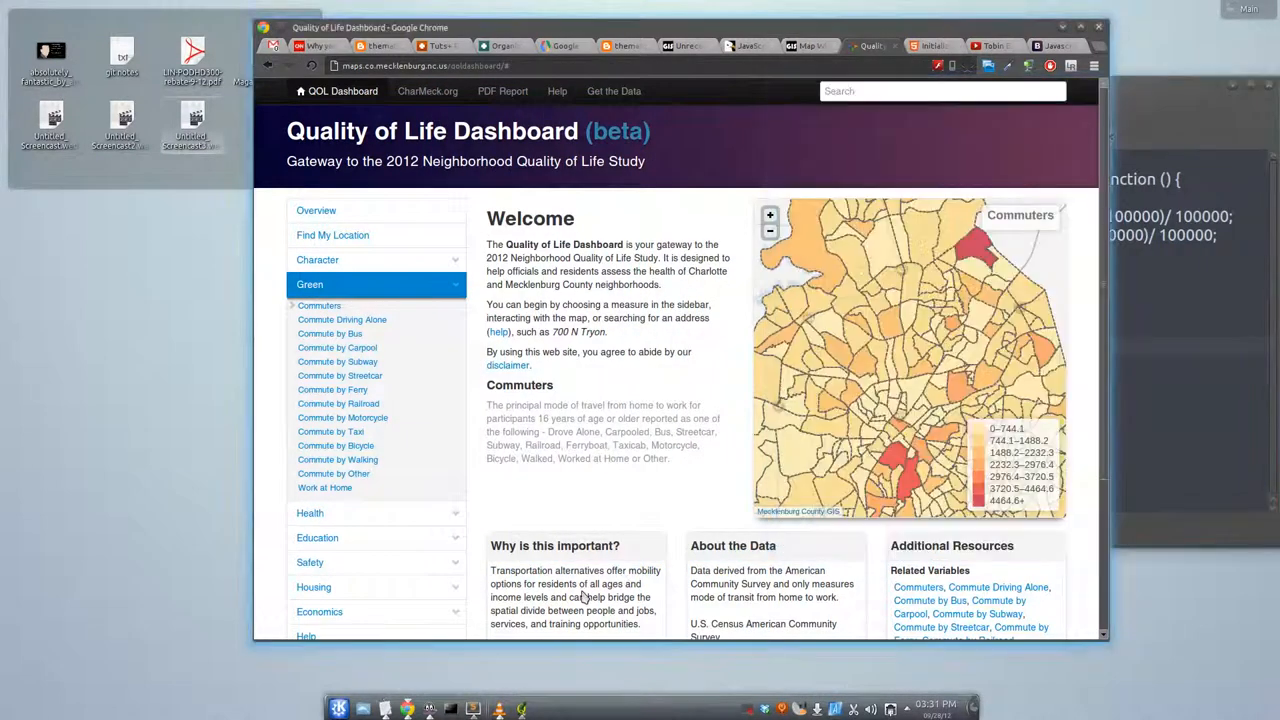